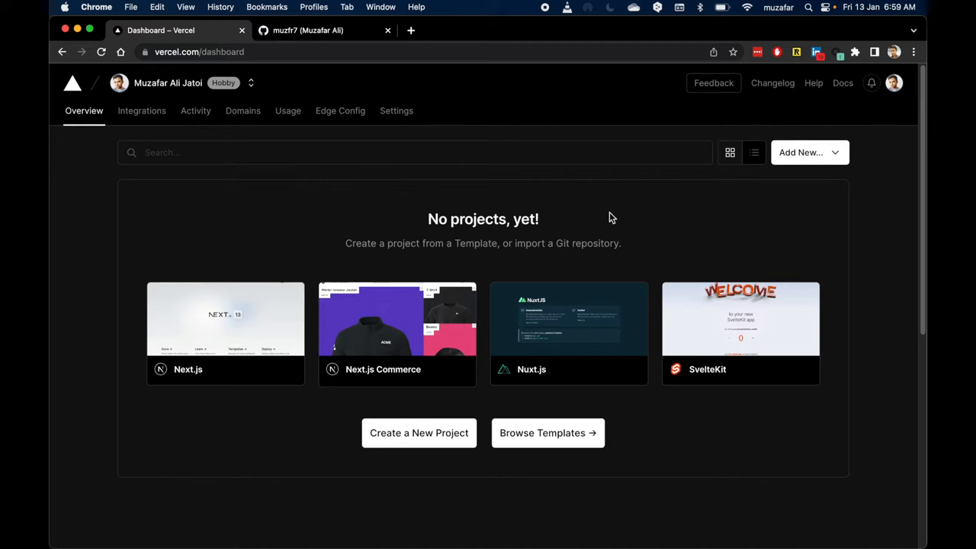
{"action": "mouse_move", "coordinate": [472, 207]}
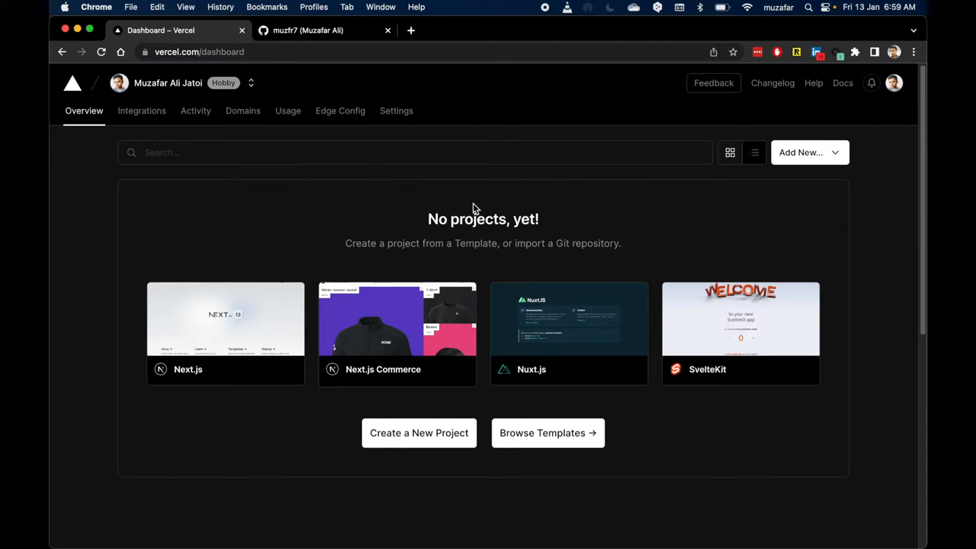
{"action": "mouse_move", "coordinate": [488, 204]}
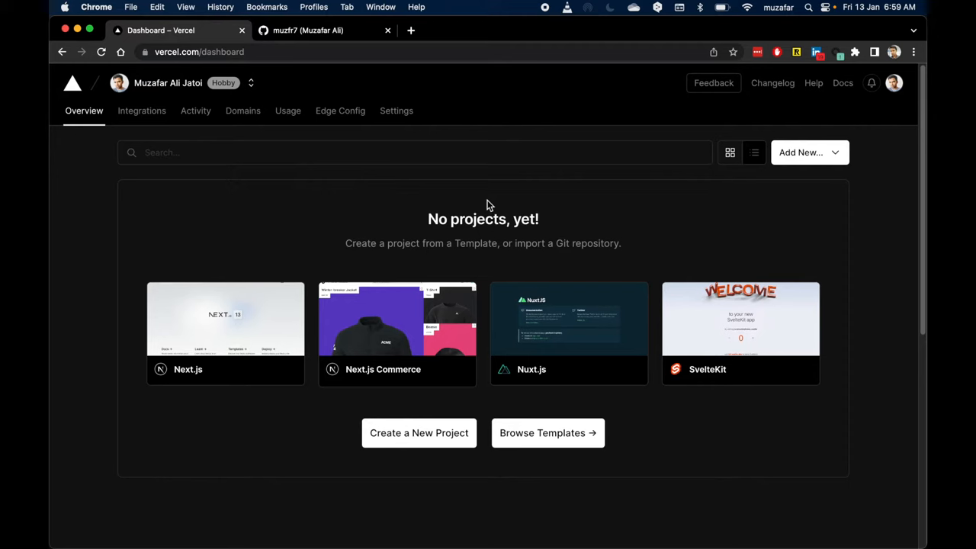
{"action": "mouse_move", "coordinate": [481, 198]}
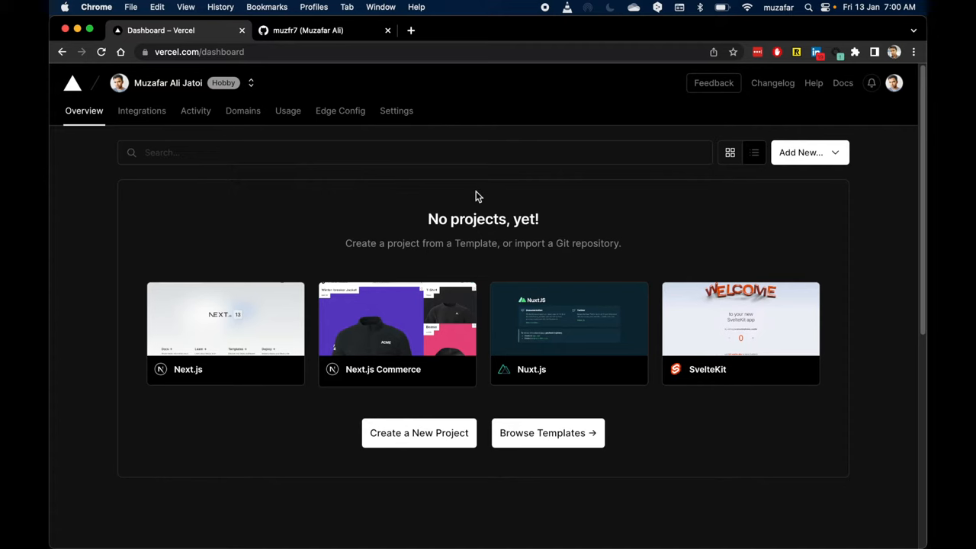
{"action": "mouse_move", "coordinate": [470, 203]}
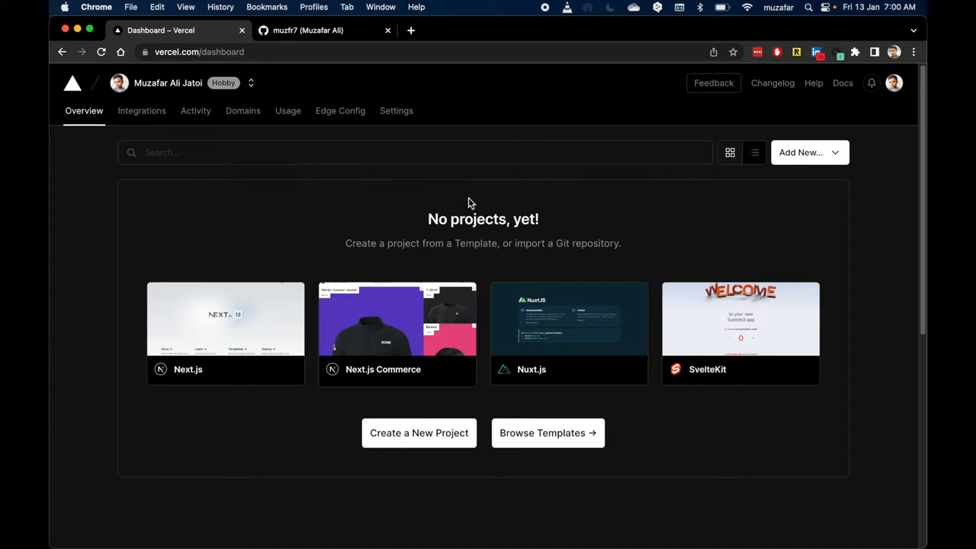
{"action": "mouse_move", "coordinate": [479, 194]}
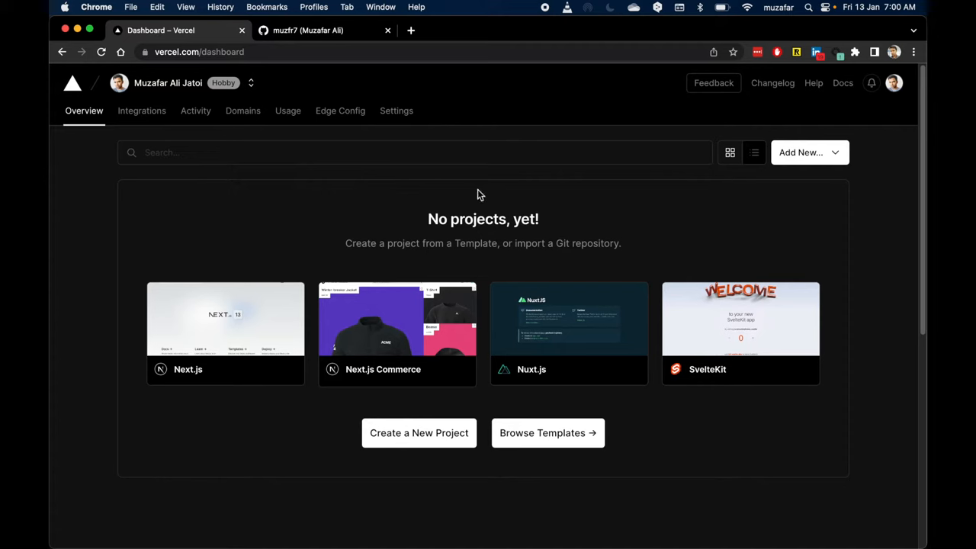
{"action": "mouse_move", "coordinate": [471, 211]}
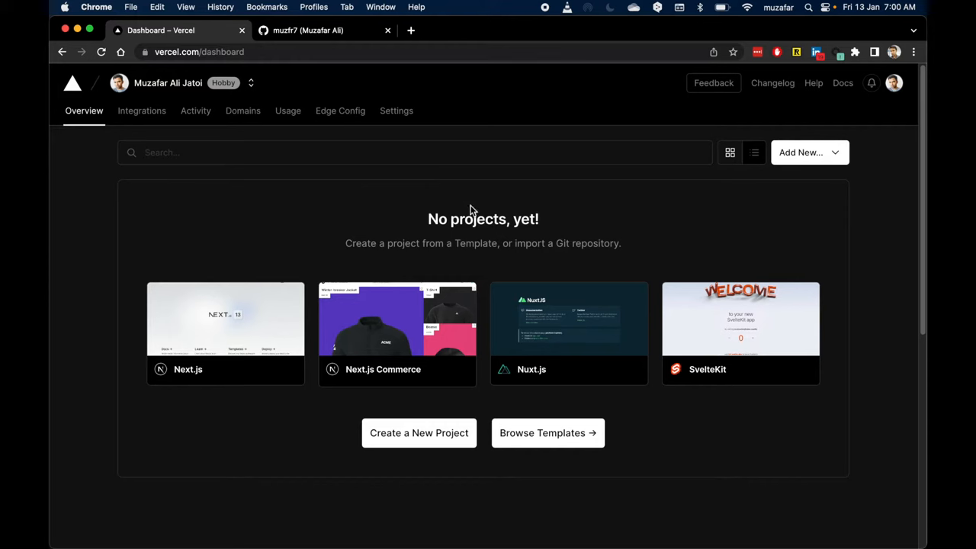
{"action": "mouse_move", "coordinate": [369, 49]}
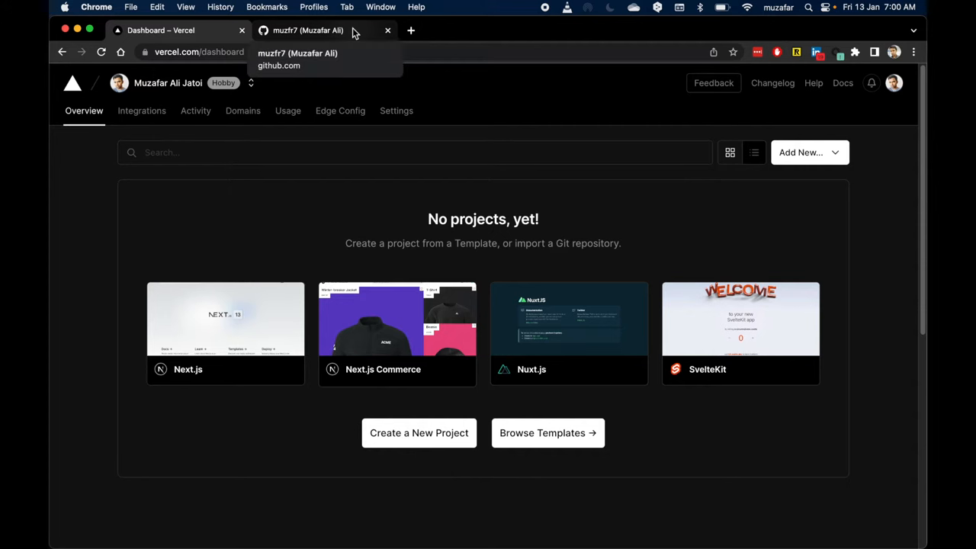
From the GitHub profile's Repositories list, start a new repository.
{"action": "left_click", "coordinate": [316, 30]}
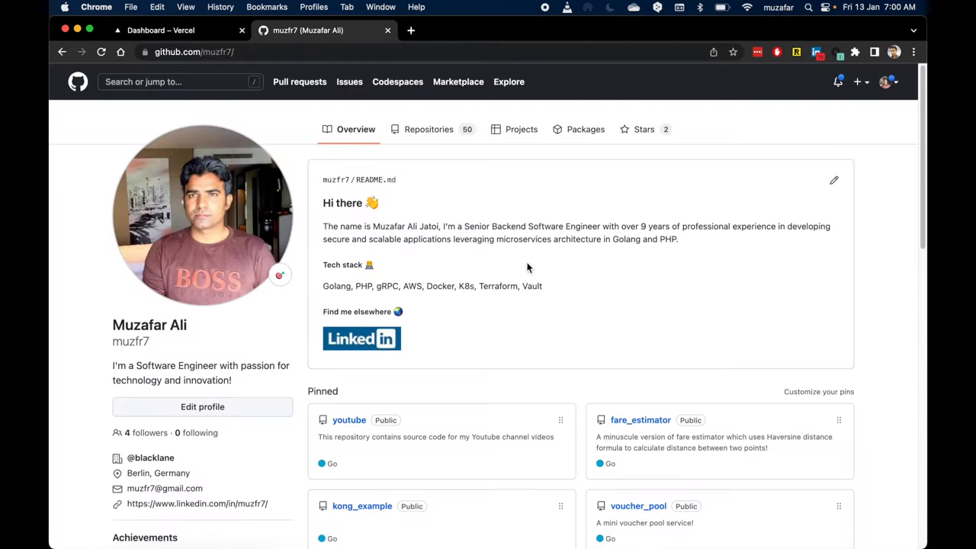
{"action": "mouse_move", "coordinate": [534, 197]}
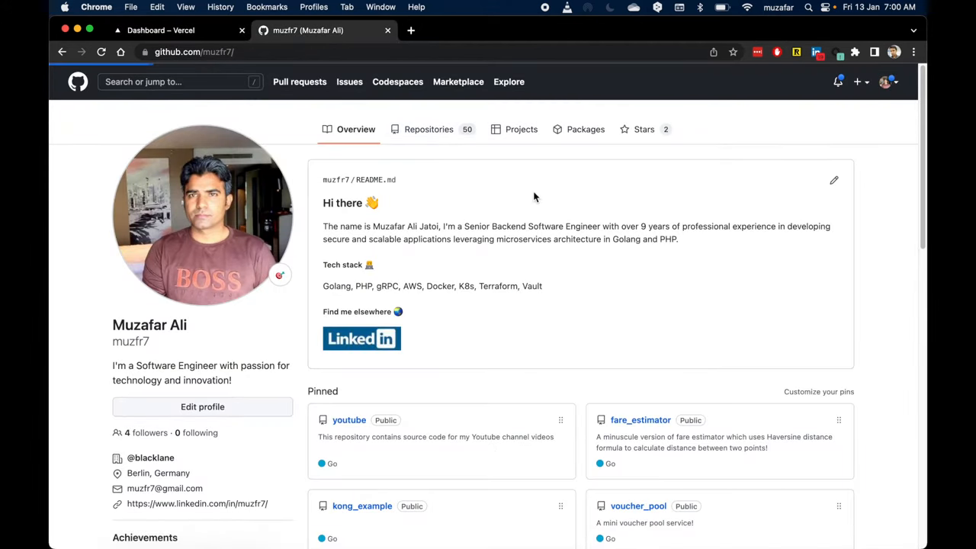
{"action": "left_click", "coordinate": [429, 128]}
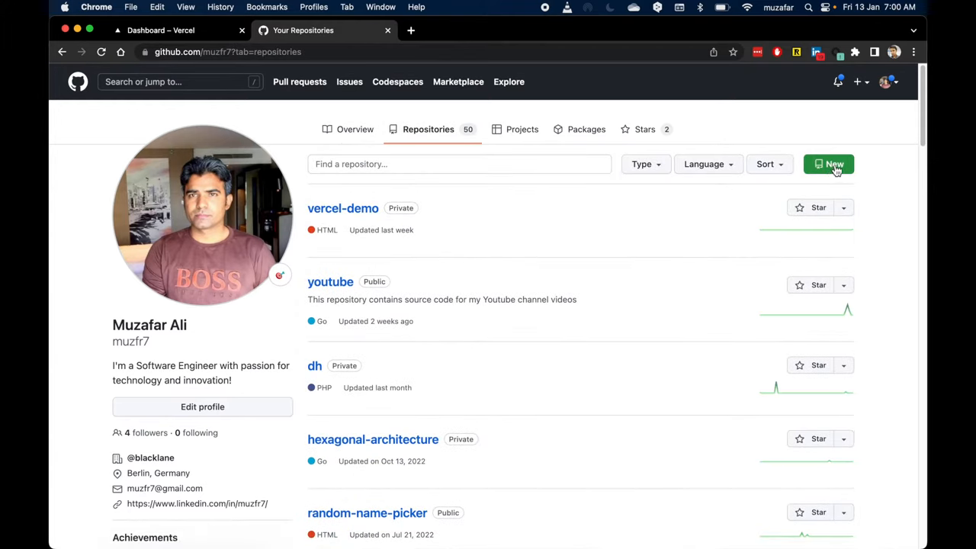
{"action": "left_click", "coordinate": [829, 165]}
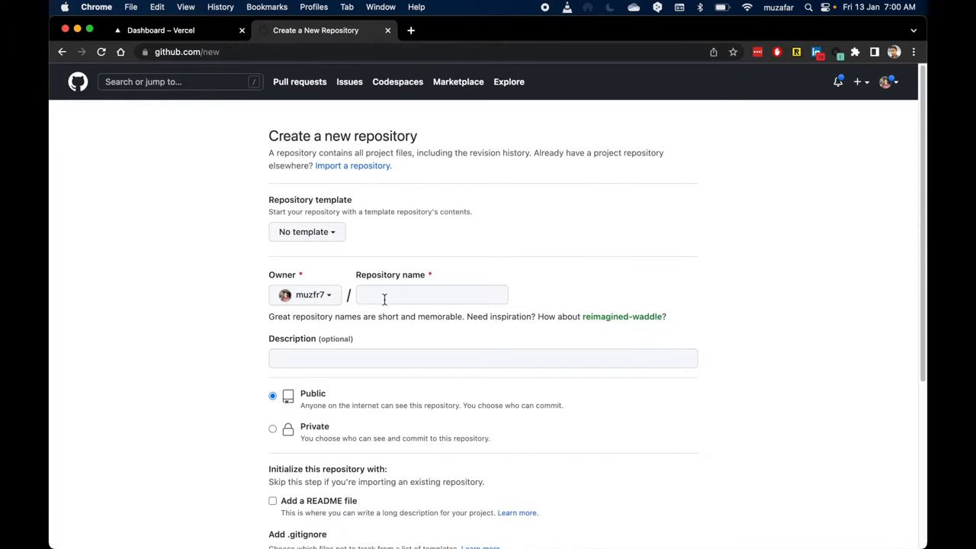
Name the repository youtube-vercel-demo, make it Private and create it.
{"action": "type", "text": "youtube-vercel-demo"}
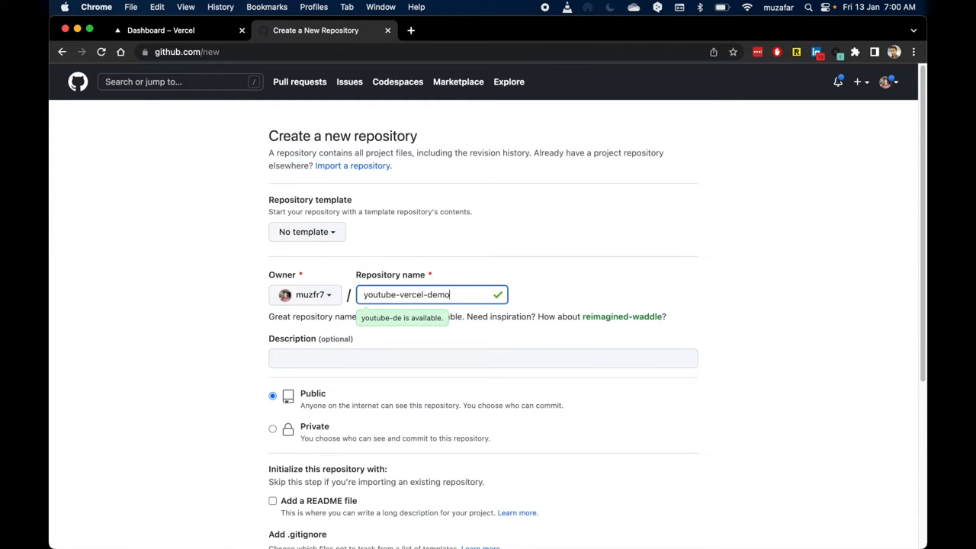
{"action": "scroll", "scroll_direction": "down", "scroll_amount": 3}
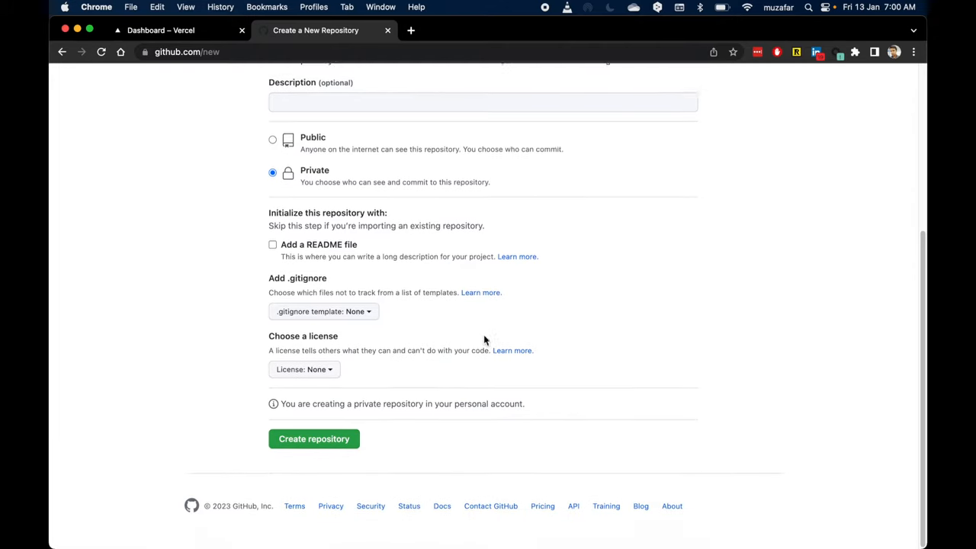
{"action": "left_click", "coordinate": [315, 440]}
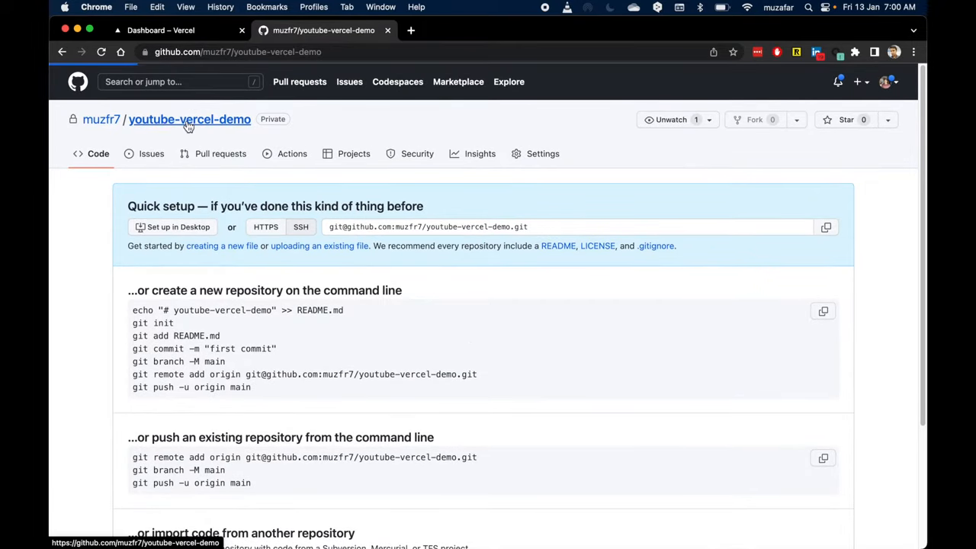
{"action": "mouse_move", "coordinate": [356, 277]}
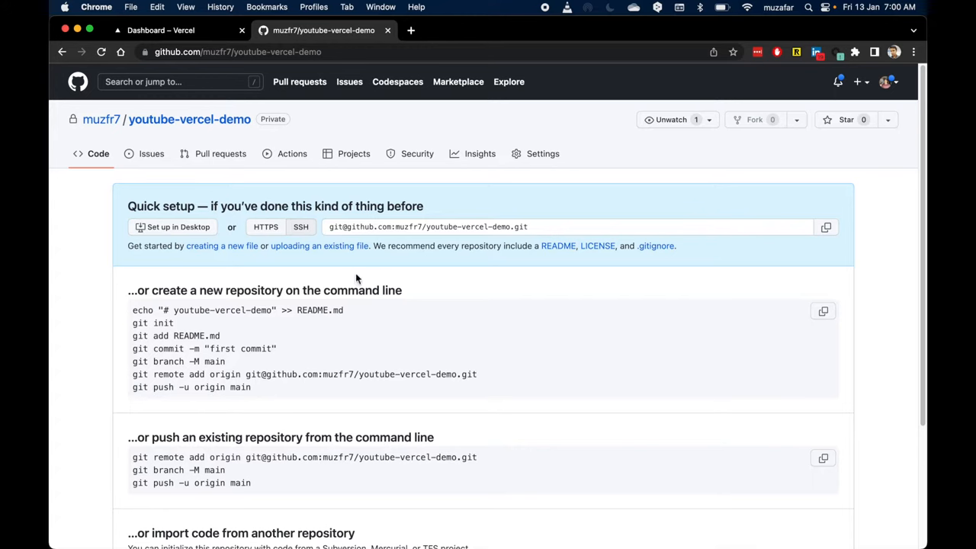
{"action": "mouse_move", "coordinate": [410, 30]}
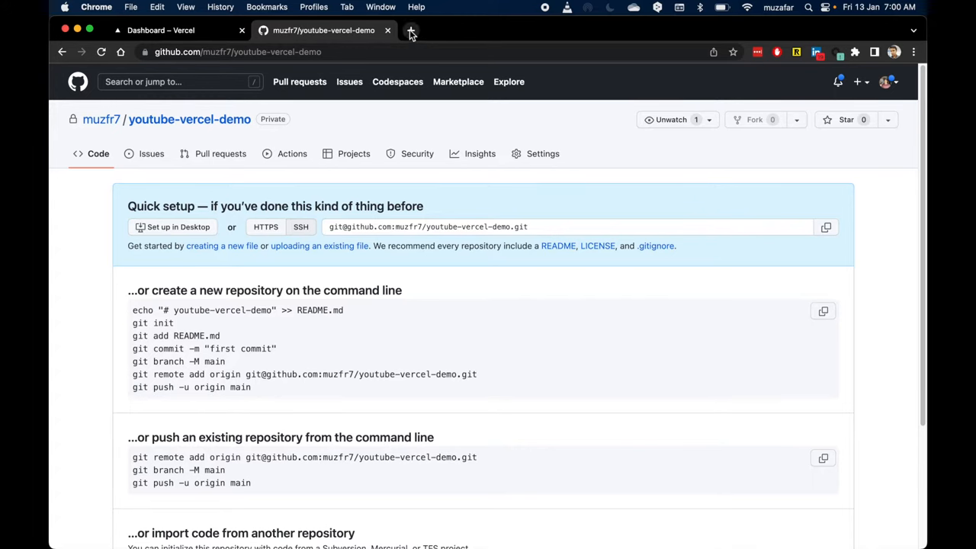
Copy the W3Schools HTML Basic example code in a new tab, then return to the repository.
{"action": "left_click", "coordinate": [412, 31]}
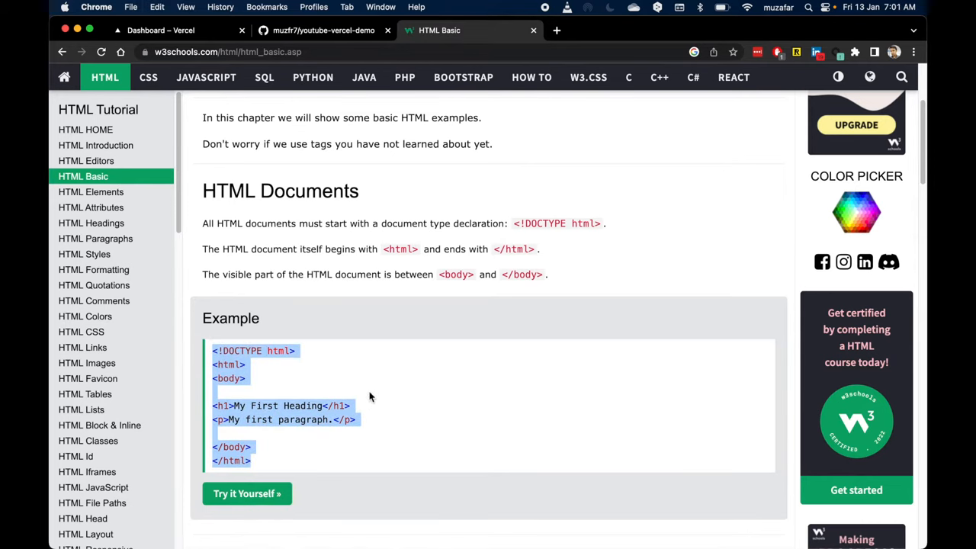
{"action": "mouse_move", "coordinate": [448, 51]}
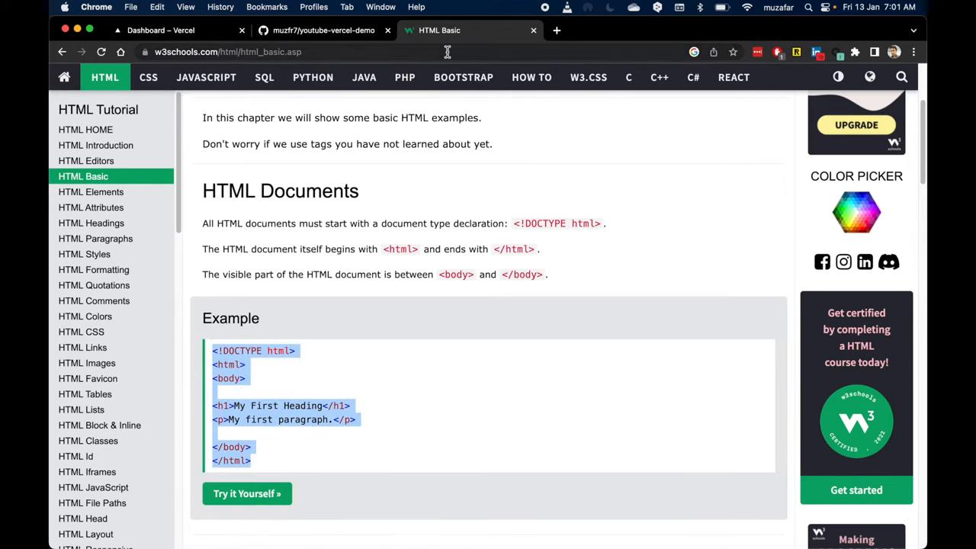
{"action": "left_click", "coordinate": [321, 30]}
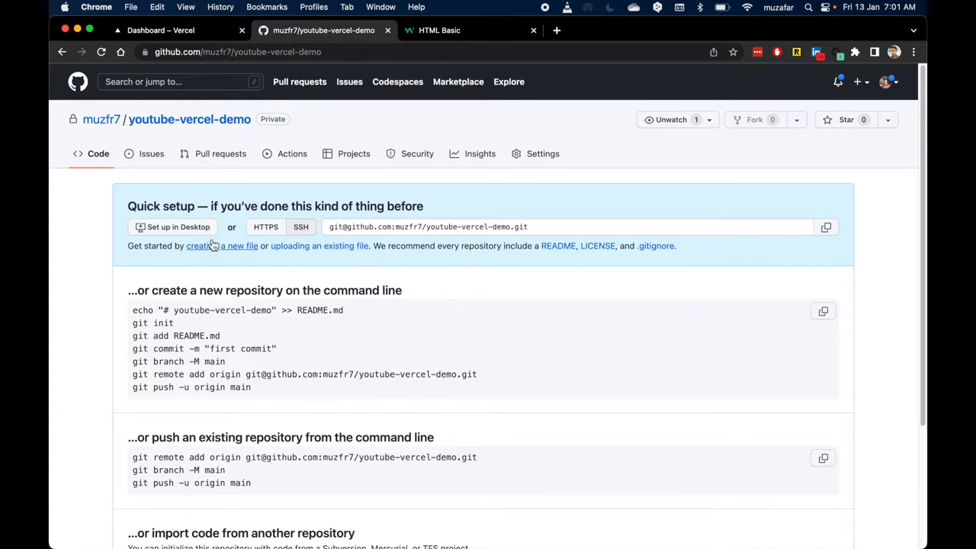
{"action": "mouse_move", "coordinate": [402, 280]}
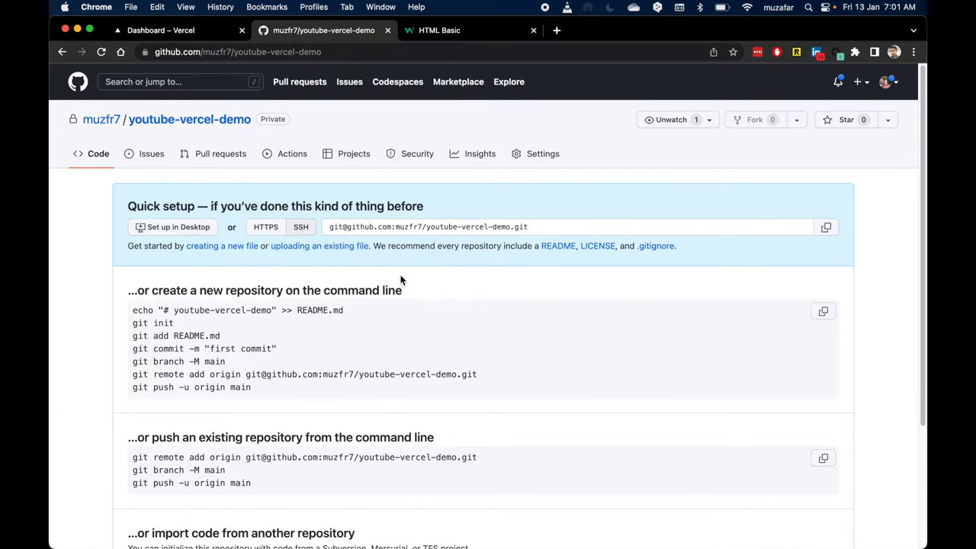
{"action": "mouse_move", "coordinate": [259, 305]}
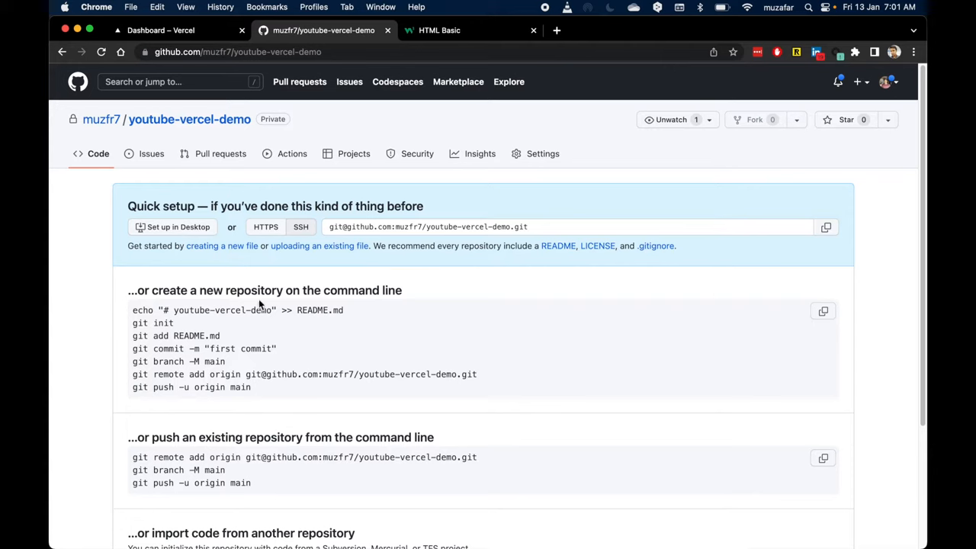
{"action": "mouse_move", "coordinate": [222, 250]}
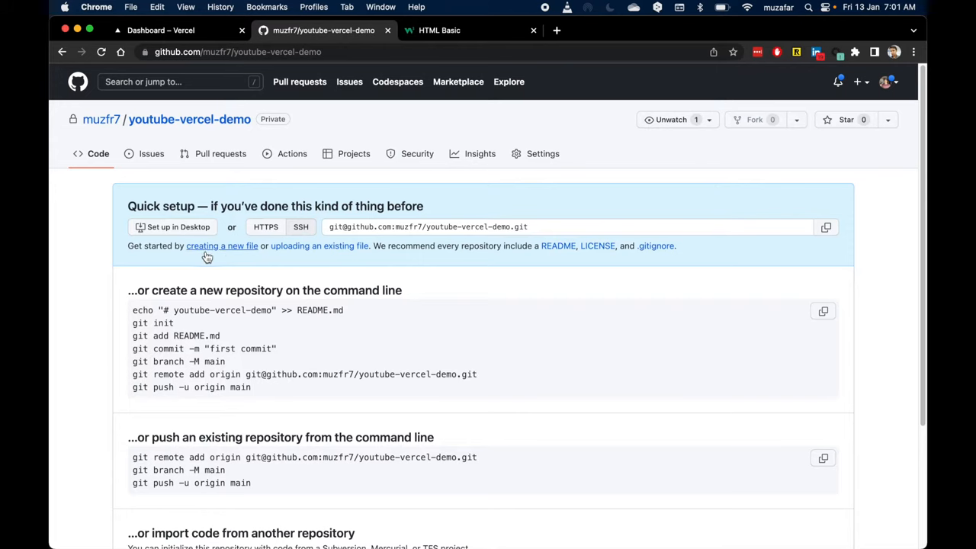
{"action": "mouse_move", "coordinate": [229, 250]}
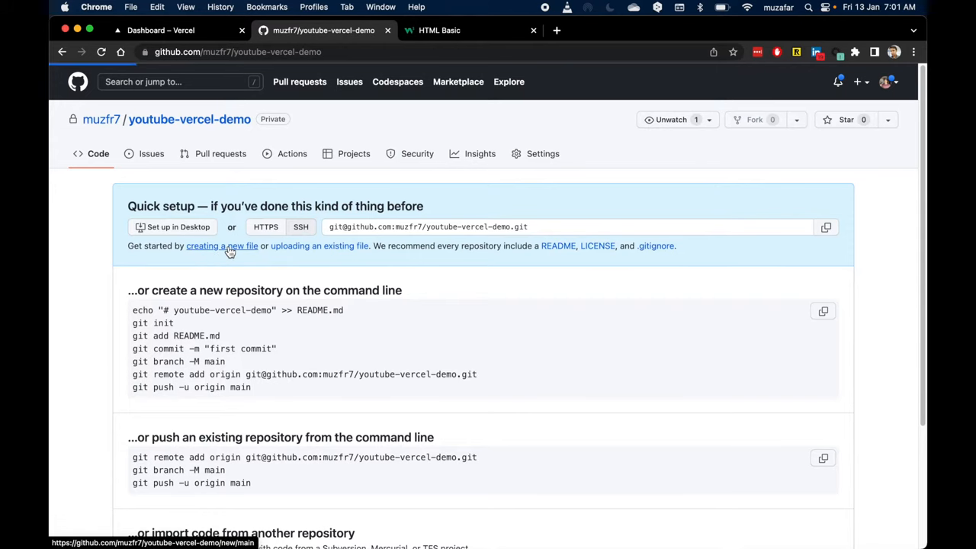
Create index.html with the basic HTML and a <title> of Youtube Vercel demo.
{"action": "left_click", "coordinate": [221, 245]}
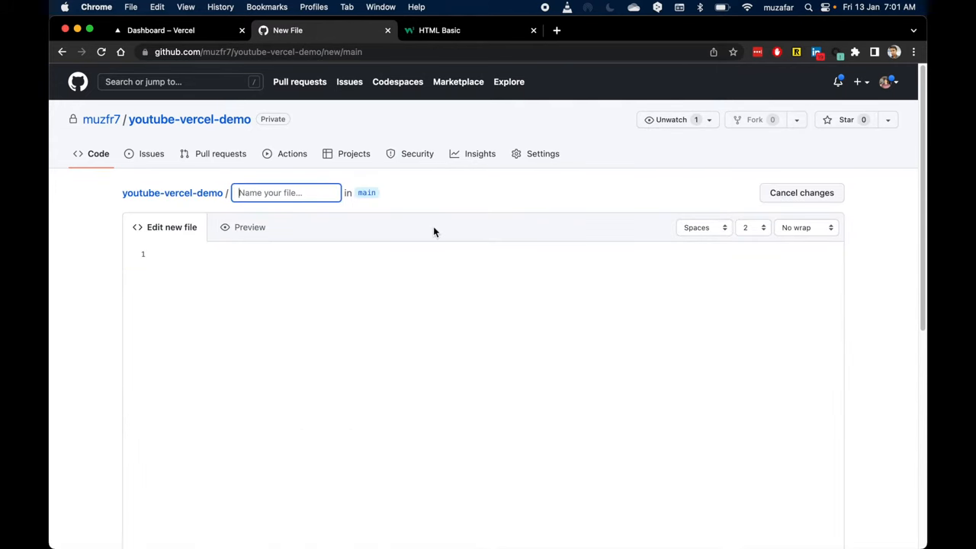
{"action": "type", "text": "index.html"}
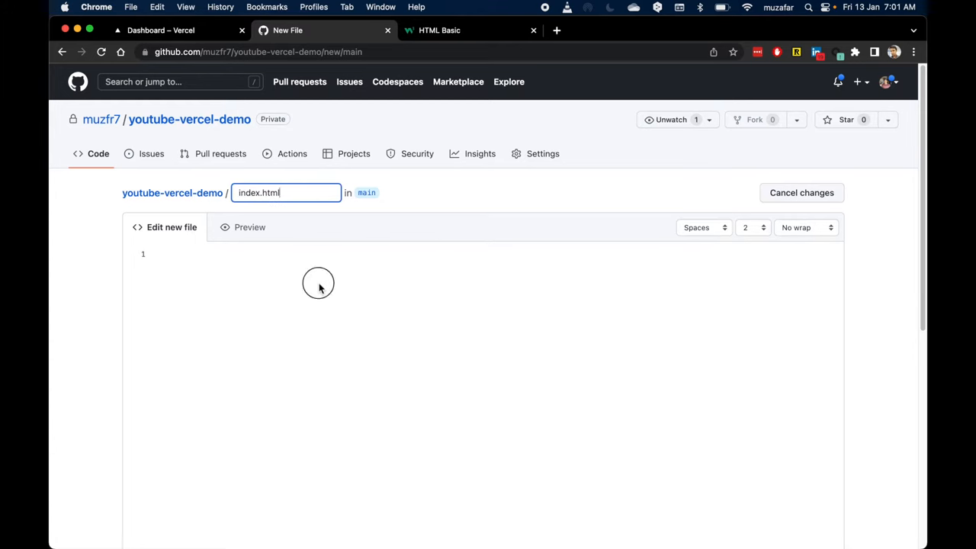
{"action": "mouse_move", "coordinate": [503, 48]}
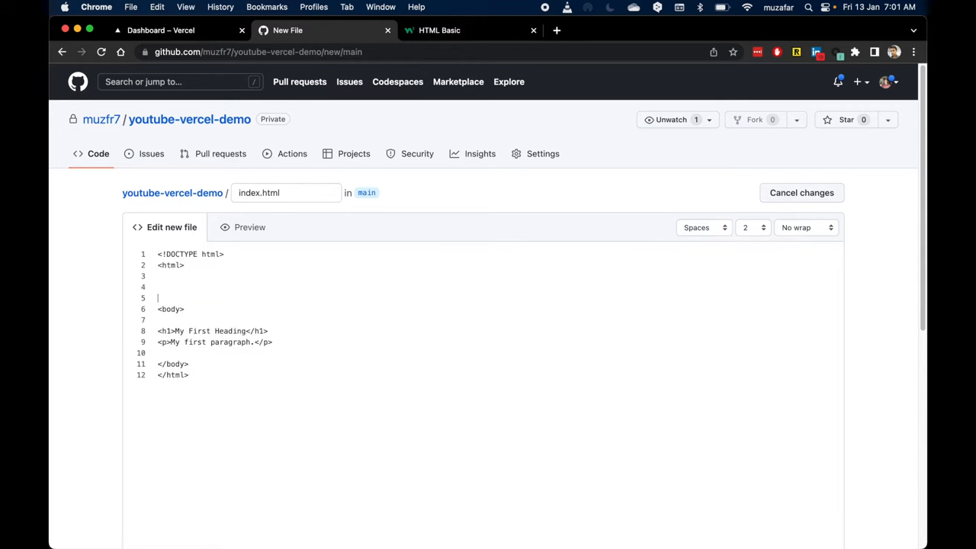
{"action": "type", "text": "he"}
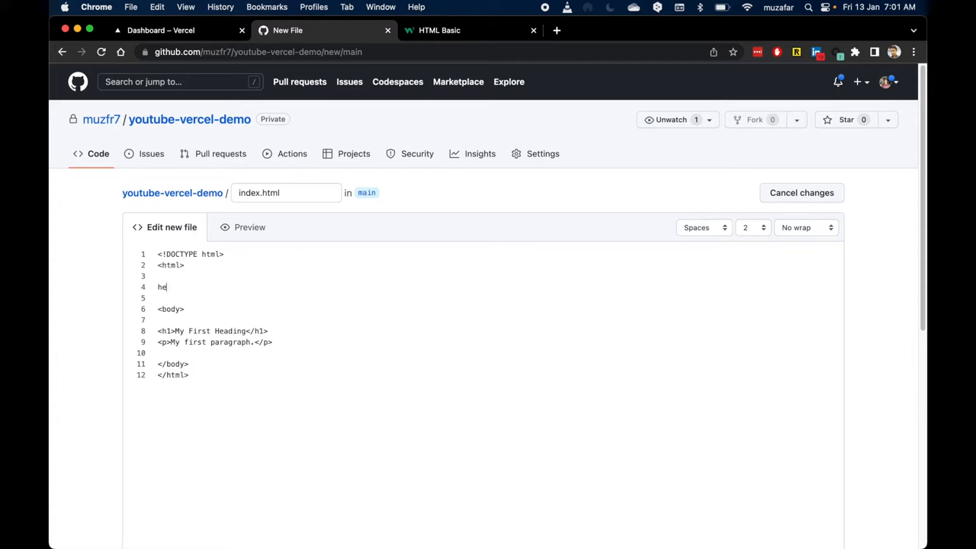
{"action": "type", "text": "ad>"}
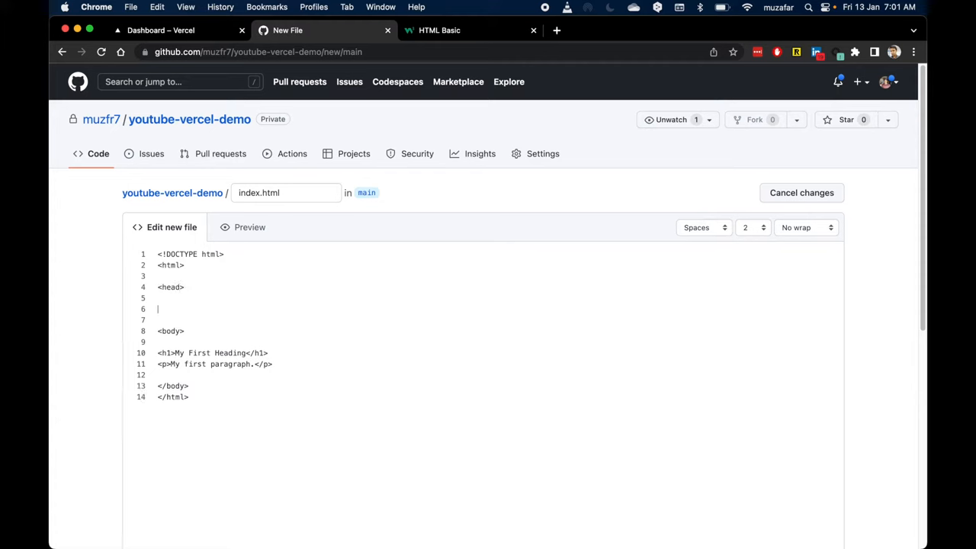
{"action": "type", "text": "</head>"}
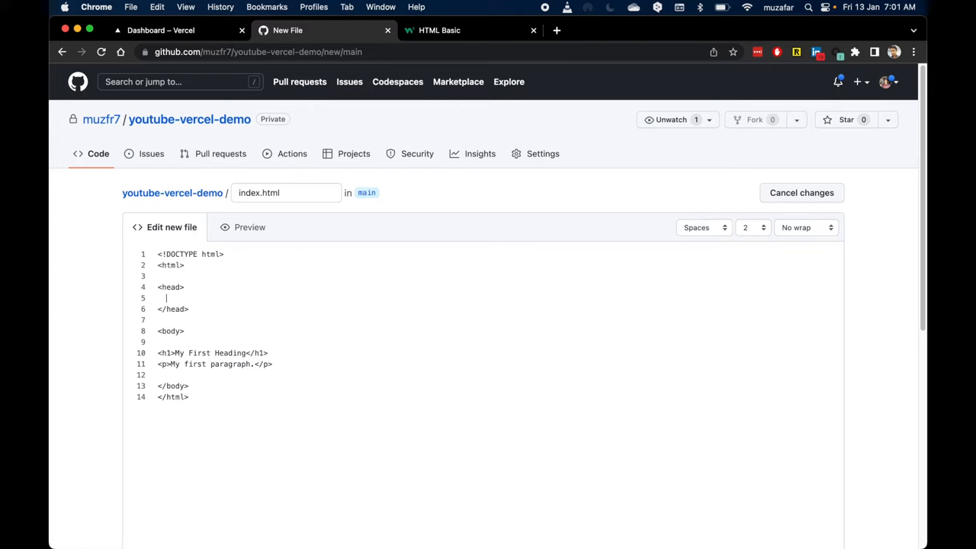
{"action": "type", "text": "<title></title>"}
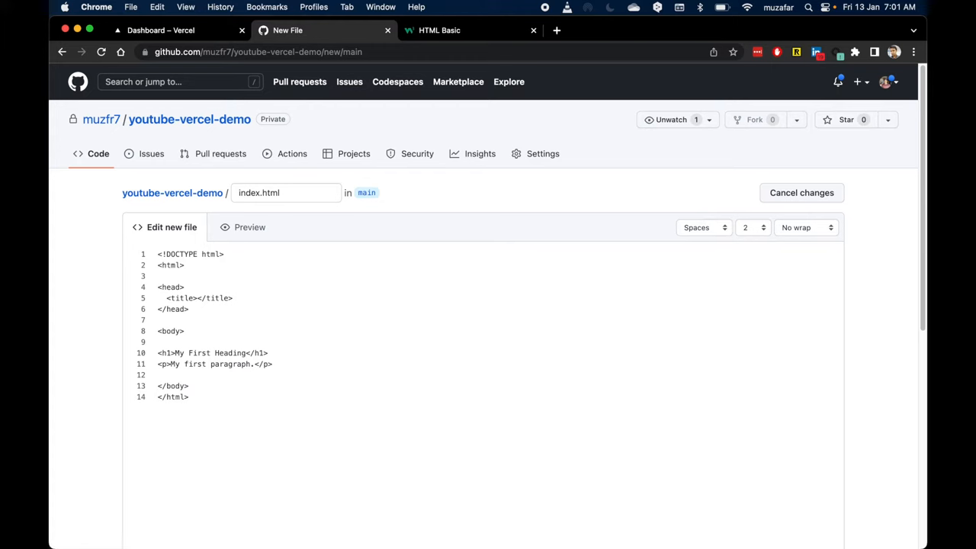
{"action": "type", "text": "Youtube Vercel demo"}
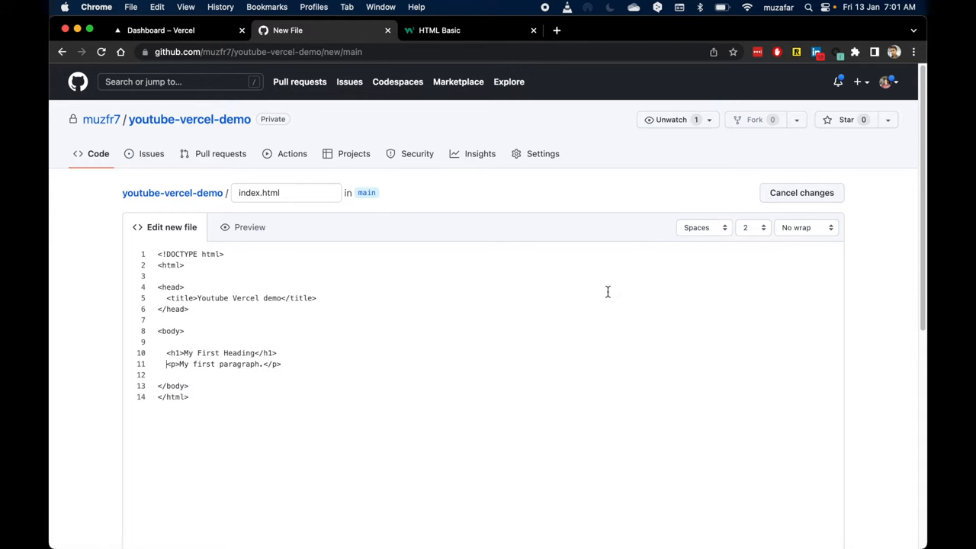
Commit the new index.html file to the youtube-vercel-demo repository.
{"action": "scroll", "scroll_direction": "down", "scroll_amount": 3}
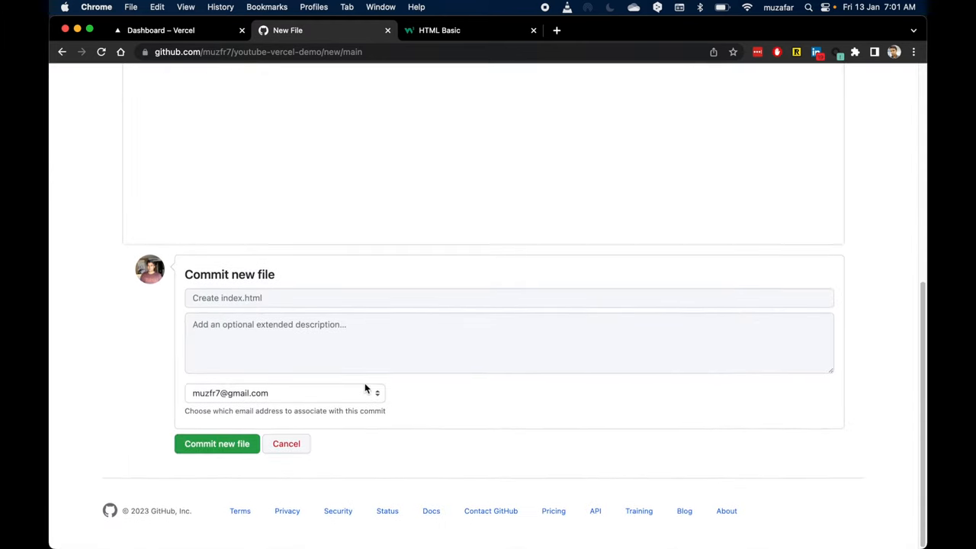
{"action": "left_click", "coordinate": [216, 443]}
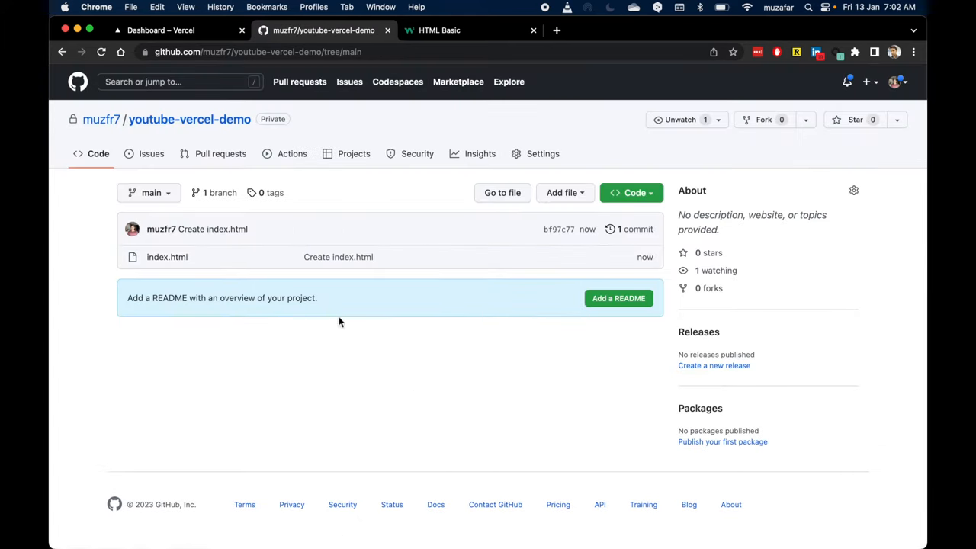
{"action": "mouse_move", "coordinate": [174, 262]}
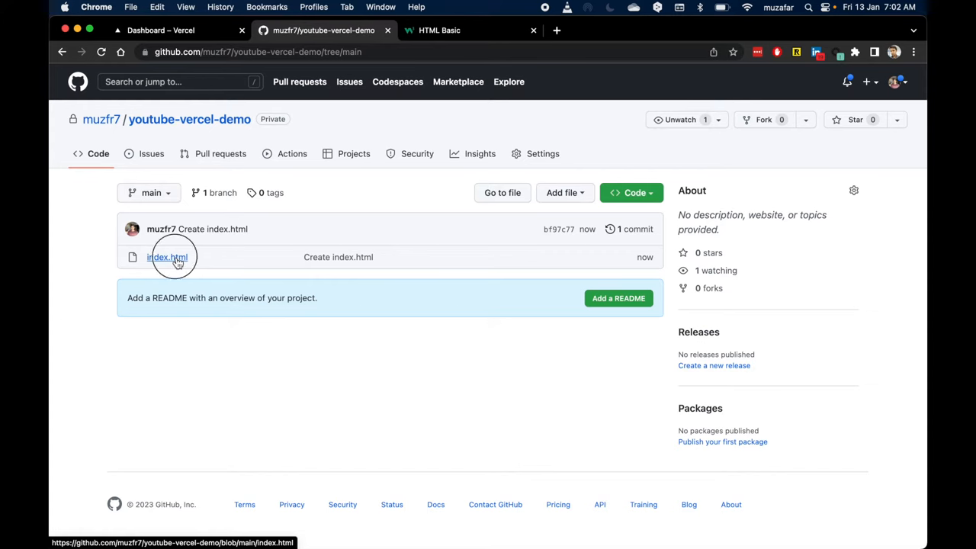
{"action": "left_click", "coordinate": [166, 256]}
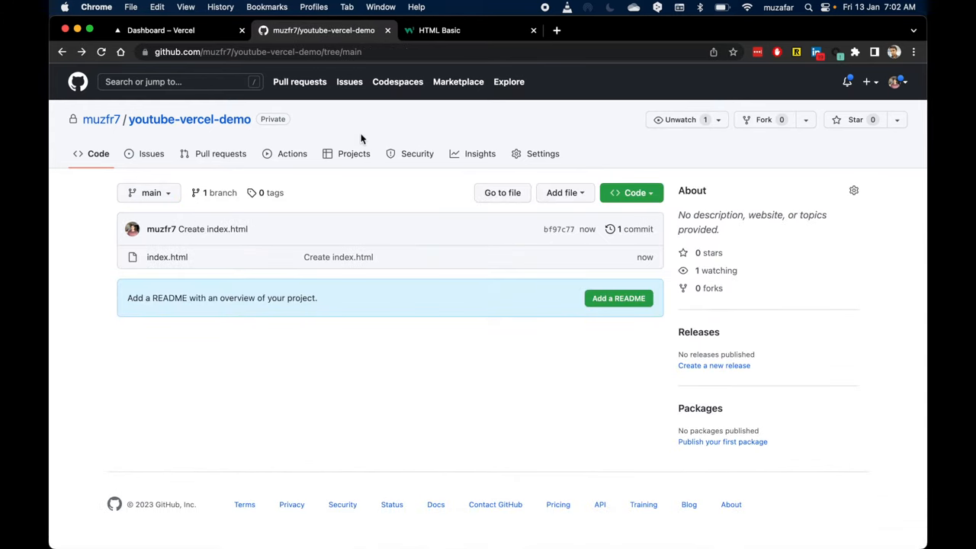
Return to the Vercel dashboard, check the account menu and look over the starter templates.
{"action": "left_click", "coordinate": [164, 30]}
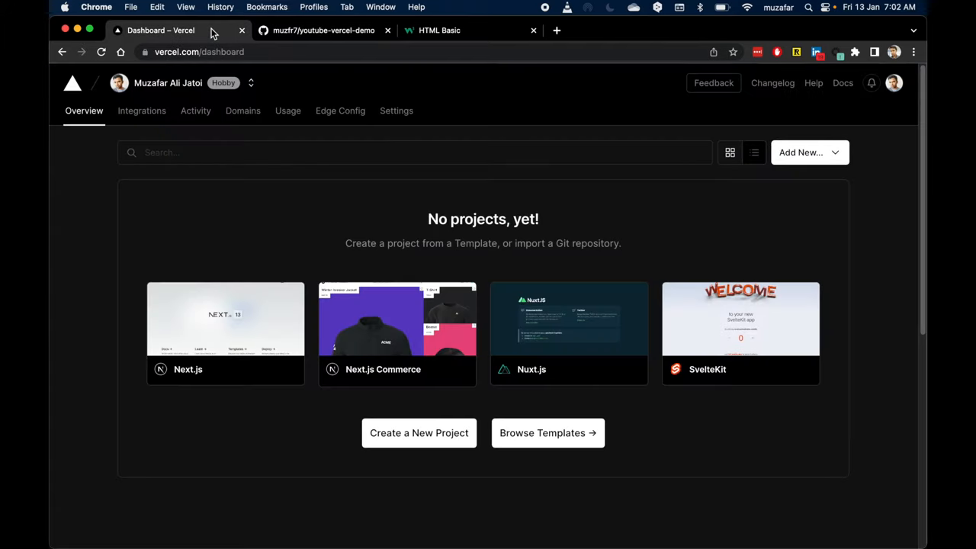
{"action": "mouse_move", "coordinate": [674, 217]}
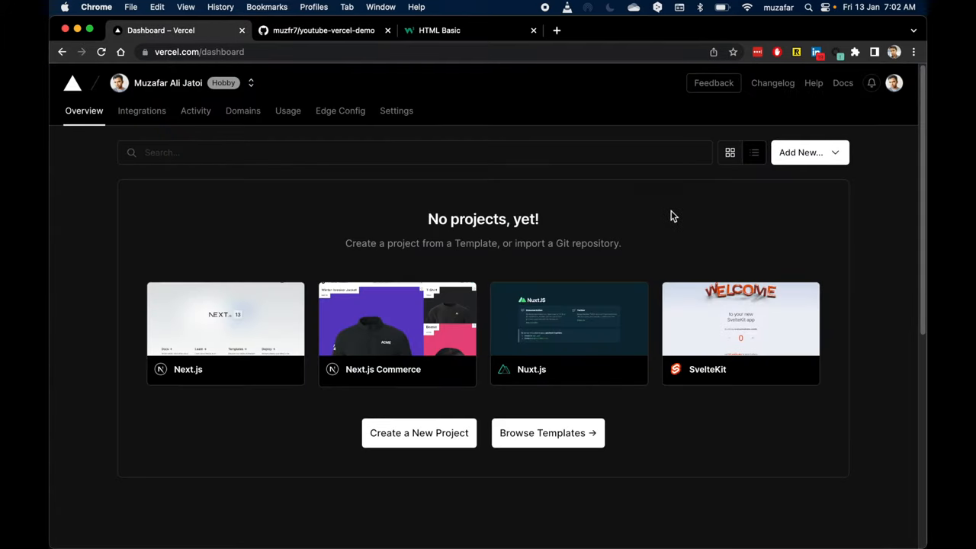
{"action": "mouse_move", "coordinate": [845, 174]}
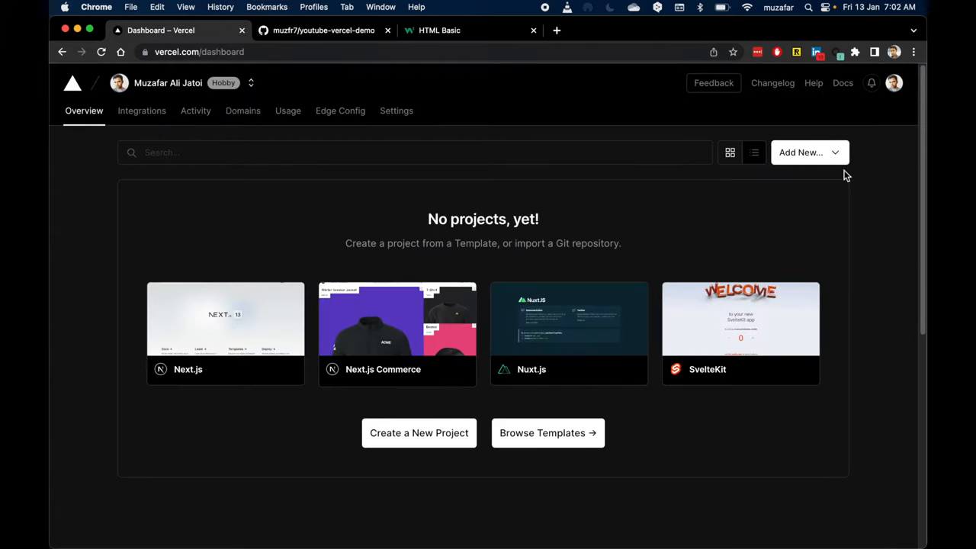
{"action": "mouse_move", "coordinate": [880, 154]}
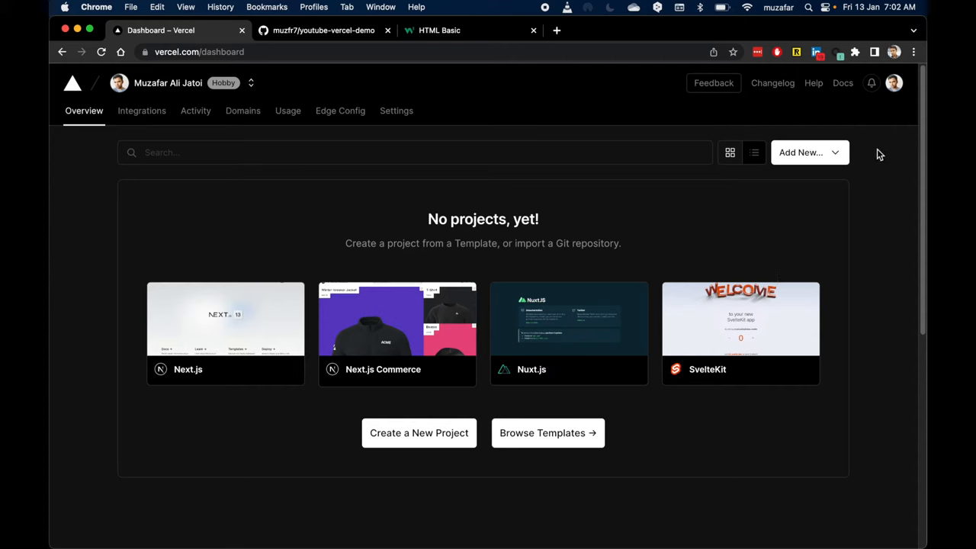
{"action": "left_click", "coordinate": [897, 82]}
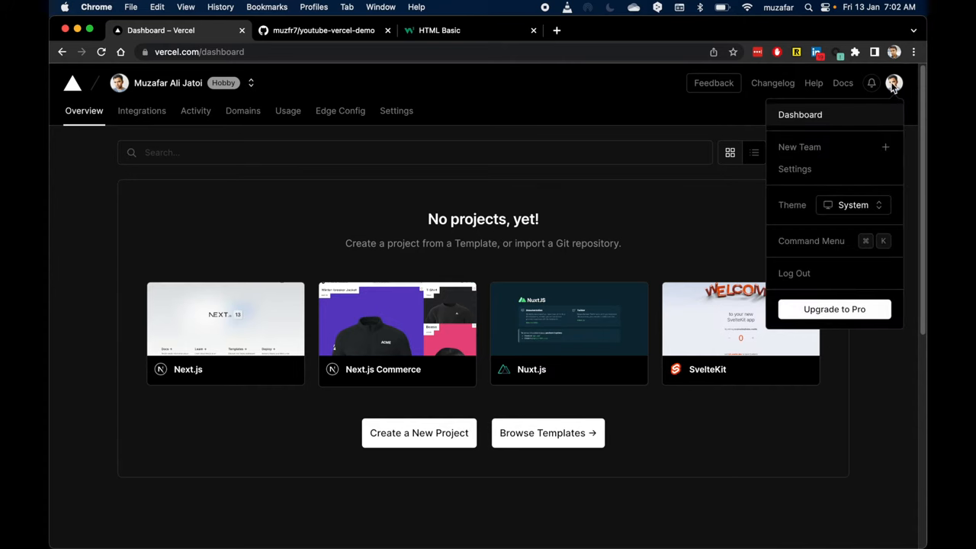
{"action": "mouse_move", "coordinate": [911, 135]}
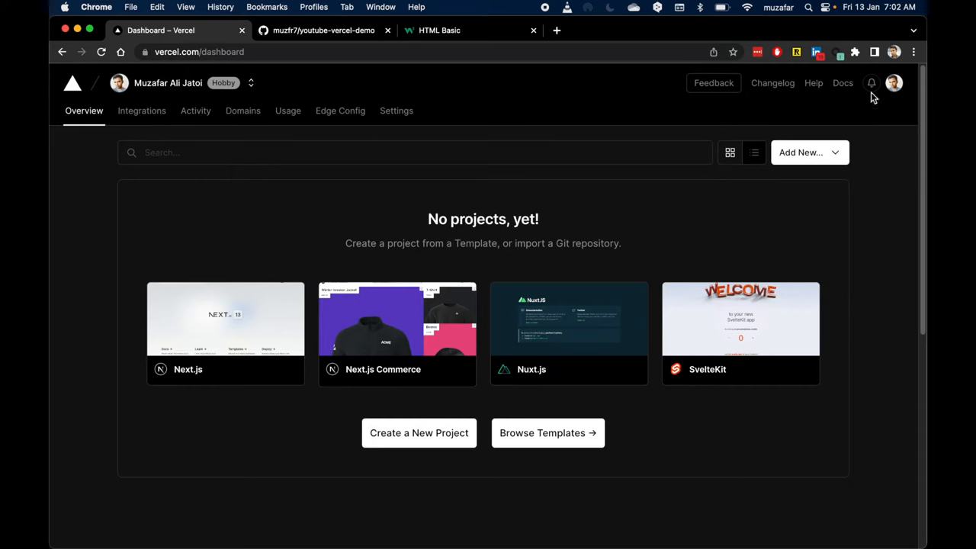
{"action": "mouse_move", "coordinate": [662, 175]}
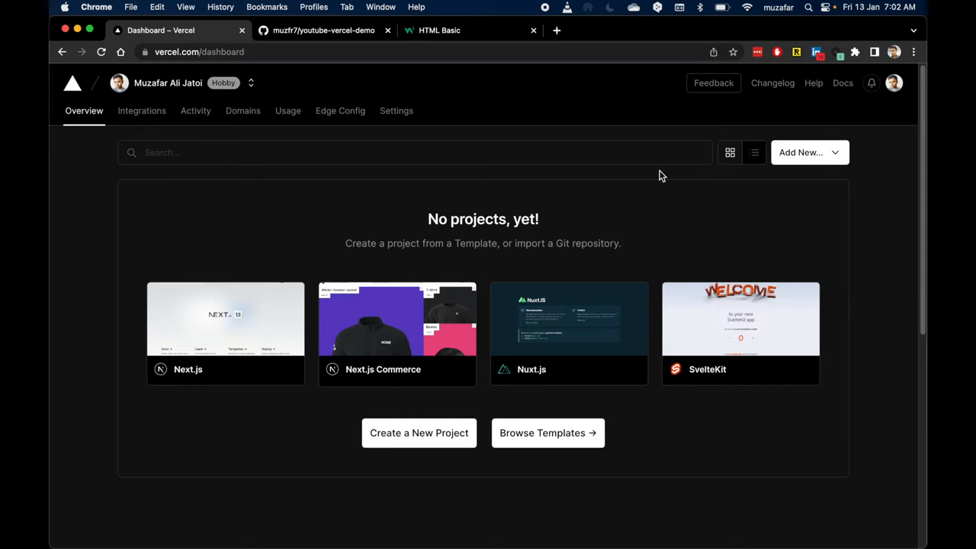
{"action": "mouse_move", "coordinate": [190, 166]}
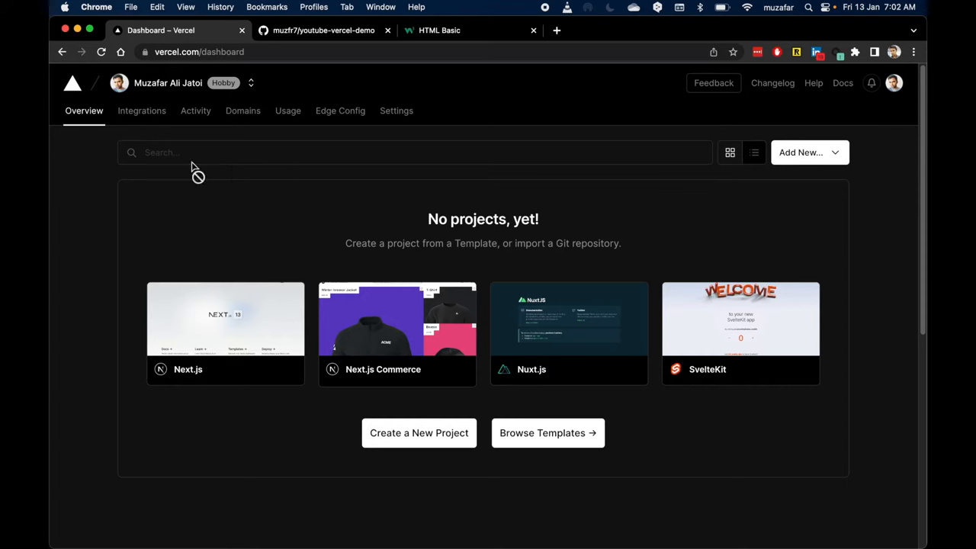
{"action": "mouse_move", "coordinate": [267, 64]}
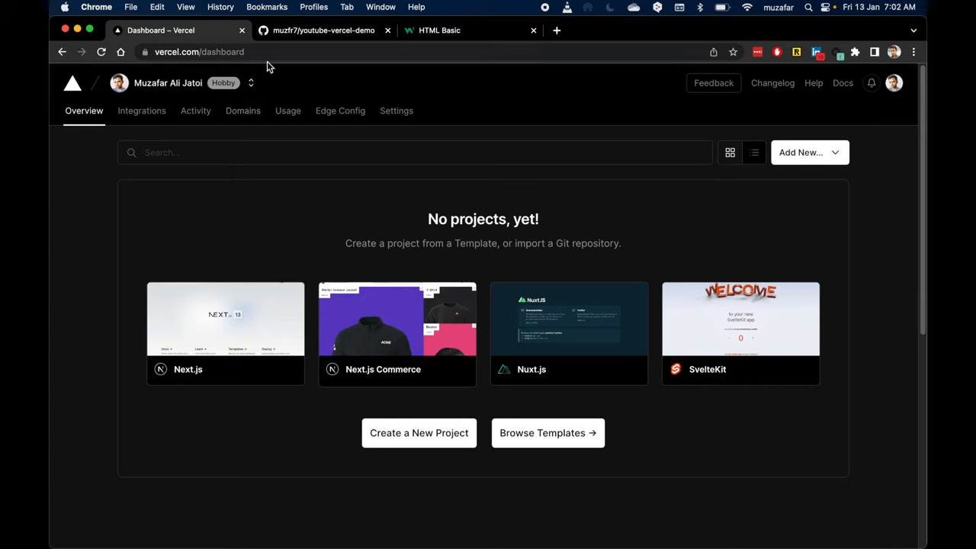
{"action": "left_click", "coordinate": [206, 52]}
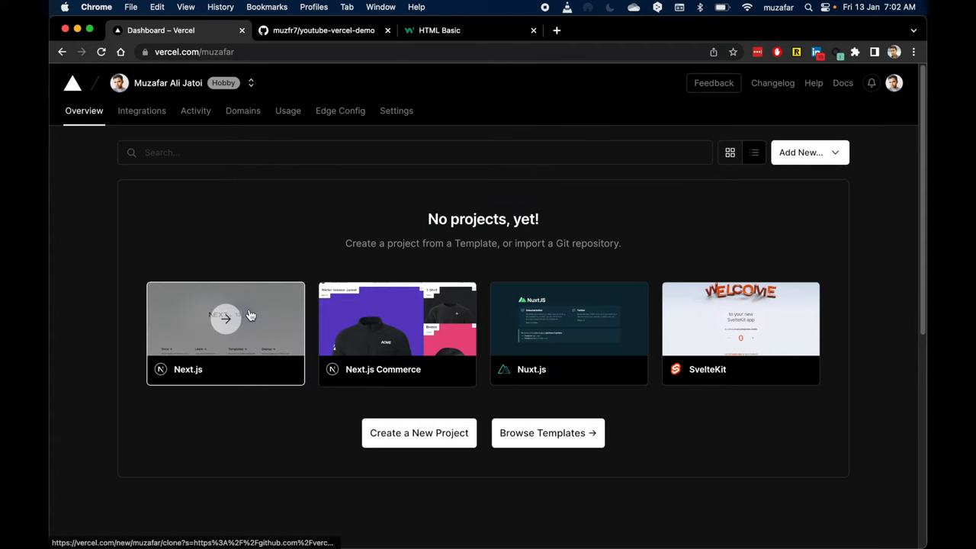
{"action": "mouse_move", "coordinate": [772, 322]}
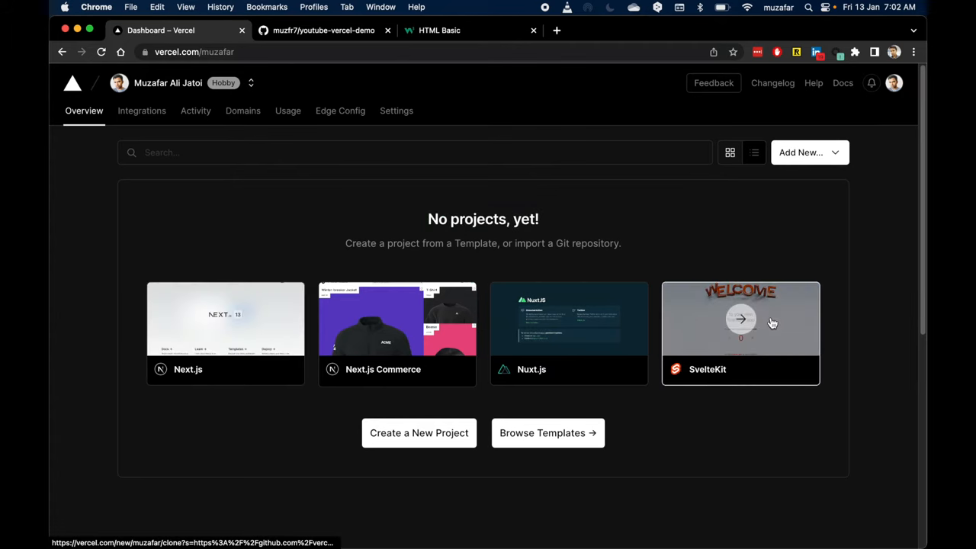
{"action": "mouse_move", "coordinate": [189, 378]}
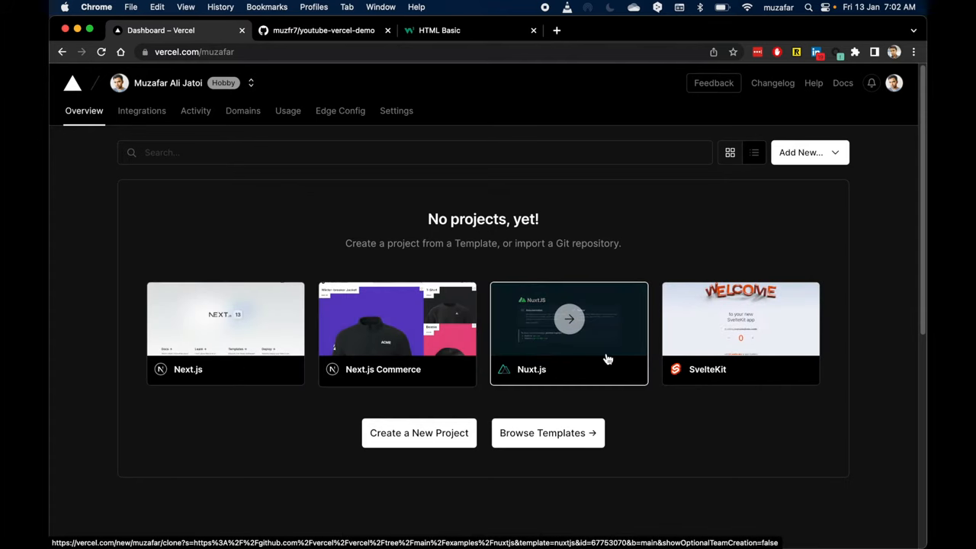
{"action": "mouse_move", "coordinate": [729, 353]}
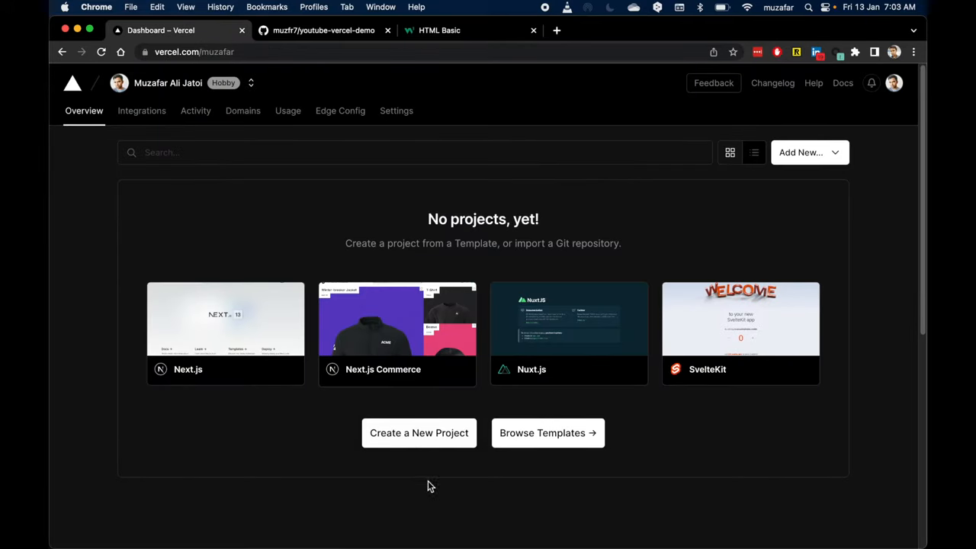
{"action": "mouse_move", "coordinate": [418, 451]}
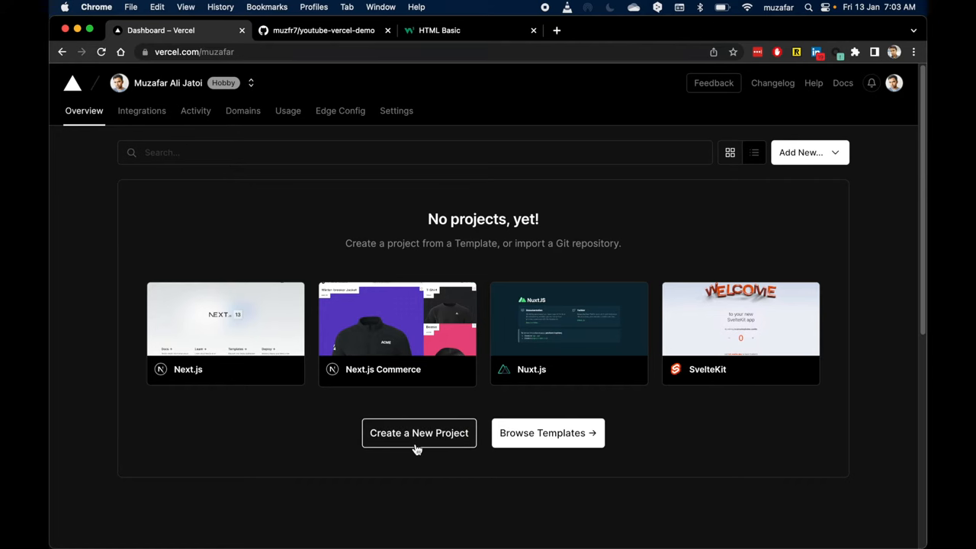
{"action": "mouse_move", "coordinate": [435, 444]}
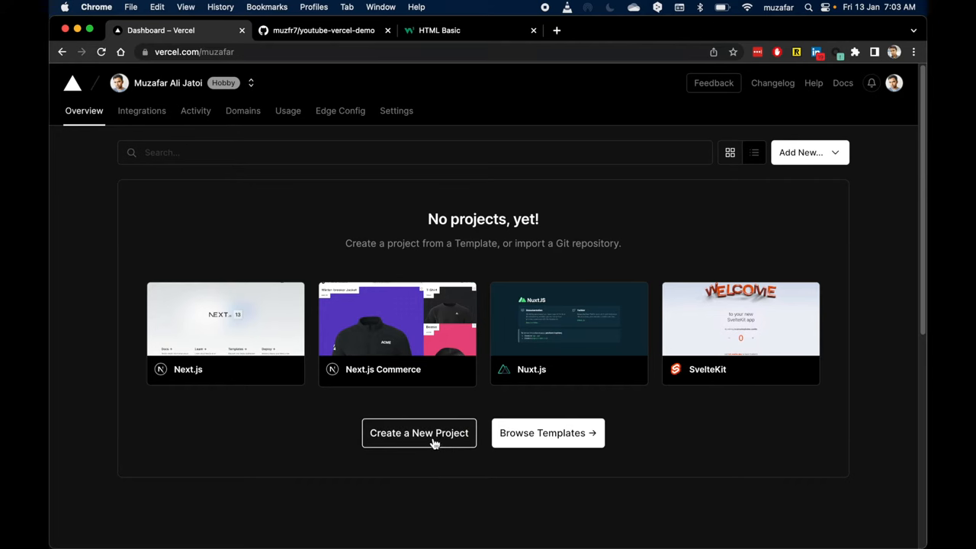
Start a new project from the Vercel dashboard.
{"action": "left_click", "coordinate": [418, 433]}
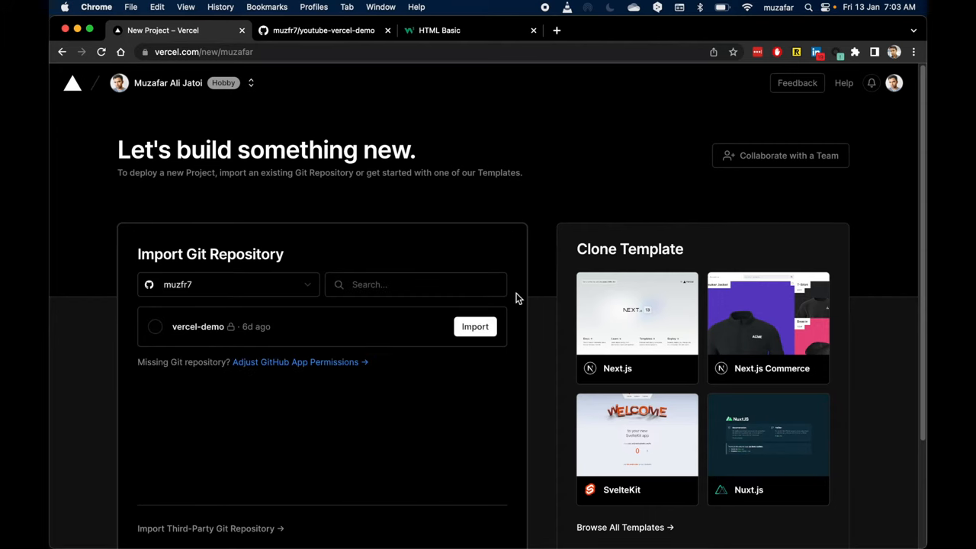
{"action": "scroll", "scroll_direction": "down", "scroll_amount": 3}
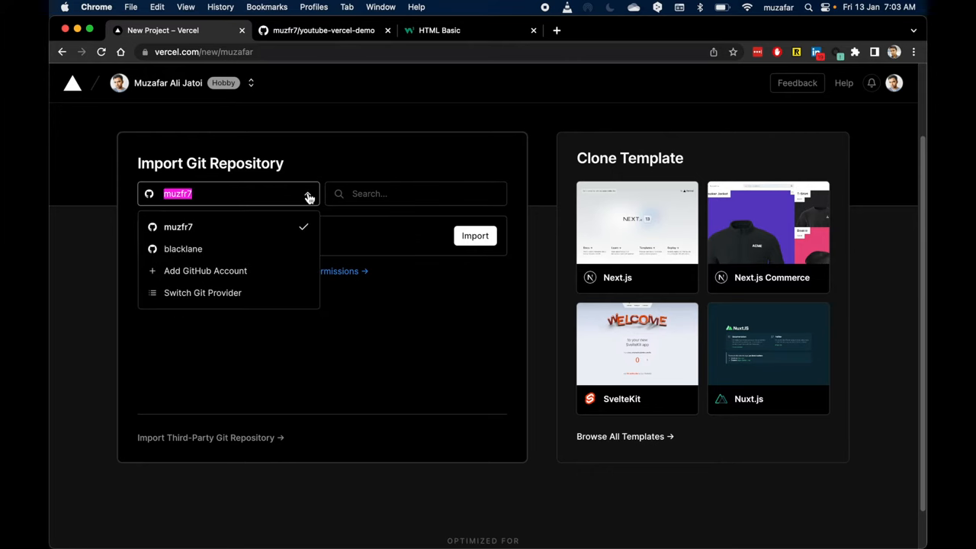
{"action": "left_click", "coordinate": [178, 226]}
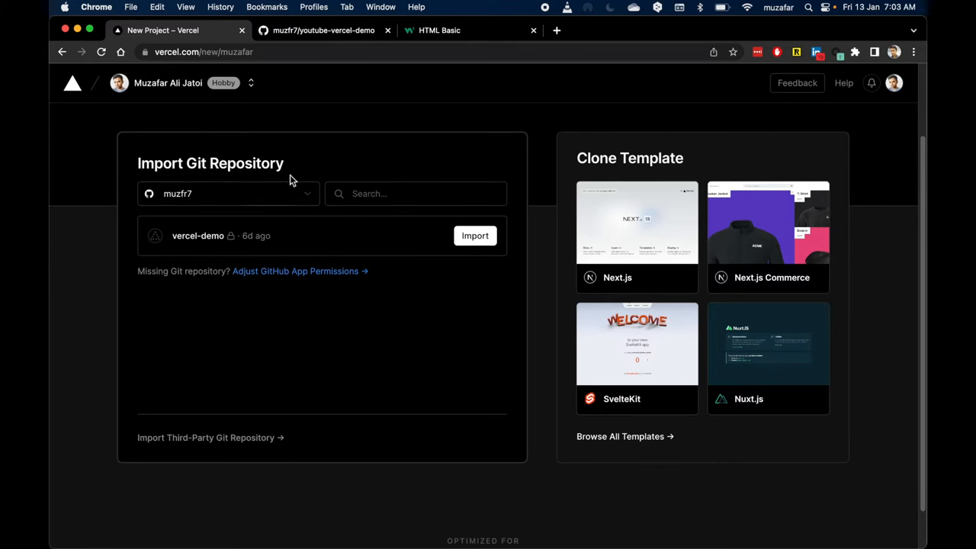
{"action": "mouse_move", "coordinate": [329, 238]}
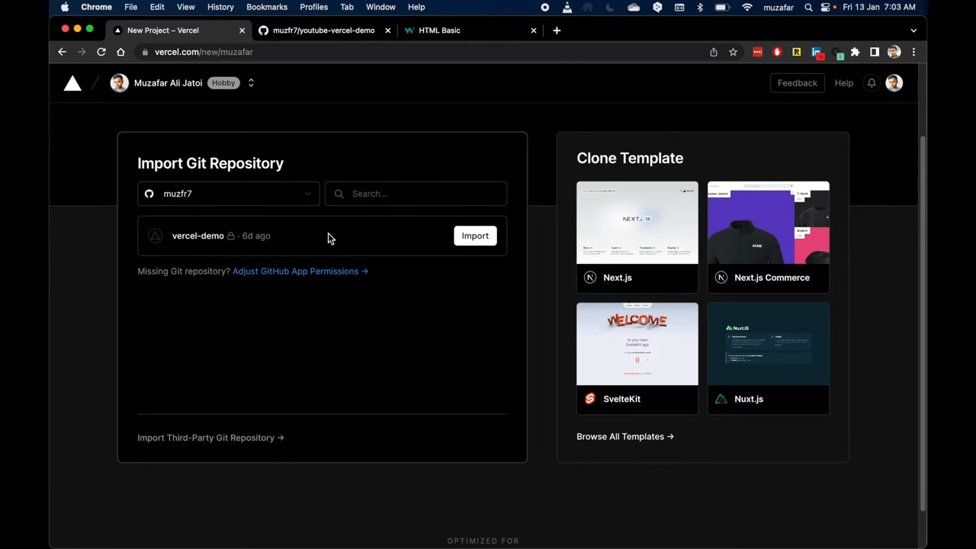
{"action": "mouse_move", "coordinate": [260, 293]}
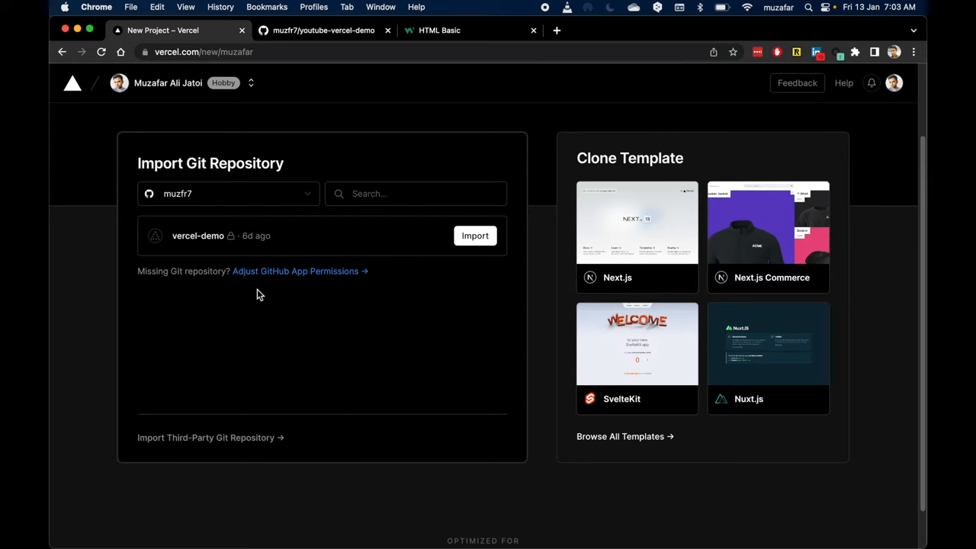
{"action": "mouse_move", "coordinate": [335, 278]}
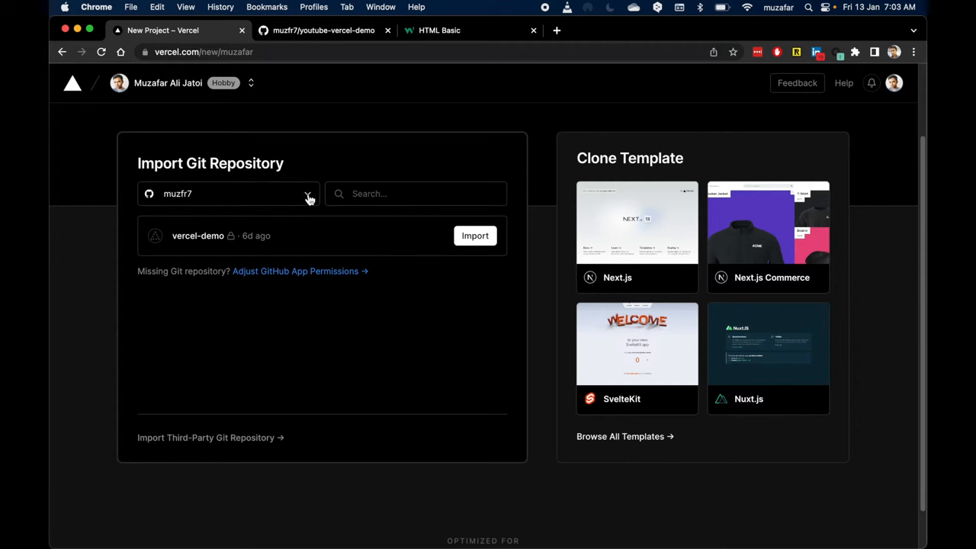
{"action": "left_click", "coordinate": [305, 195]}
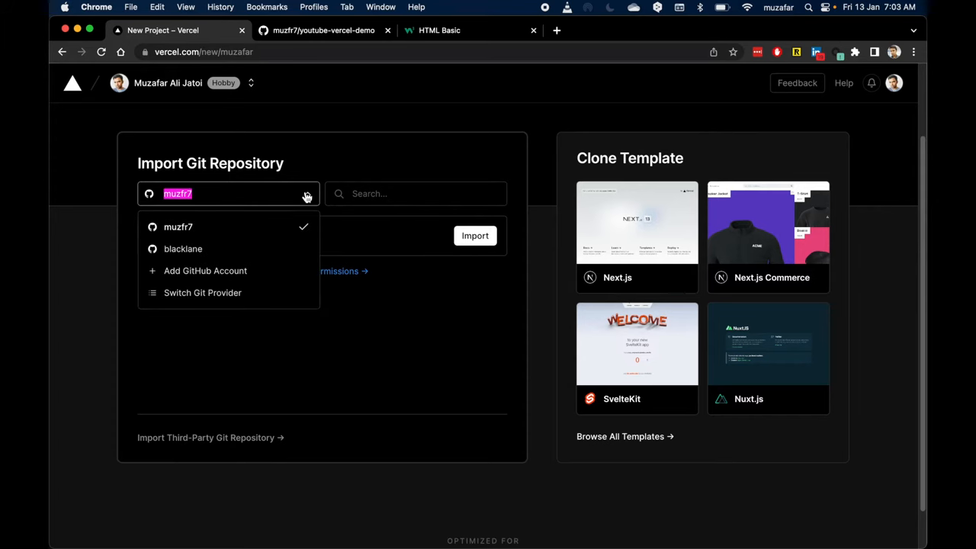
{"action": "mouse_move", "coordinate": [253, 232]}
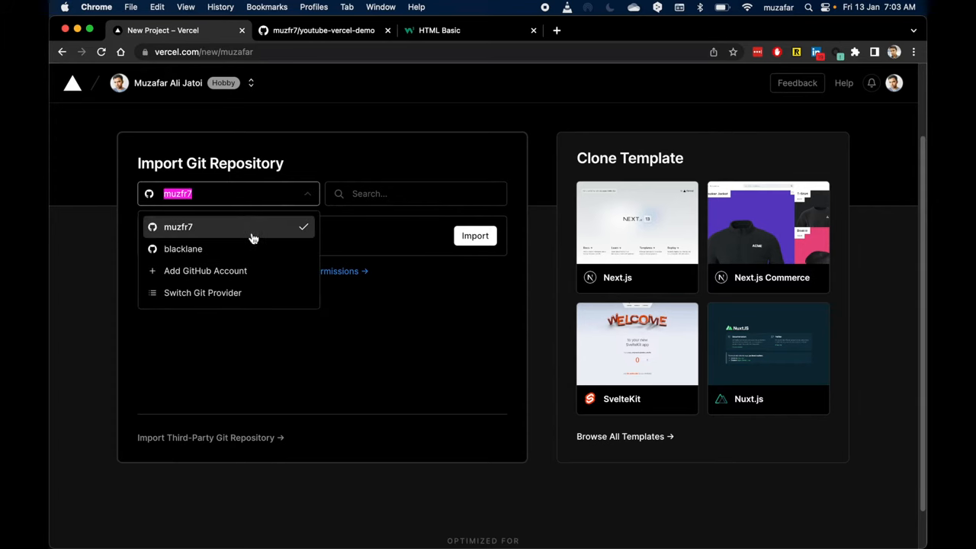
{"action": "mouse_move", "coordinate": [290, 226]}
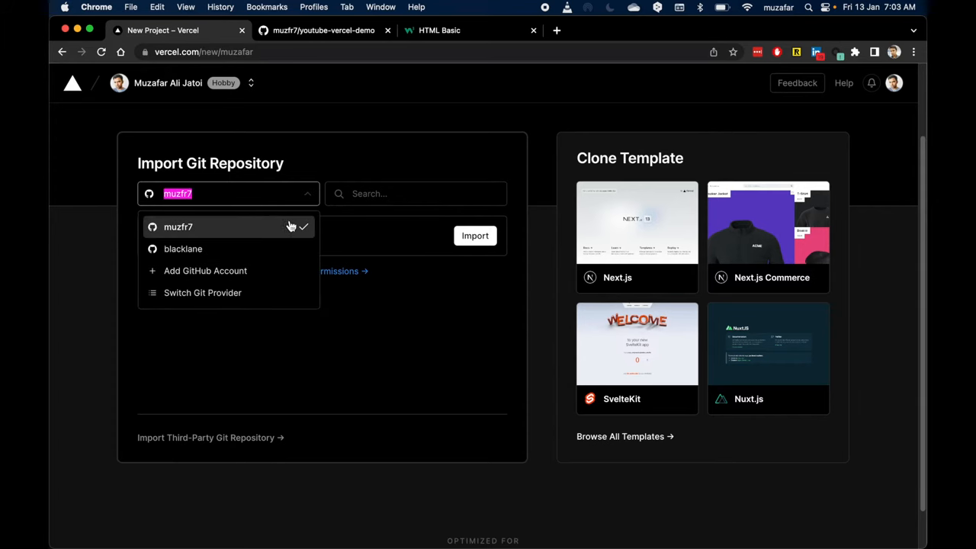
{"action": "left_click", "coordinate": [177, 226]}
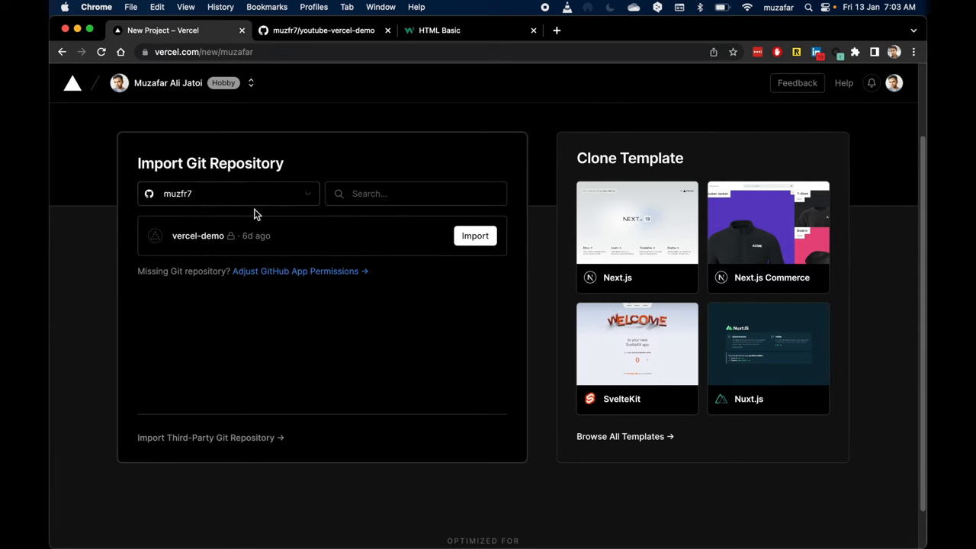
{"action": "left_click", "coordinate": [228, 192]}
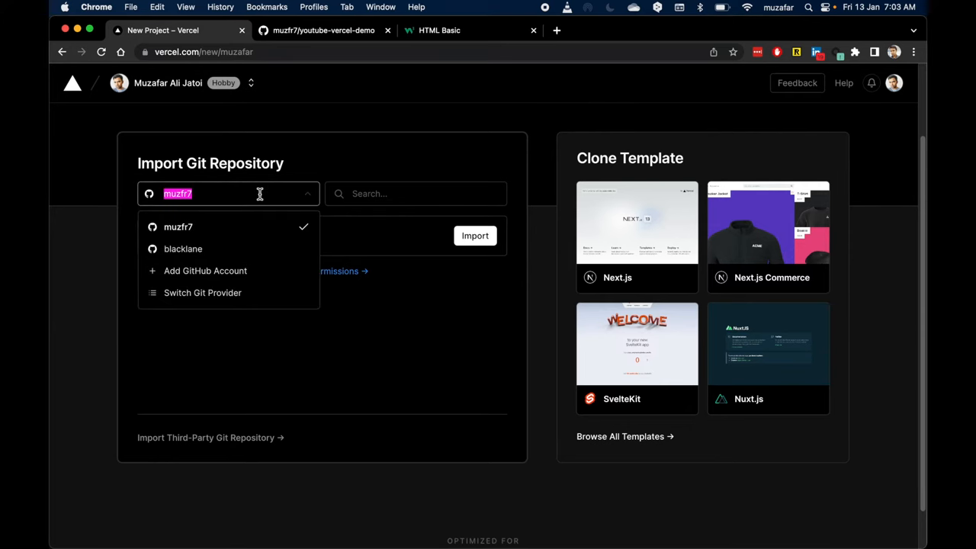
{"action": "mouse_move", "coordinate": [195, 278]}
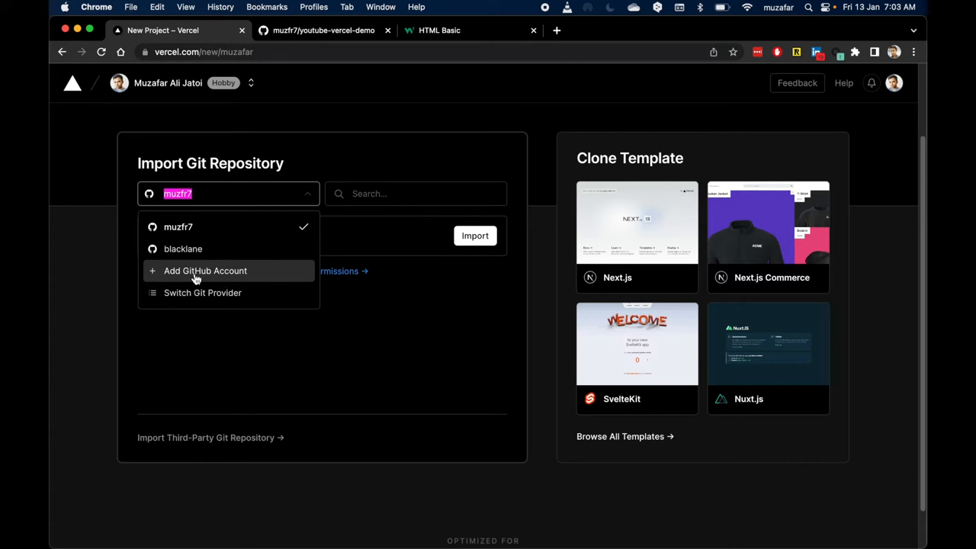
{"action": "mouse_move", "coordinate": [262, 287]}
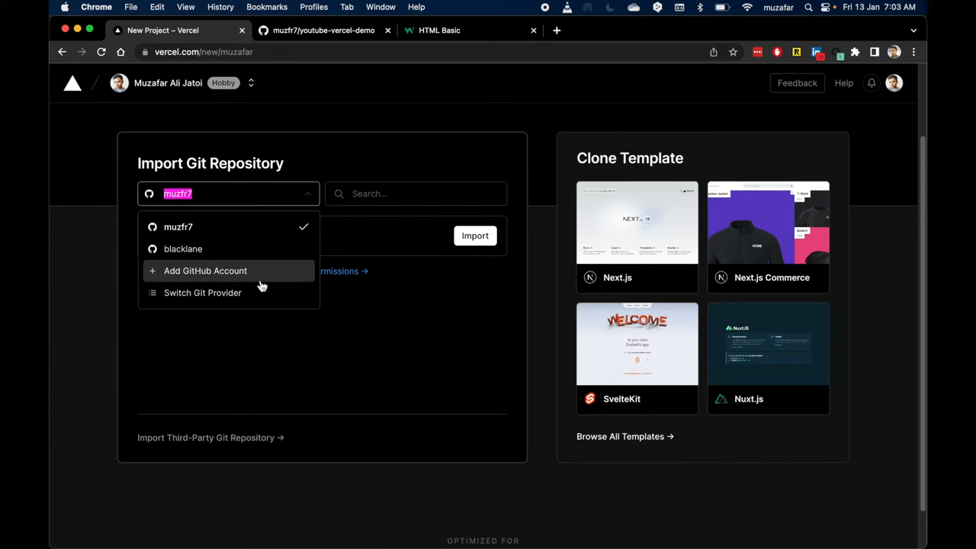
{"action": "mouse_move", "coordinate": [312, 276]}
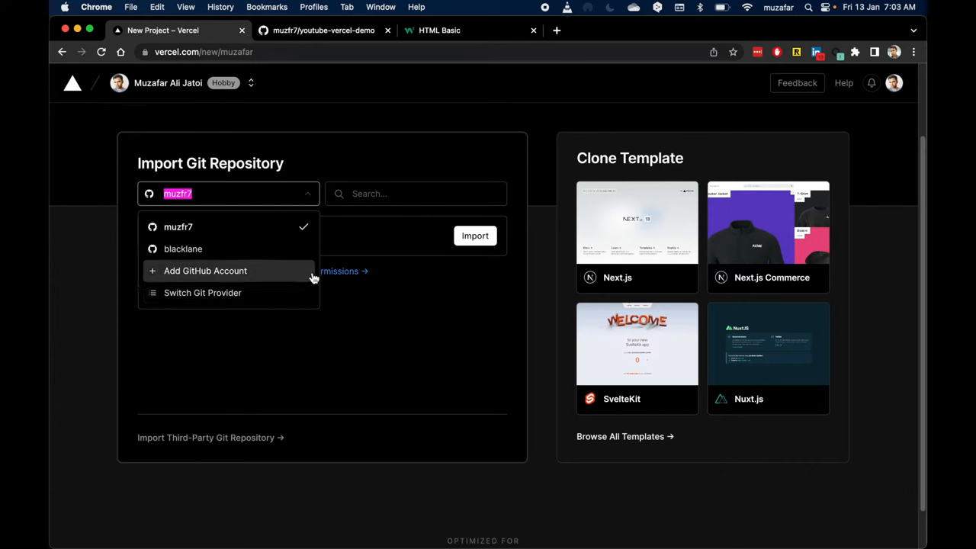
{"action": "mouse_move", "coordinate": [244, 293]}
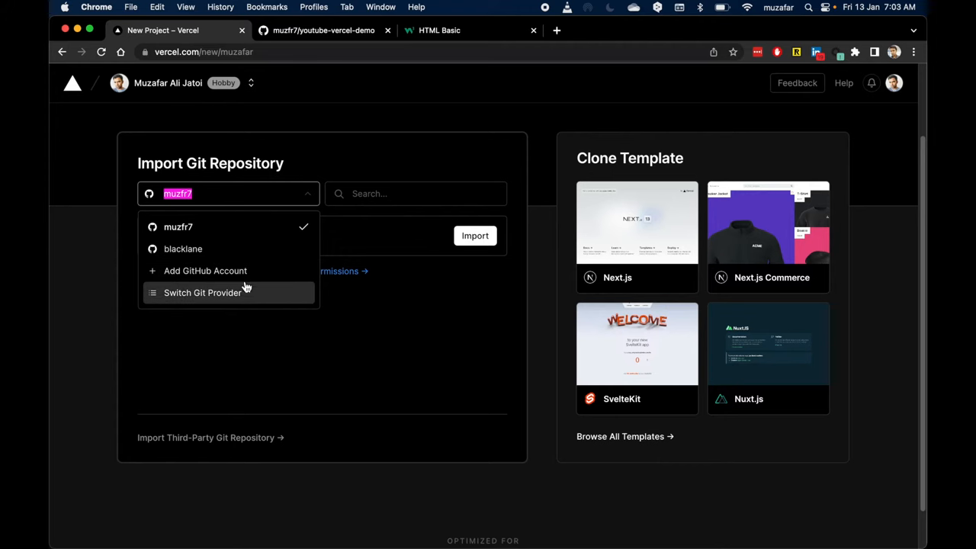
{"action": "mouse_move", "coordinate": [287, 276]}
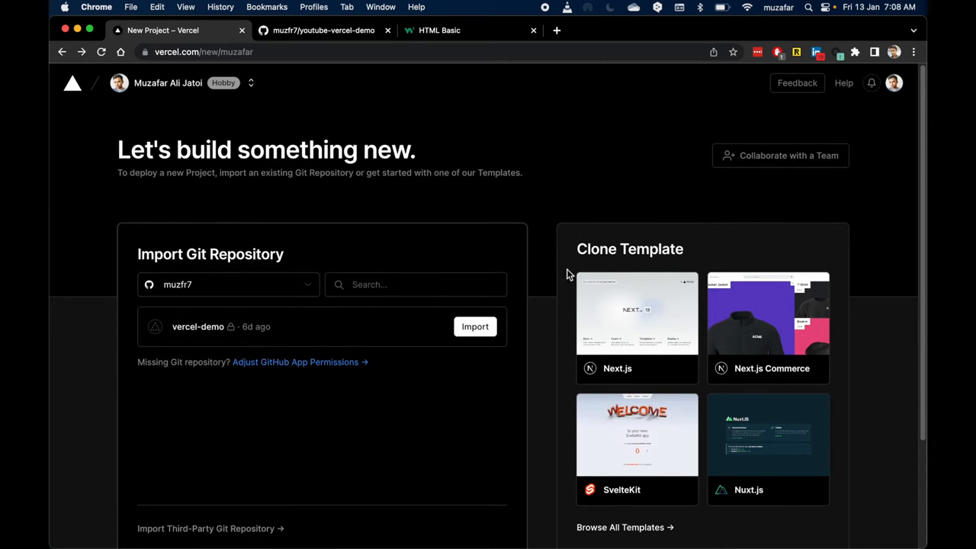
{"action": "mouse_move", "coordinate": [235, 342]}
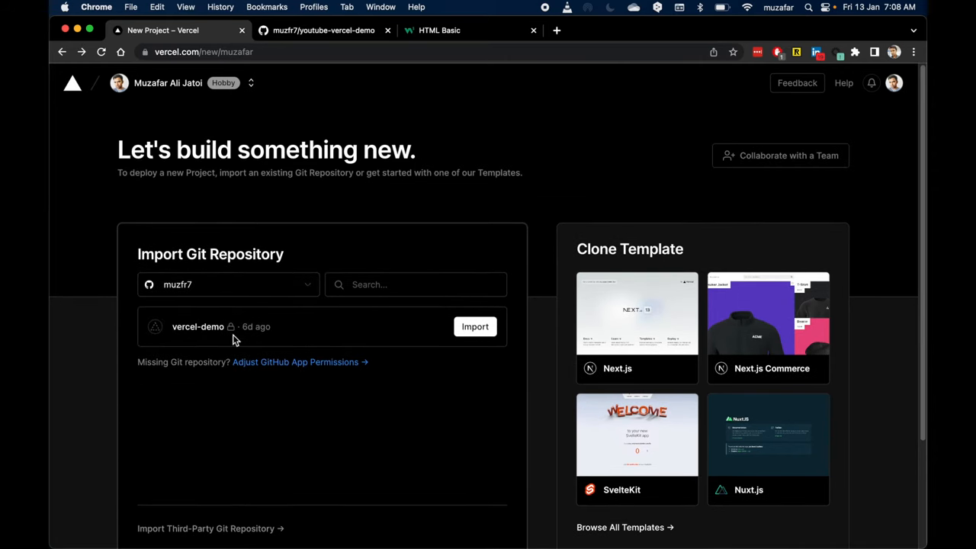
{"action": "mouse_move", "coordinate": [177, 327]}
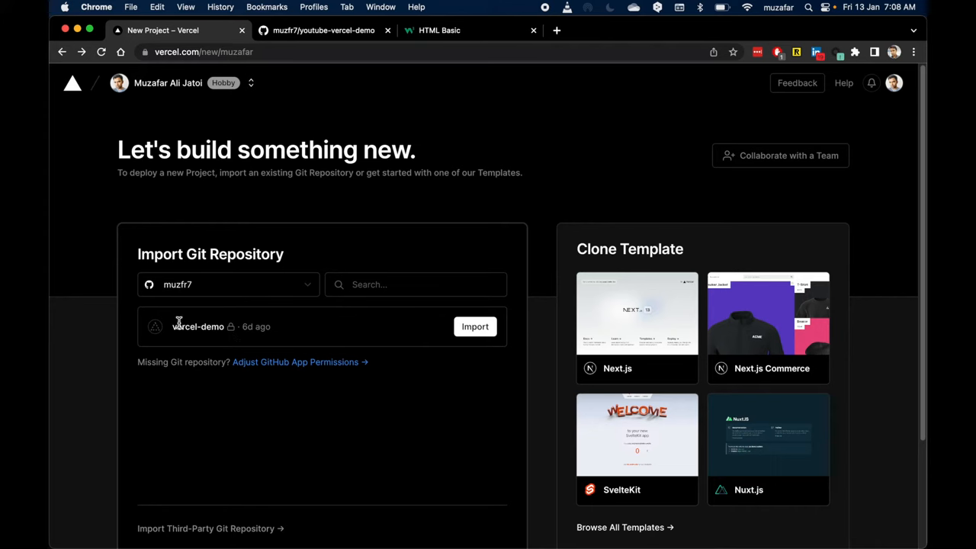
{"action": "mouse_move", "coordinate": [203, 341]}
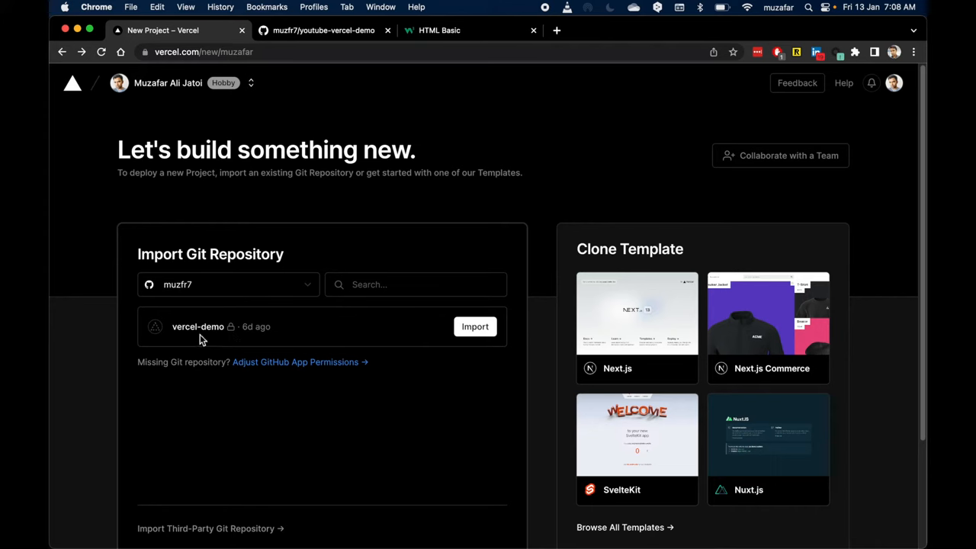
{"action": "double_click", "coordinate": [213, 327]}
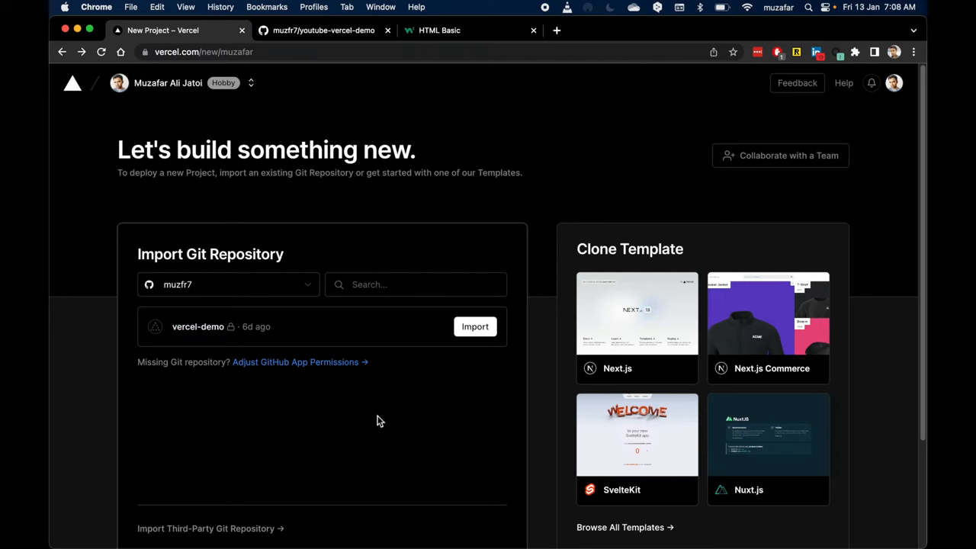
{"action": "mouse_move", "coordinate": [339, 424]}
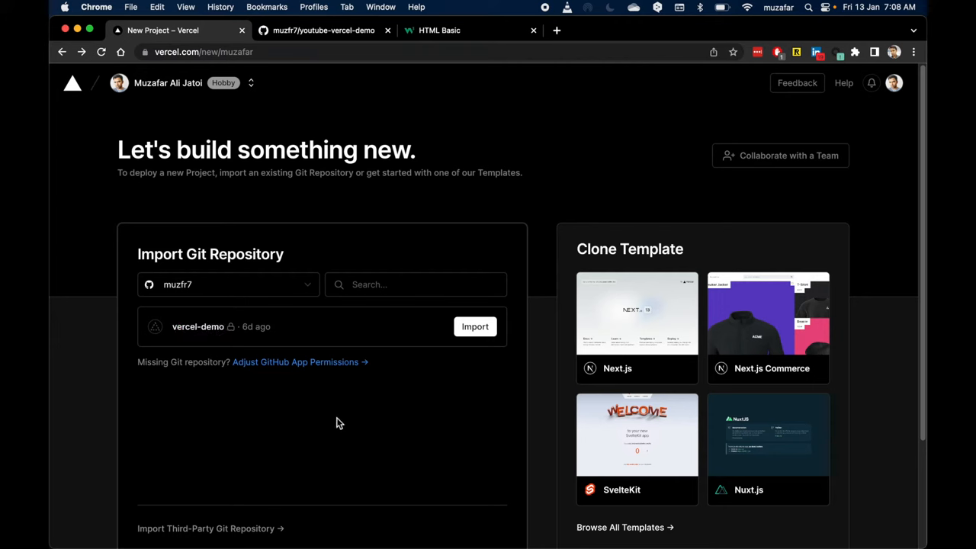
{"action": "mouse_move", "coordinate": [331, 407]}
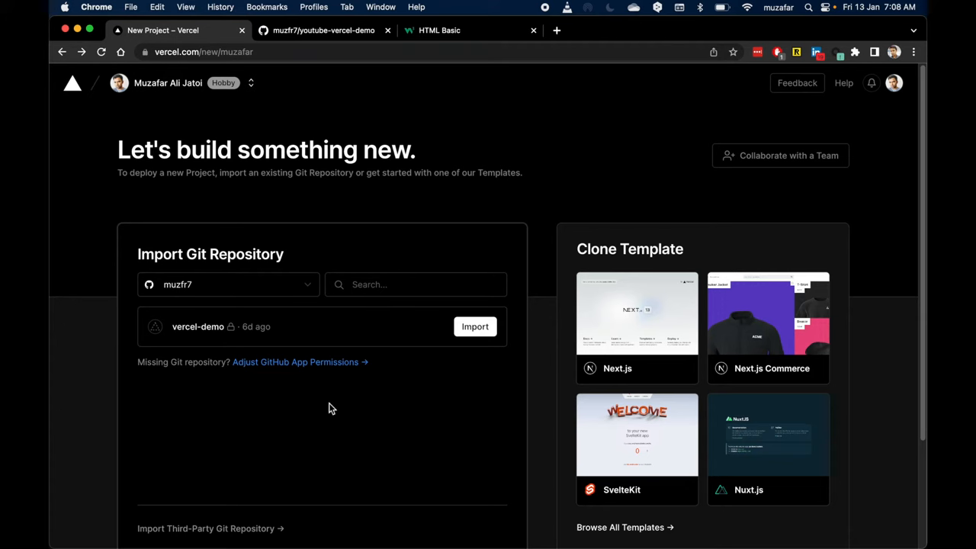
{"action": "mouse_move", "coordinate": [255, 353]}
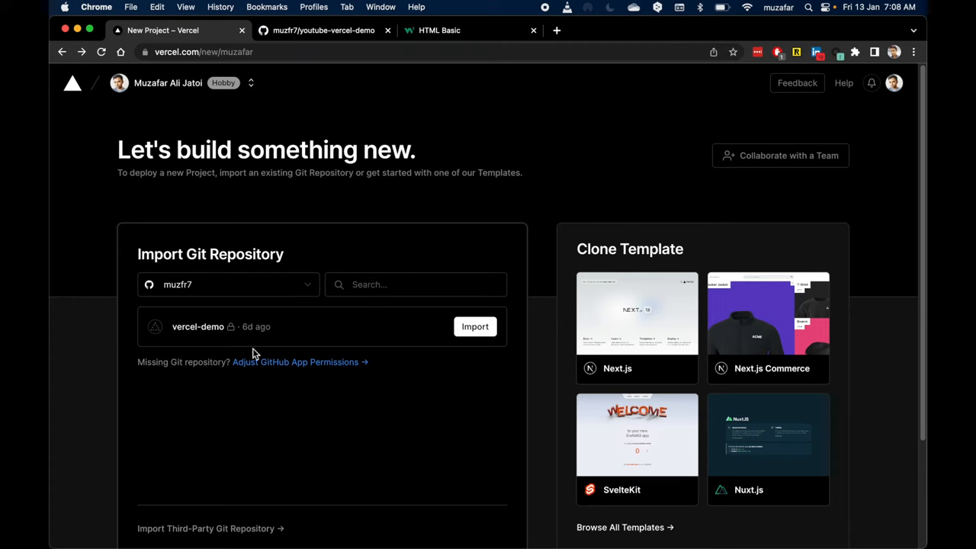
{"action": "mouse_move", "coordinate": [260, 314]}
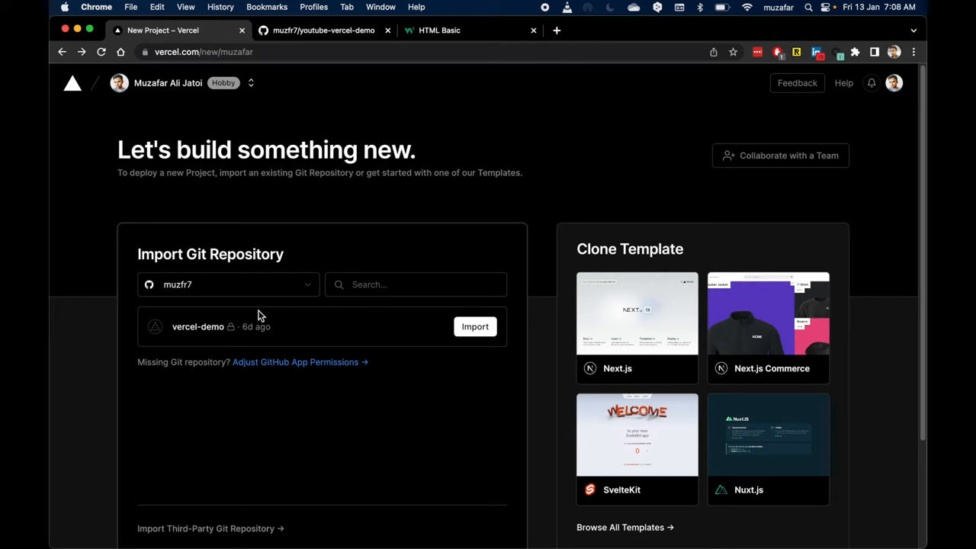
{"action": "mouse_move", "coordinate": [289, 290]}
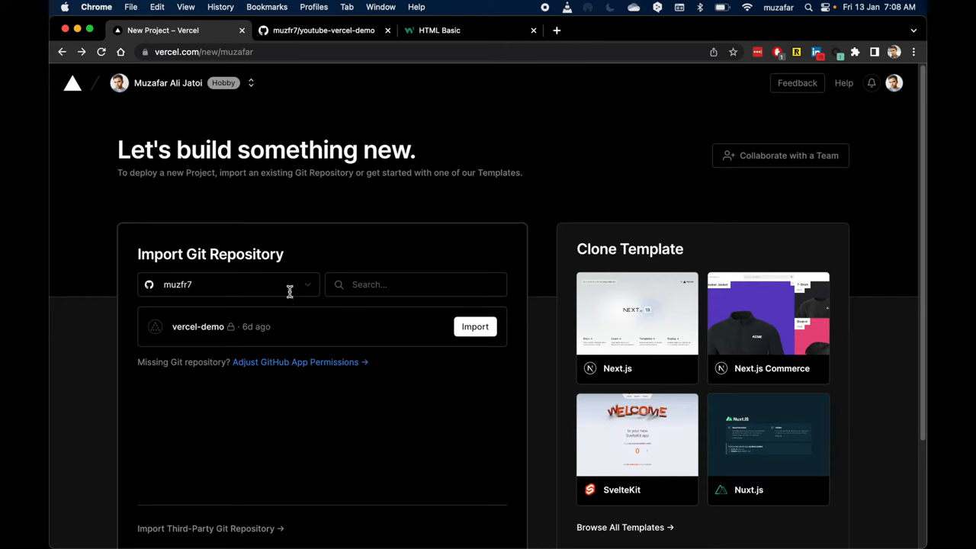
{"action": "double_click", "coordinate": [177, 285]}
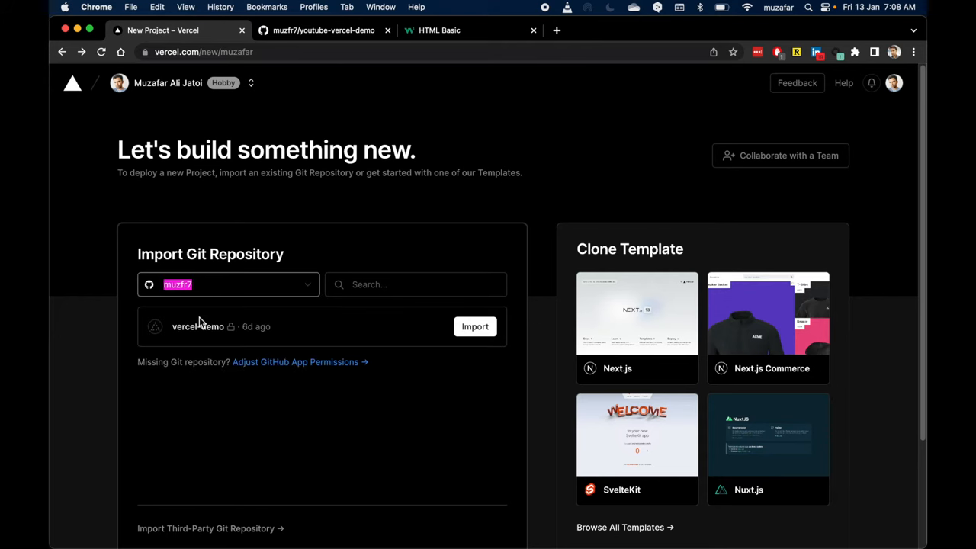
{"action": "mouse_move", "coordinate": [280, 373]}
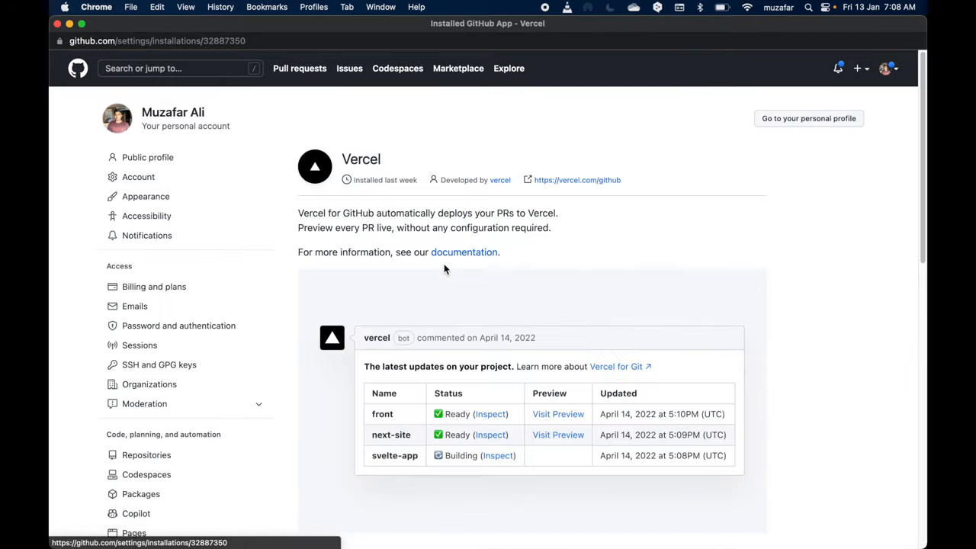
Scroll to the Repository access section of the Vercel app's installation settings.
{"action": "scroll", "scroll_direction": "down", "scroll_amount": 3}
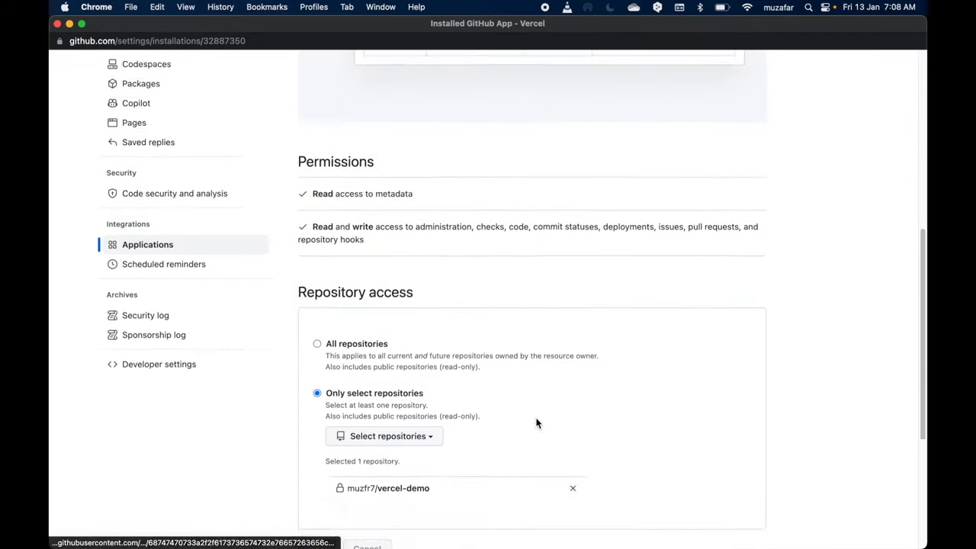
{"action": "scroll", "scroll_direction": "down", "scroll_amount": 3}
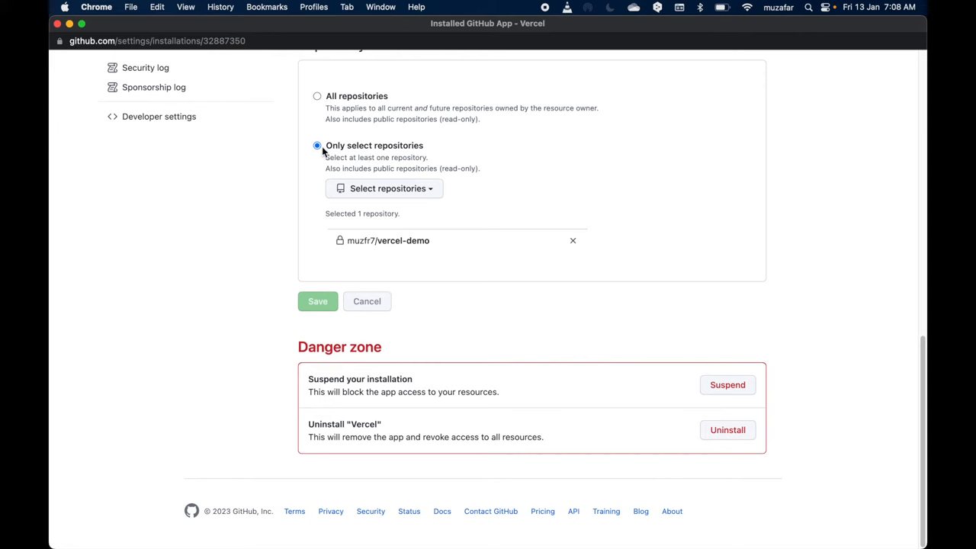
{"action": "mouse_move", "coordinate": [380, 150]}
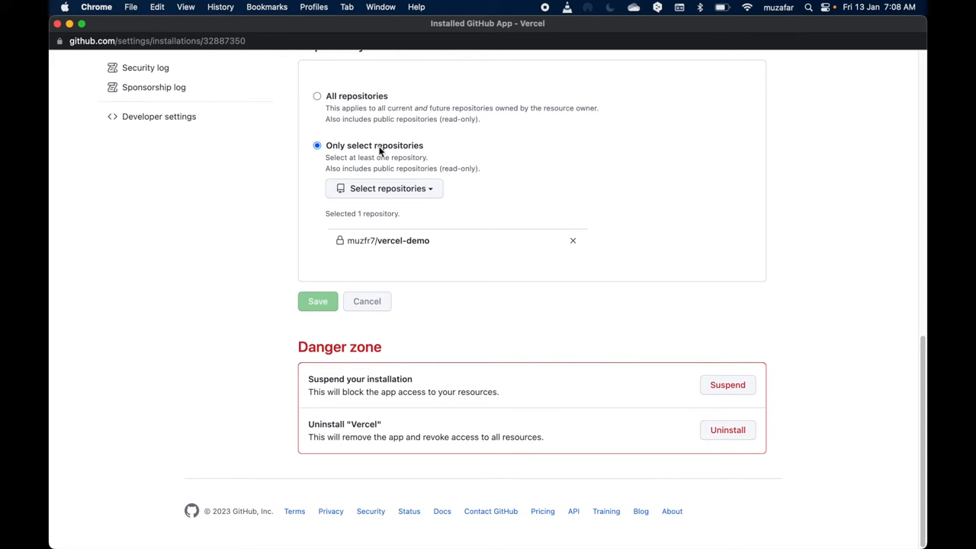
{"action": "mouse_move", "coordinate": [330, 104]}
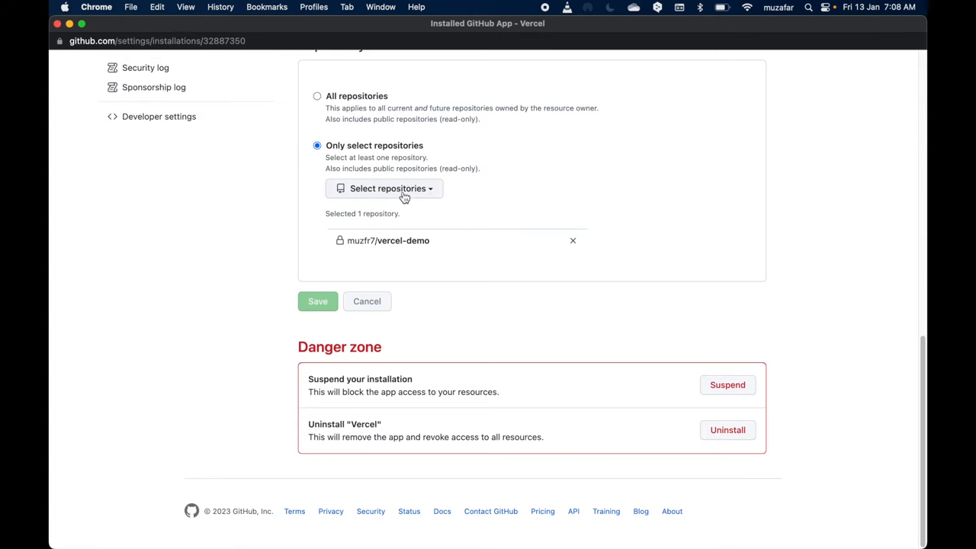
Grant the Vercel app access only to youtube-vercel-demo, removing vercel-demo, and save.
{"action": "left_click", "coordinate": [385, 189]}
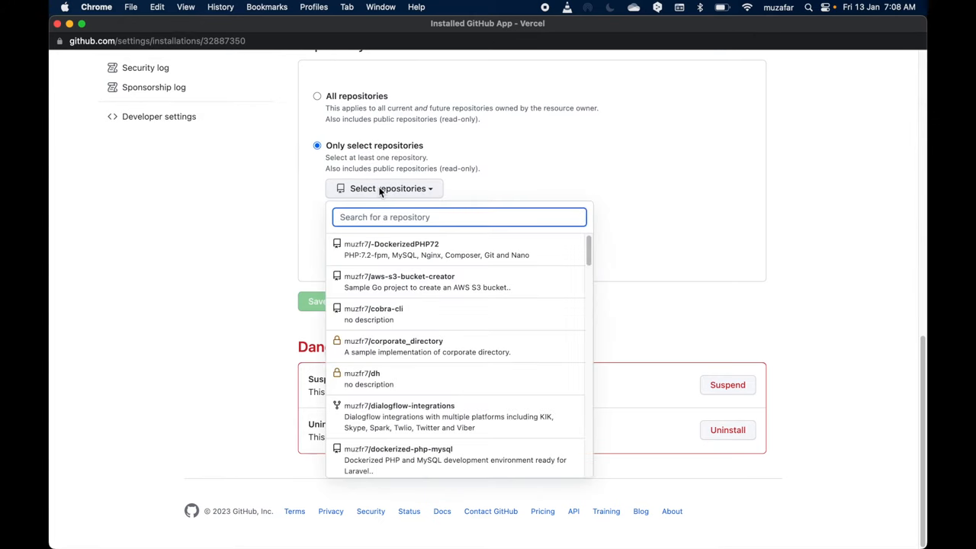
{"action": "type", "text": "youtub"}
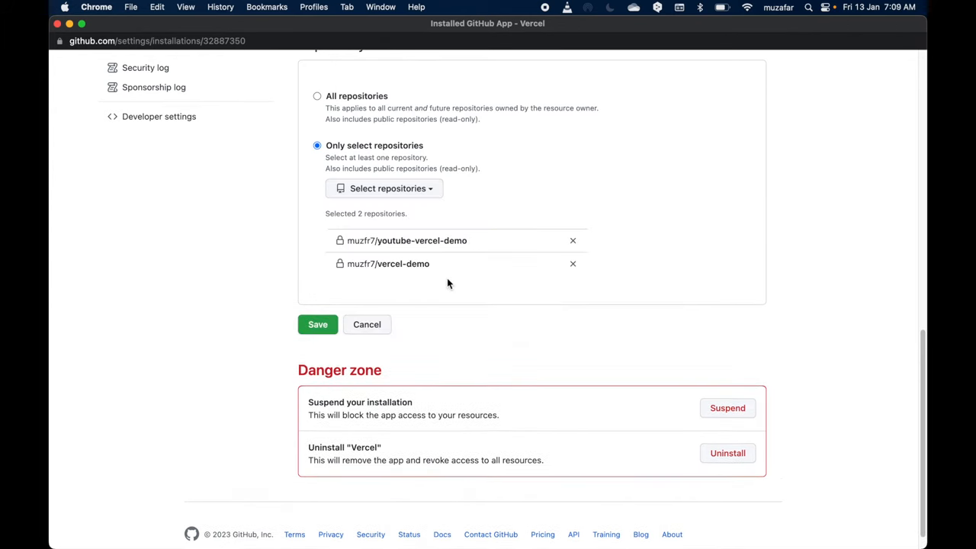
{"action": "mouse_move", "coordinate": [574, 270]}
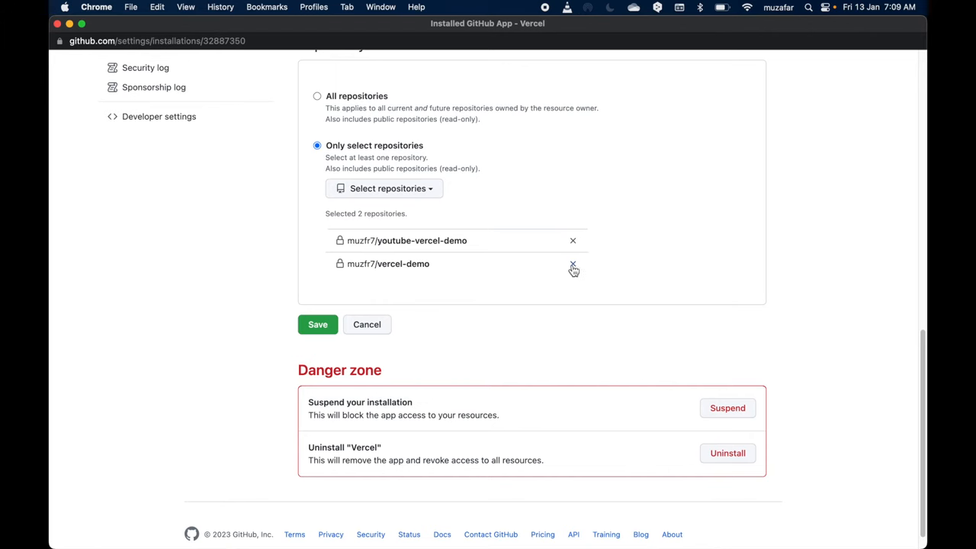
{"action": "mouse_move", "coordinate": [577, 267]}
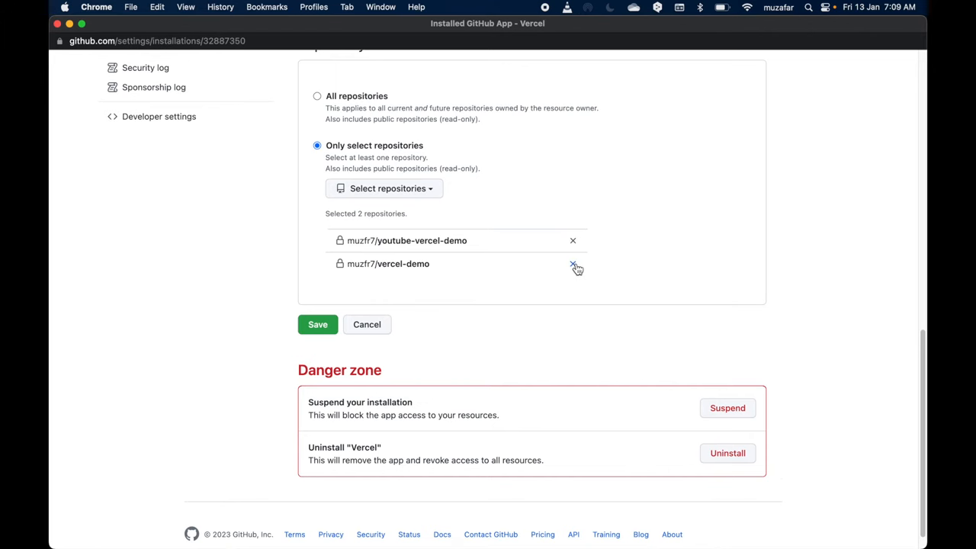
{"action": "left_click", "coordinate": [574, 264]}
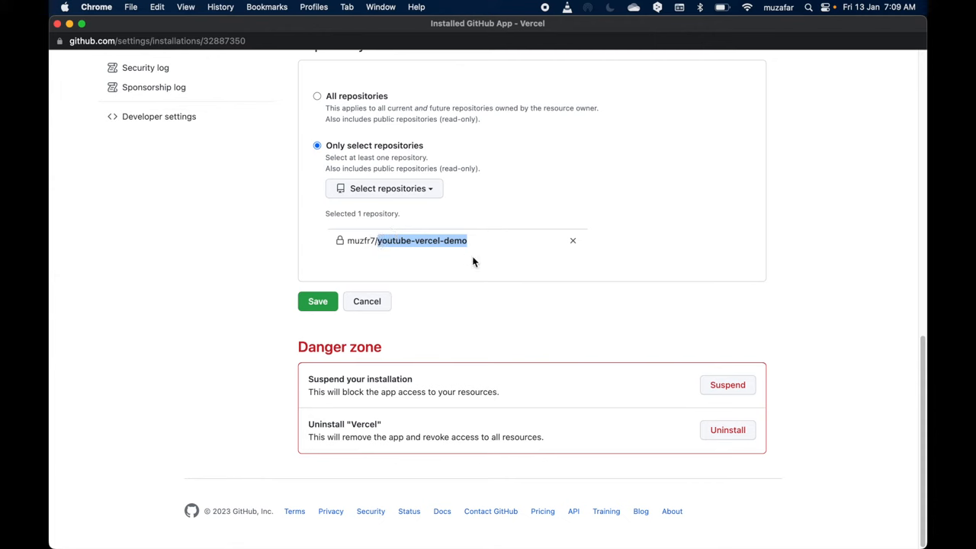
{"action": "mouse_move", "coordinate": [424, 241]}
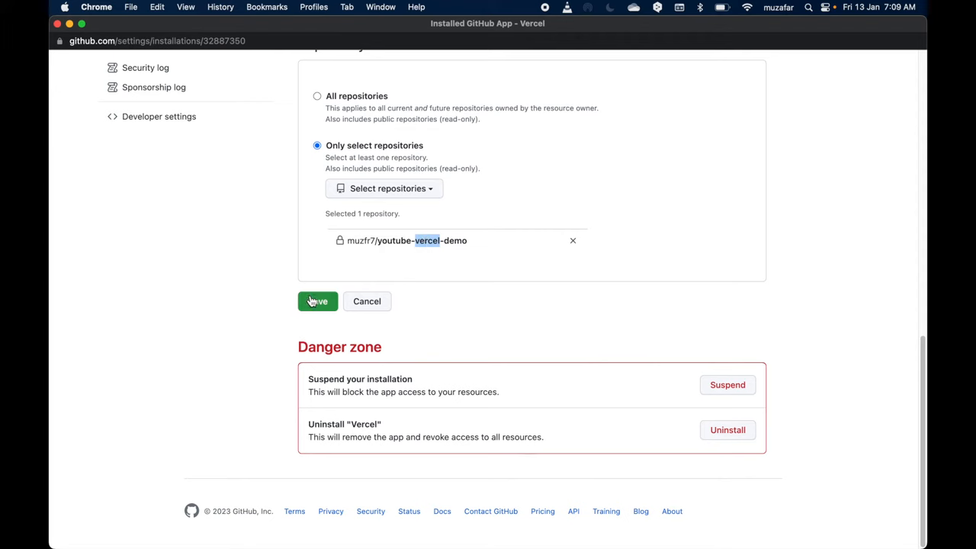
{"action": "left_click", "coordinate": [318, 302]}
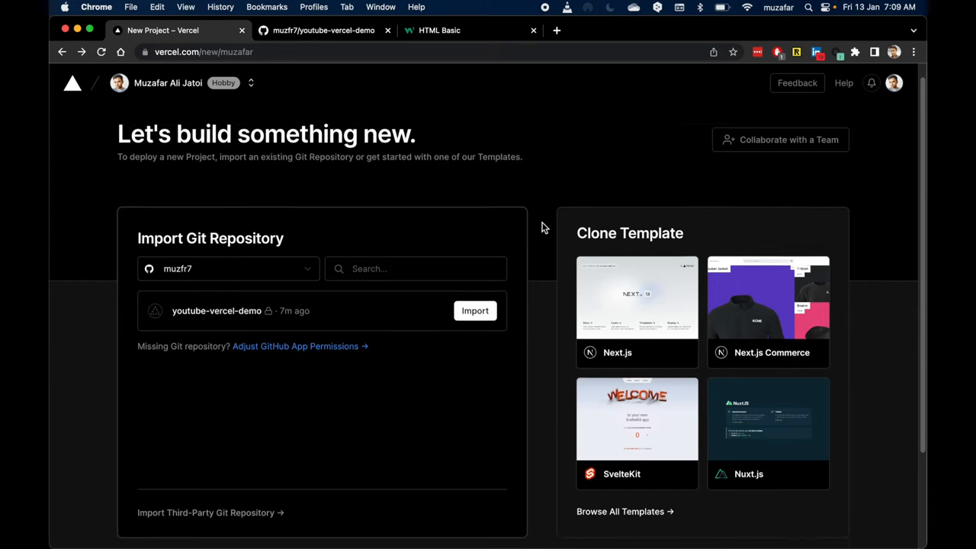
Import the youtube-vercel-demo repository into a new Vercel project.
{"action": "scroll", "scroll_direction": "down", "scroll_amount": 3}
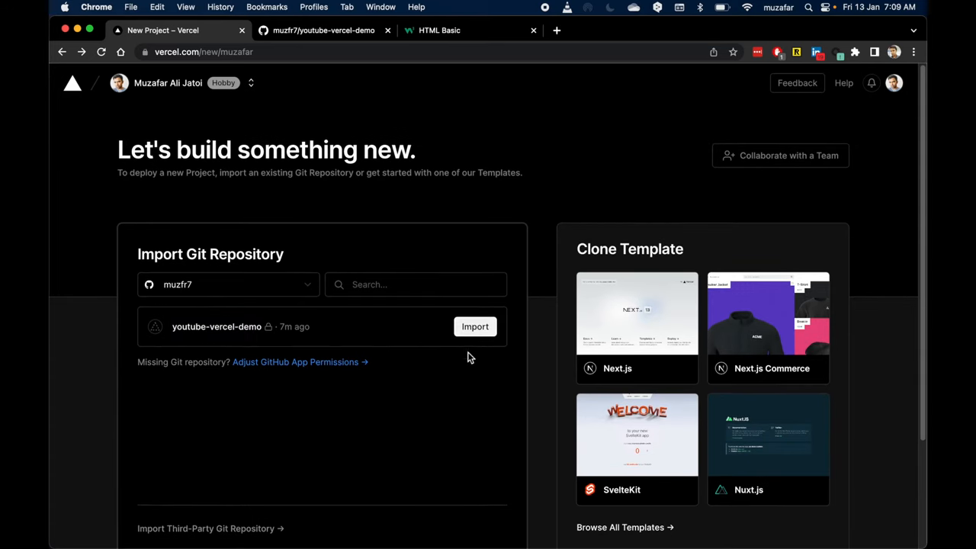
{"action": "mouse_move", "coordinate": [476, 328]}
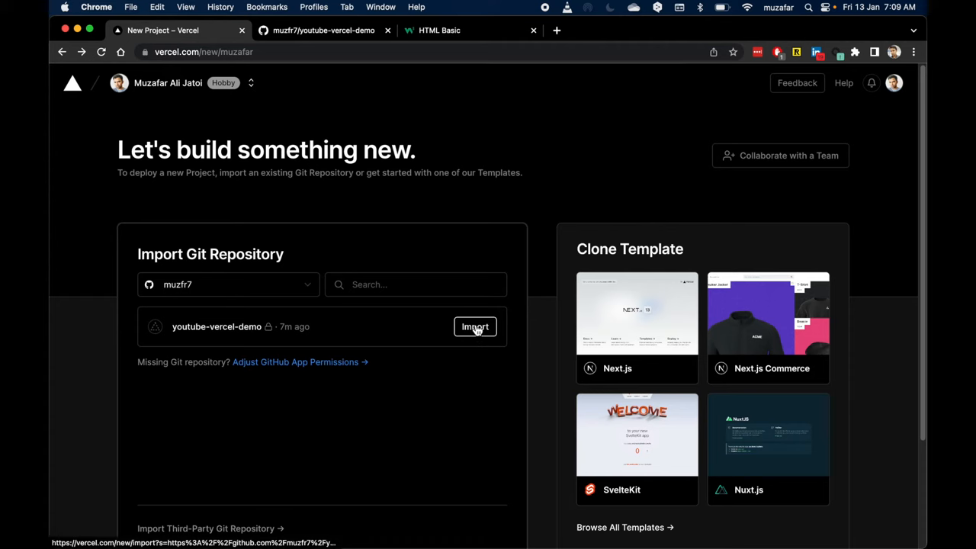
{"action": "left_click", "coordinate": [475, 327]}
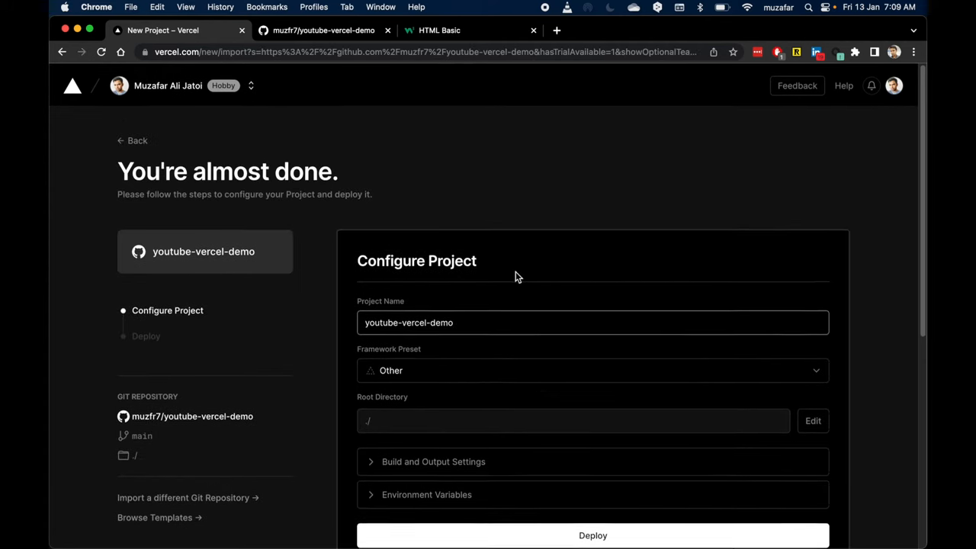
Review the youtube-vercel-demo project name and settings, then deploy it and wait for the build.
{"action": "scroll", "scroll_direction": "down", "scroll_amount": 3}
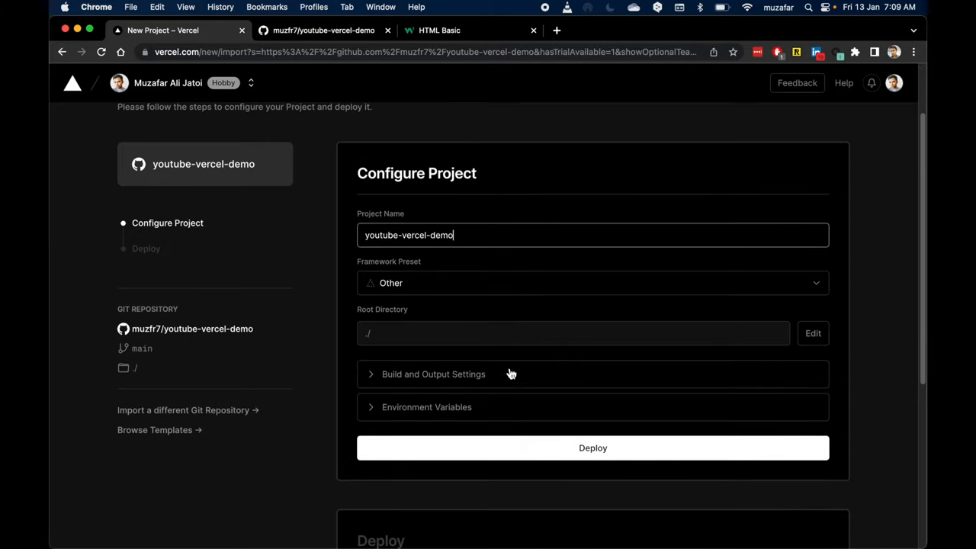
{"action": "double_click", "coordinate": [406, 235]}
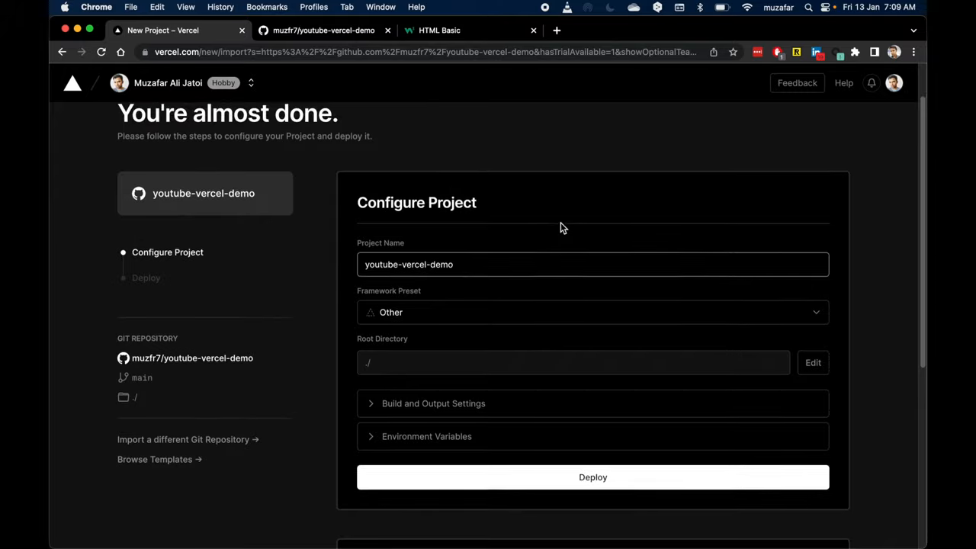
{"action": "scroll", "scroll_direction": "down", "scroll_amount": 3}
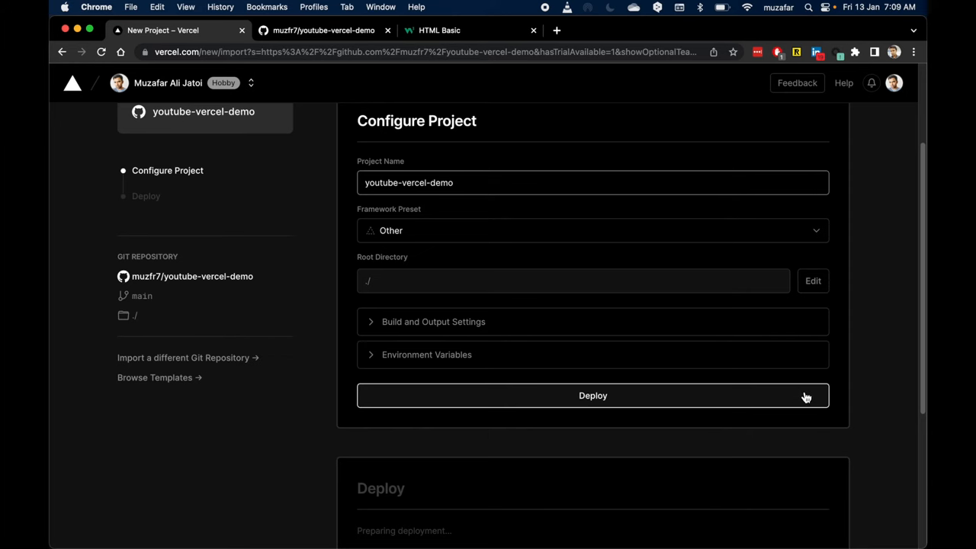
{"action": "mouse_move", "coordinate": [799, 396]}
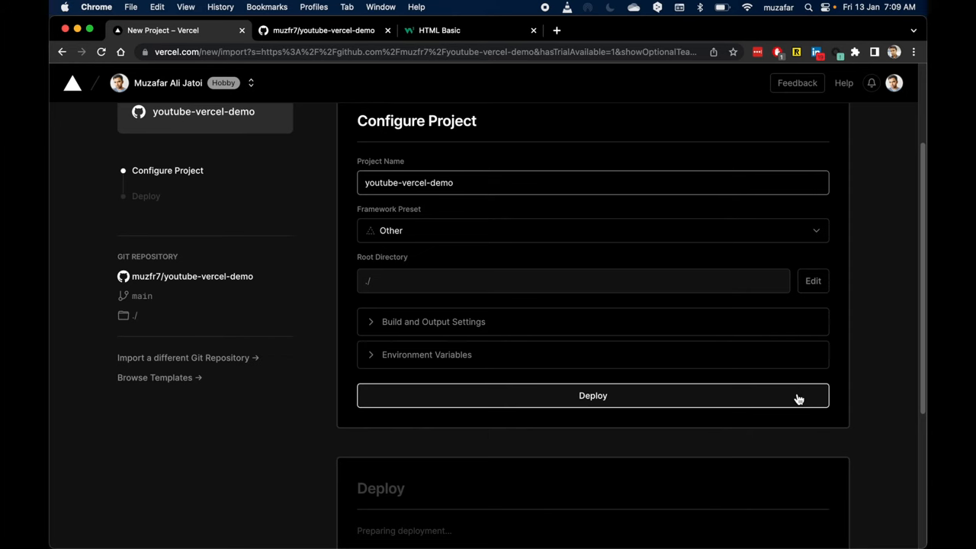
{"action": "left_click", "coordinate": [592, 397]}
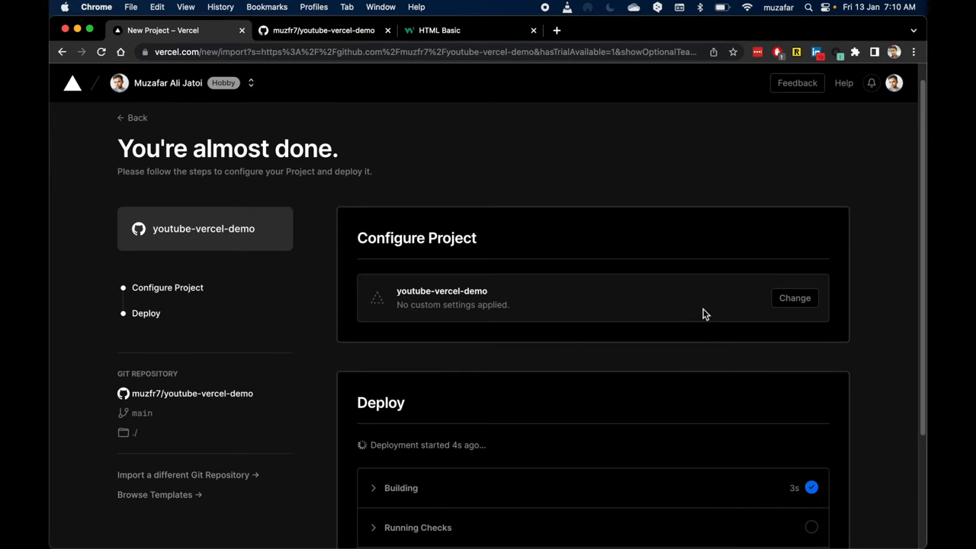
{"action": "scroll", "scroll_direction": "down", "scroll_amount": 3}
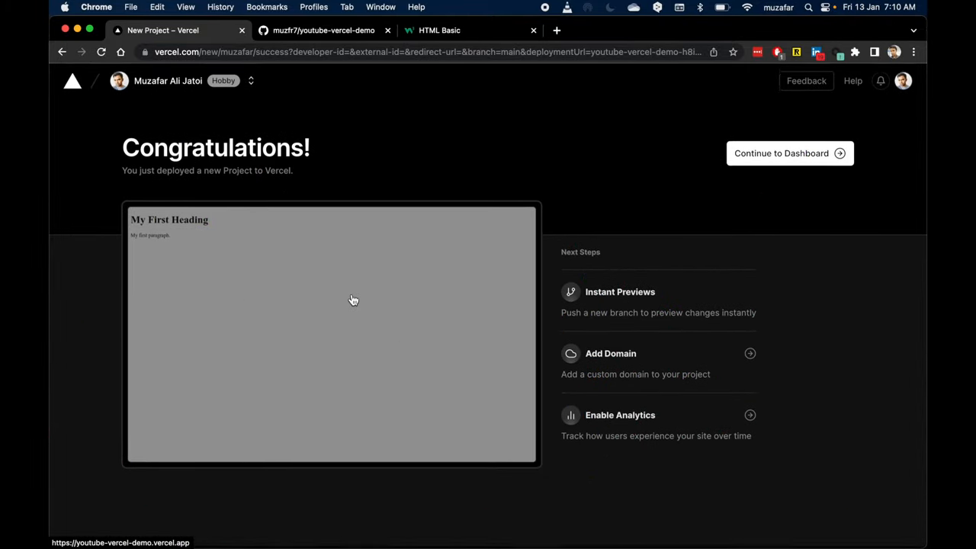
View the live site at youtube-vercel-demo.vercel.app, check its address, then close its tab.
{"action": "left_click", "coordinate": [352, 299]}
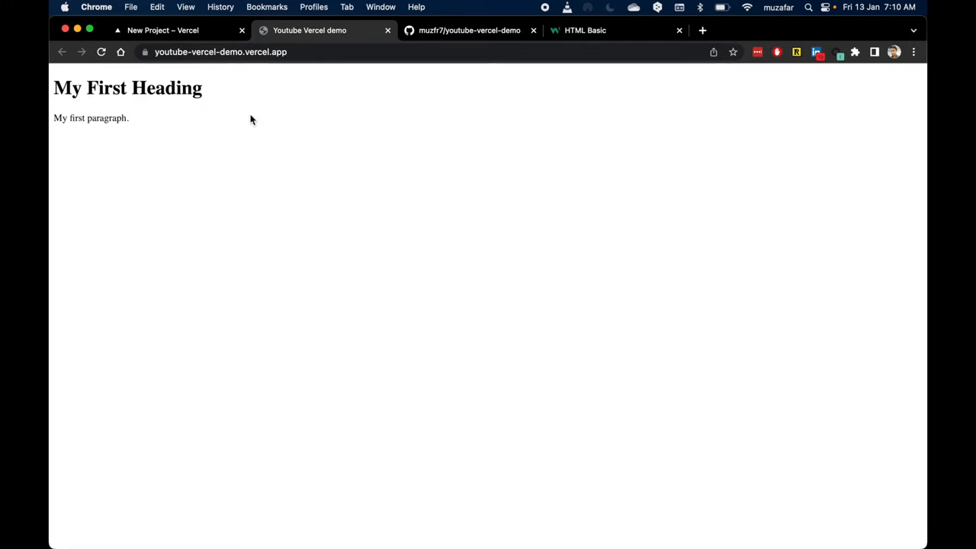
{"action": "mouse_move", "coordinate": [295, 64]}
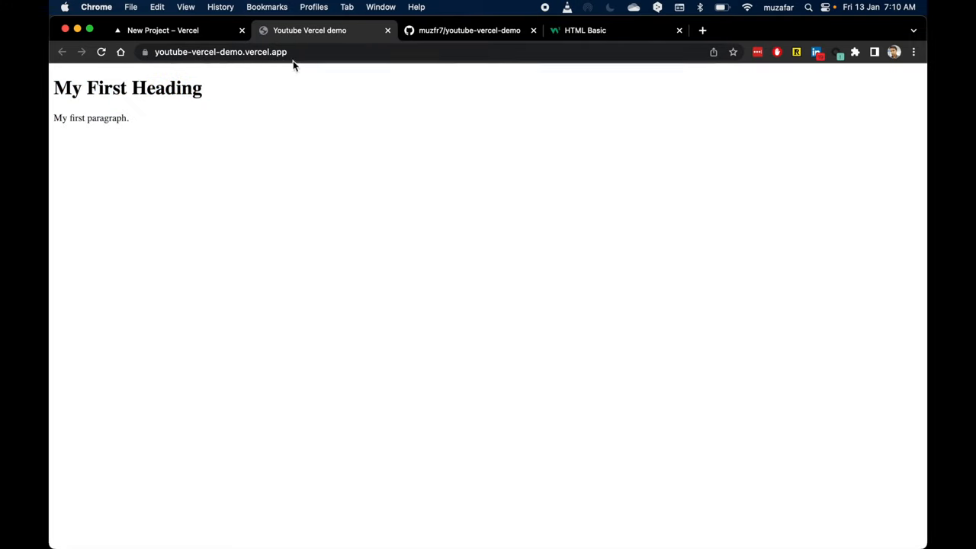
{"action": "left_click", "coordinate": [220, 52]}
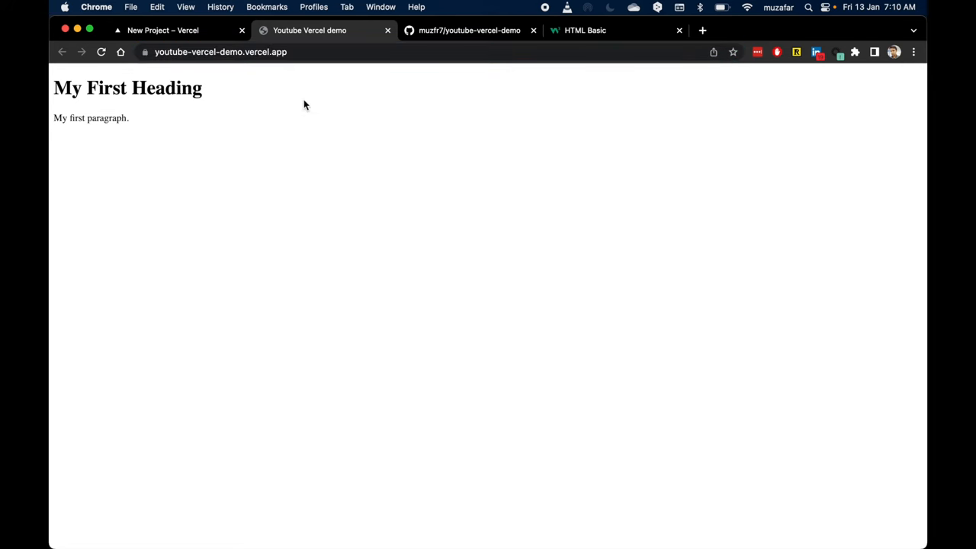
{"action": "left_click", "coordinate": [216, 52]}
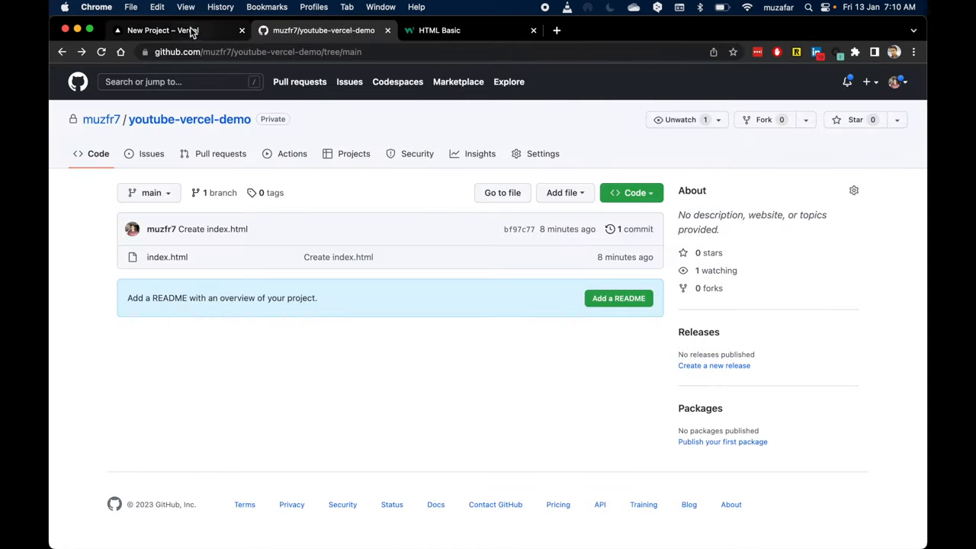
Go from the Vercel deployment page to the project dashboard's Domains settings listing youtube-vercel-demo.vercel.app.
{"action": "left_click", "coordinate": [175, 31]}
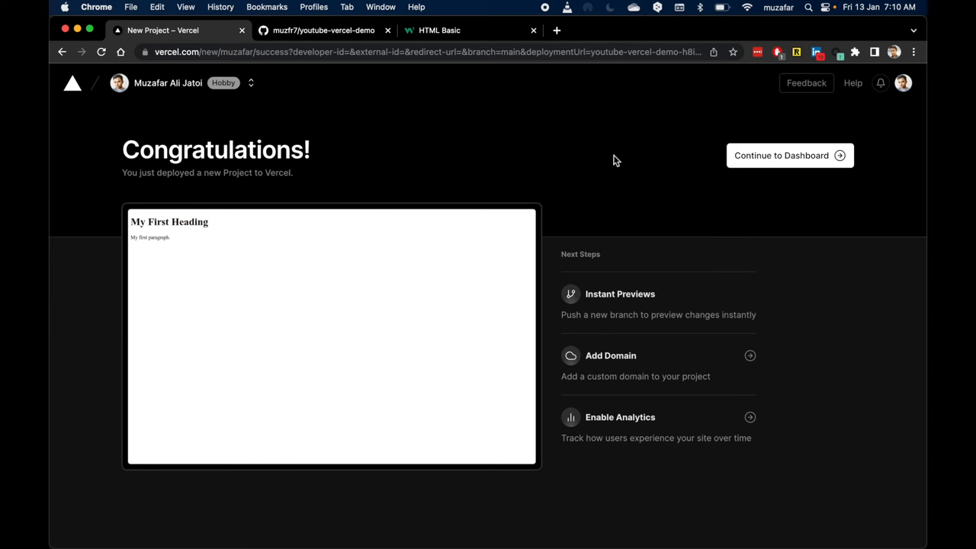
{"action": "mouse_move", "coordinate": [761, 165]}
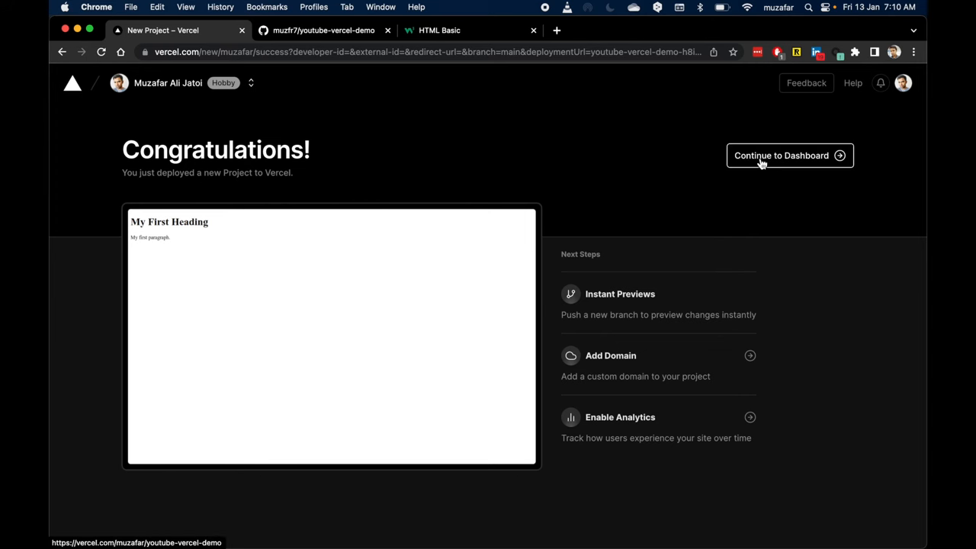
{"action": "left_click", "coordinate": [790, 156]}
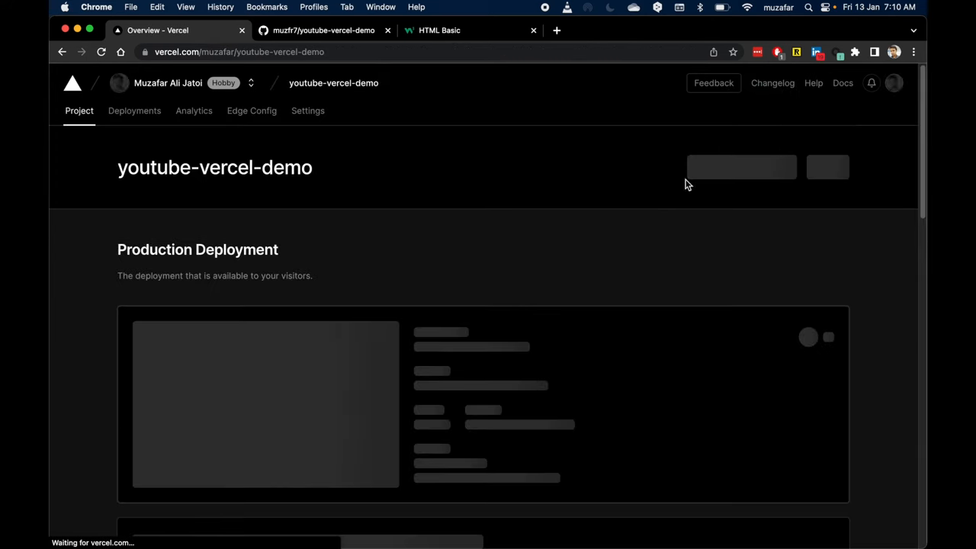
{"action": "scroll", "scroll_direction": "down", "scroll_amount": 3}
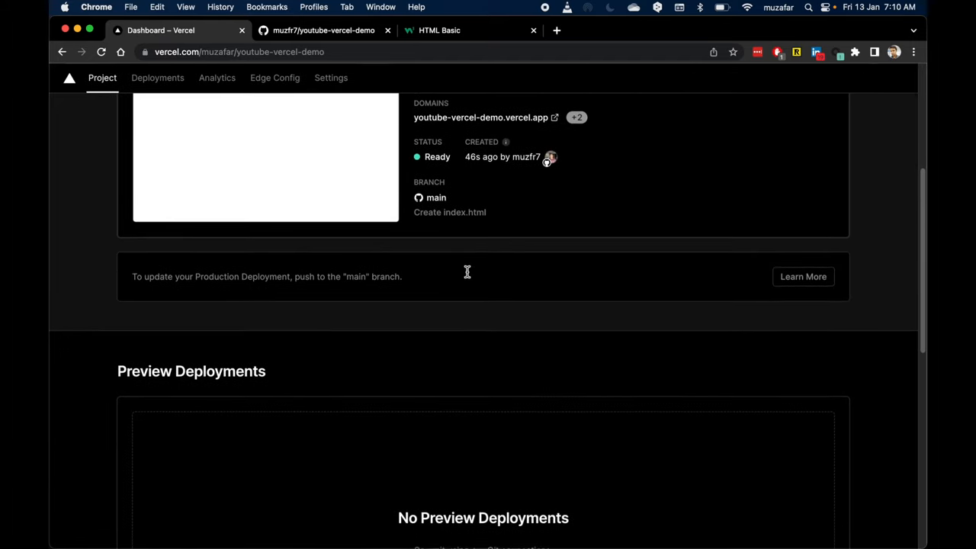
{"action": "scroll", "scroll_direction": "up", "scroll_amount": 3}
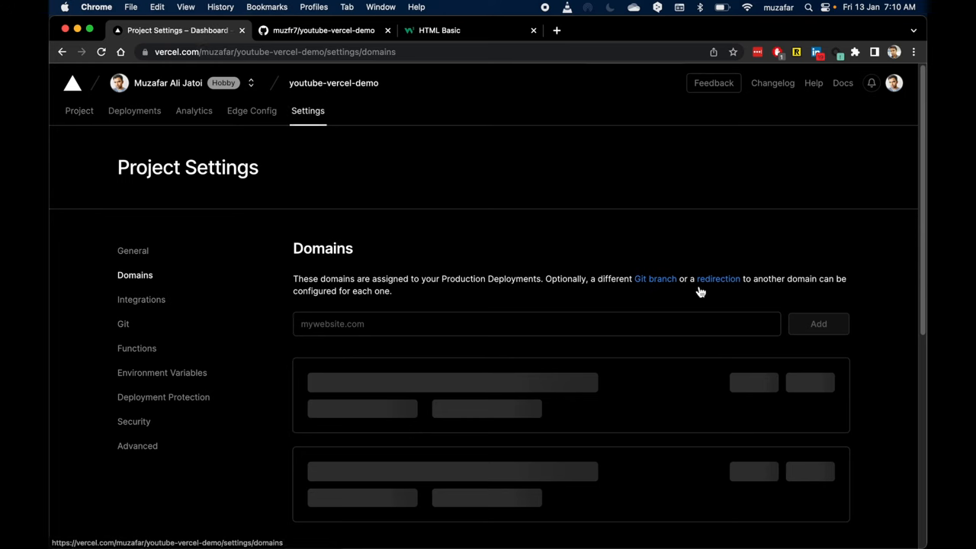
{"action": "scroll", "scroll_direction": "down", "scroll_amount": 3}
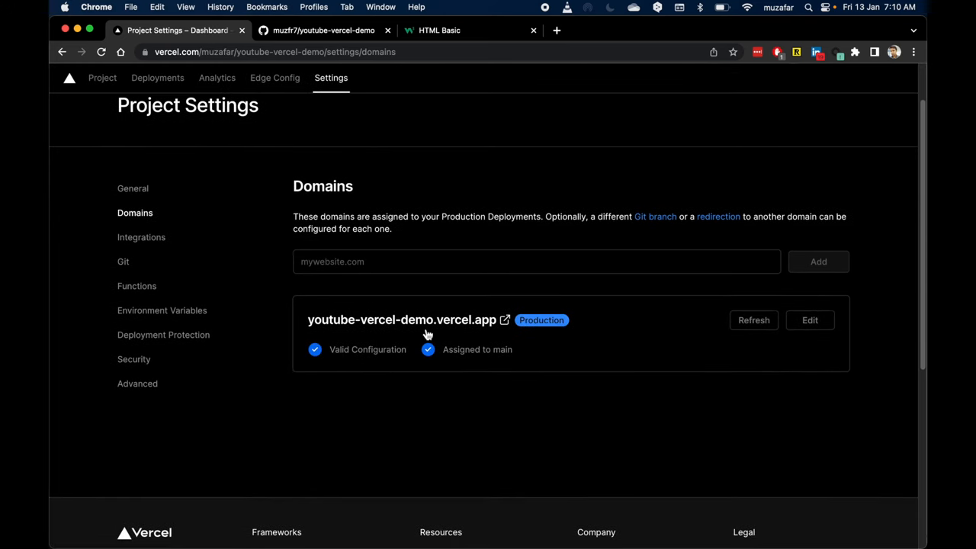
{"action": "mouse_move", "coordinate": [327, 326]}
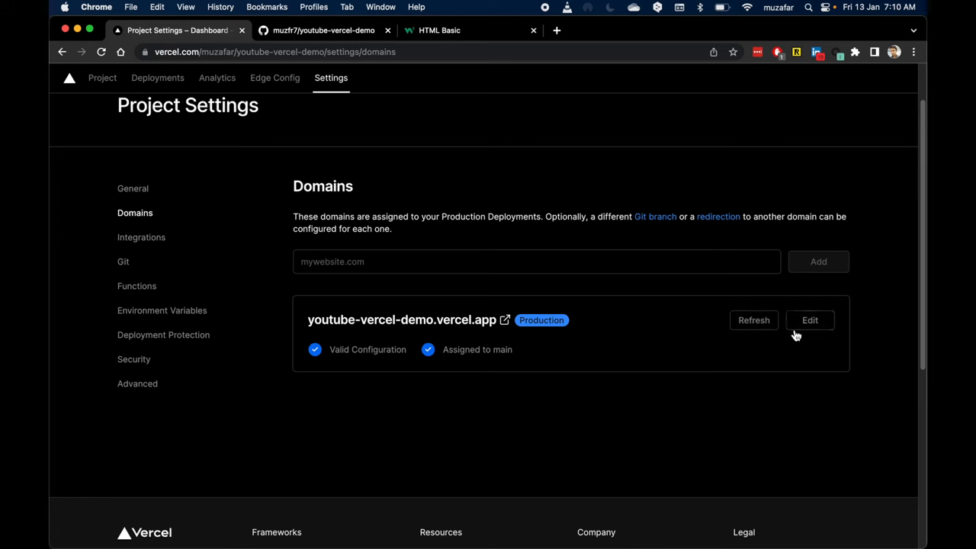
Edit the production domain and save it first as vercel-demo.vercel.app.
{"action": "left_click", "coordinate": [809, 321]}
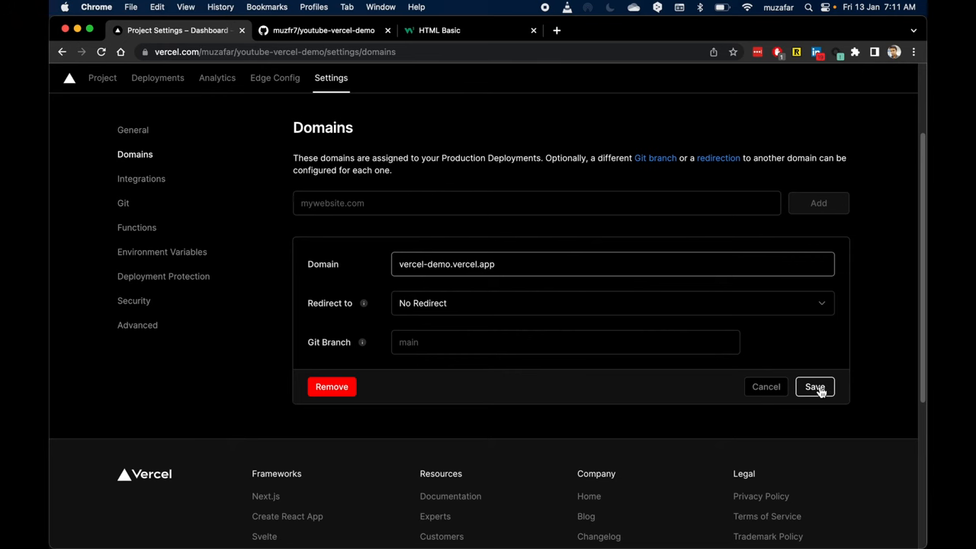
{"action": "left_click", "coordinate": [815, 388]}
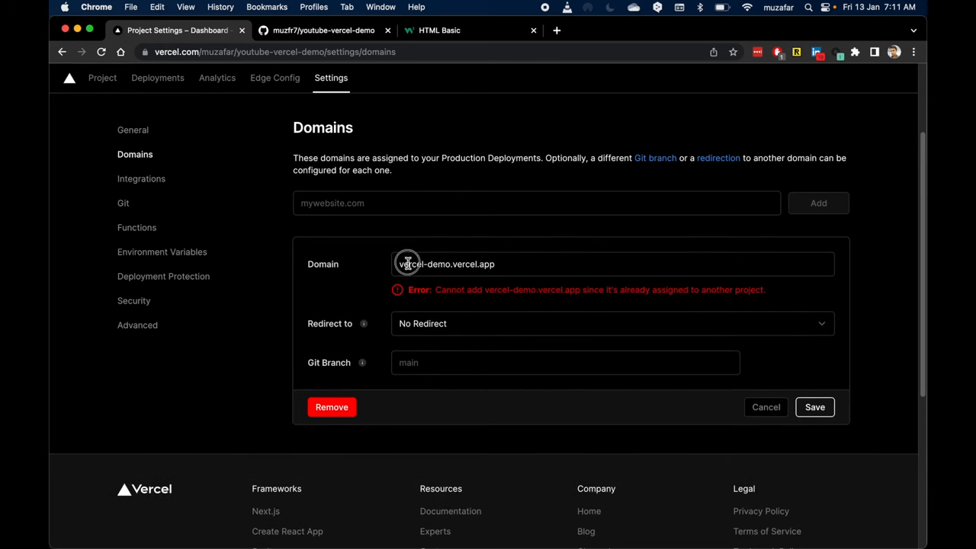
{"action": "left_click", "coordinate": [407, 264]}
{"action": "type", "text": "youtube-"}
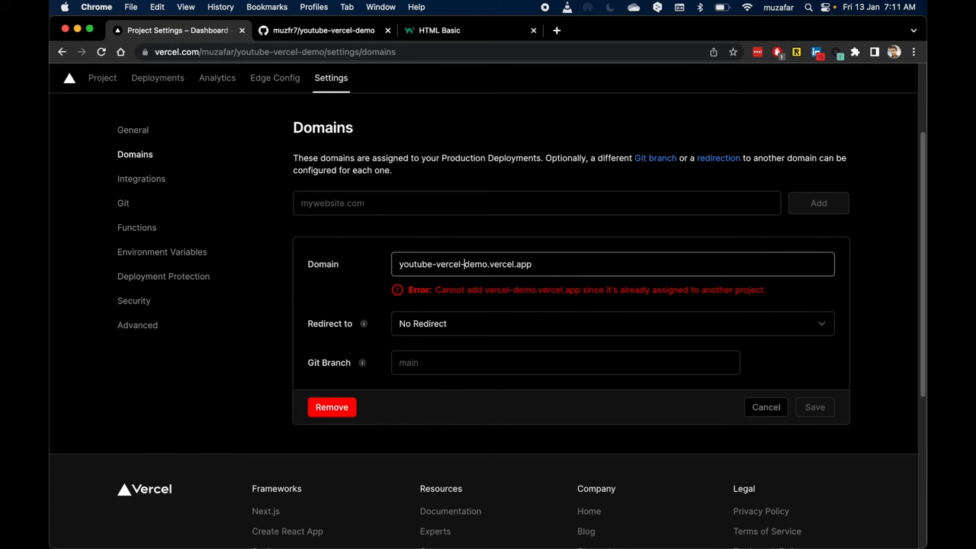
Change the production domain to muzafars-website.vercel.app and save it with a valid configuration.
{"action": "double_click", "coordinate": [442, 263]}
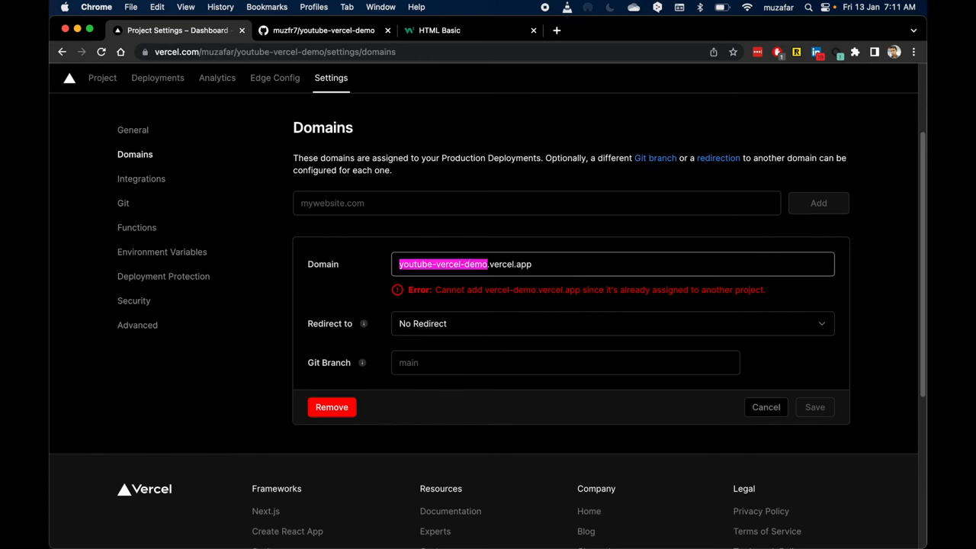
{"action": "type", "text": "muzafar-"}
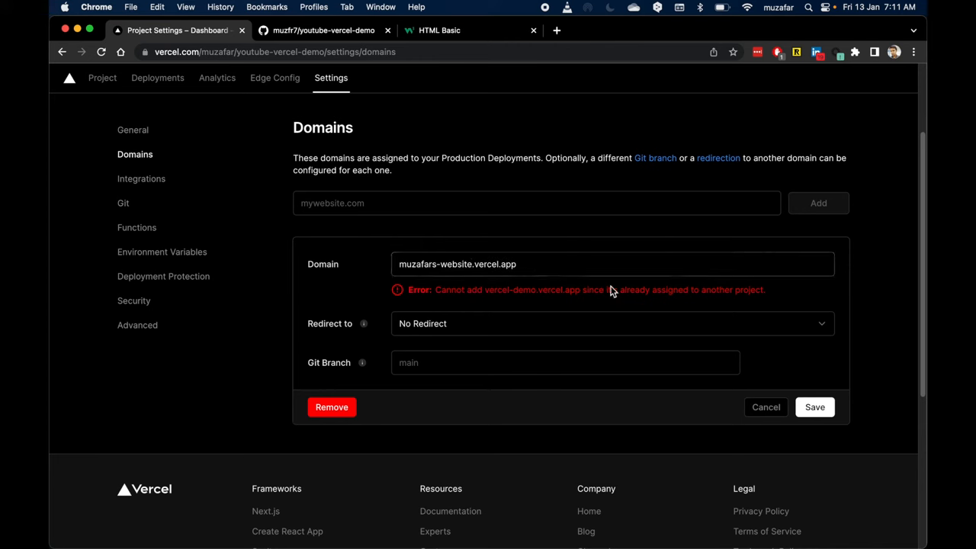
{"action": "left_click", "coordinate": [649, 264]}
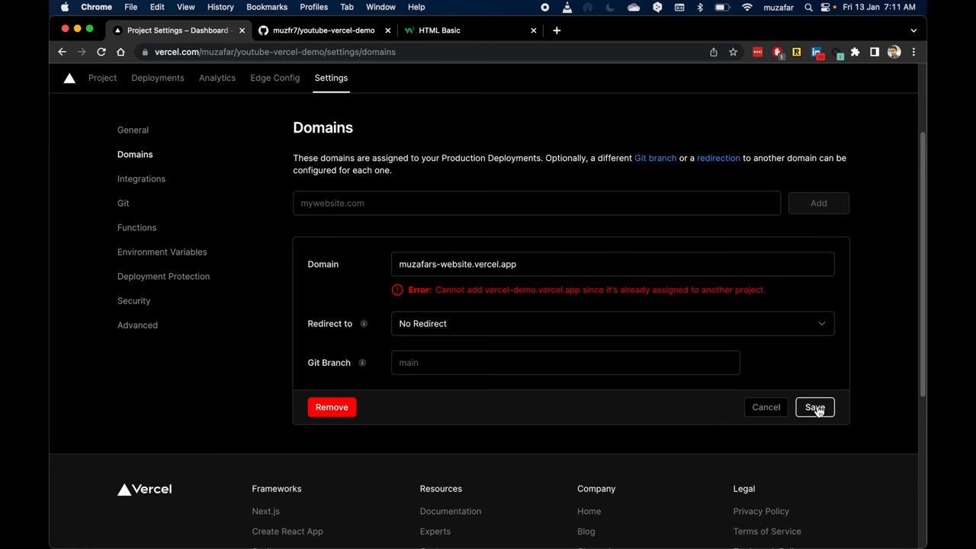
{"action": "left_click", "coordinate": [814, 406]}
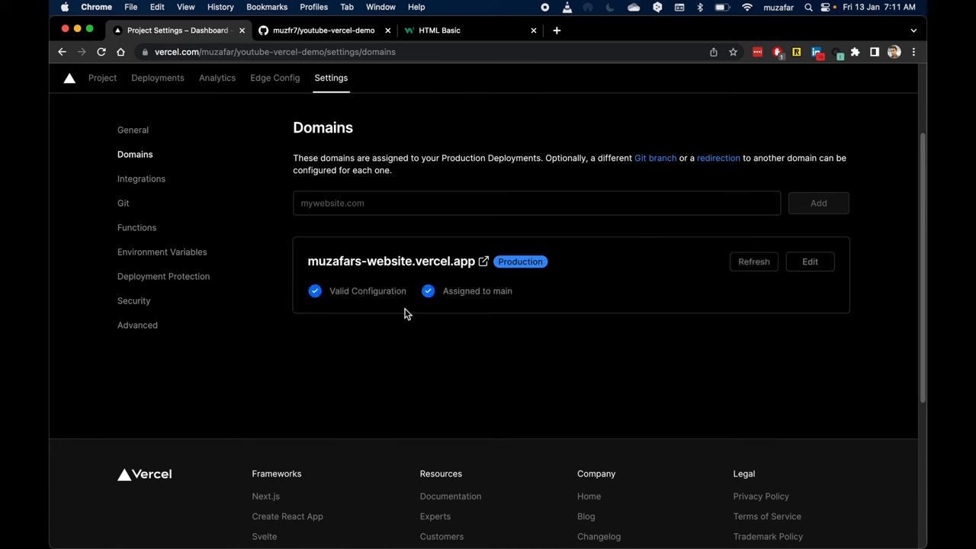
{"action": "mouse_move", "coordinate": [433, 290]}
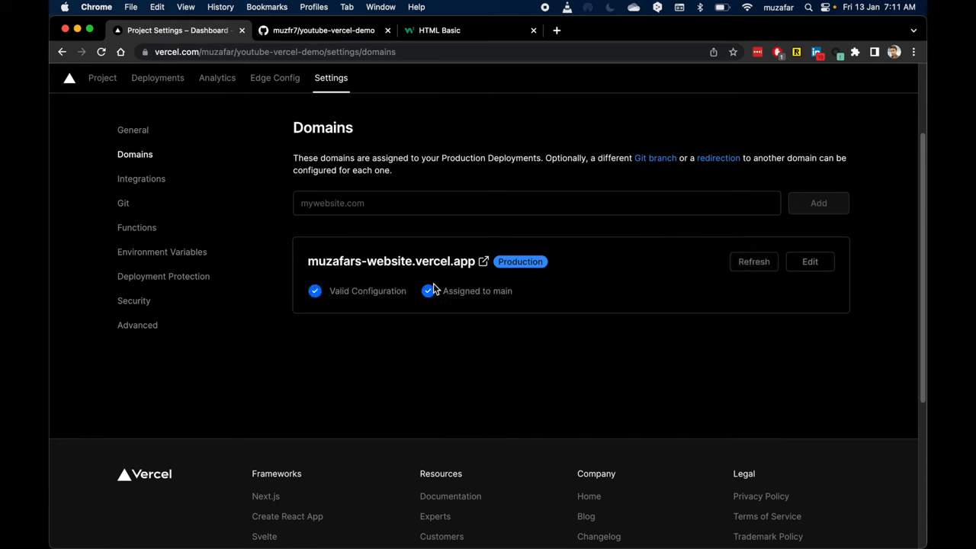
{"action": "mouse_move", "coordinate": [385, 266]}
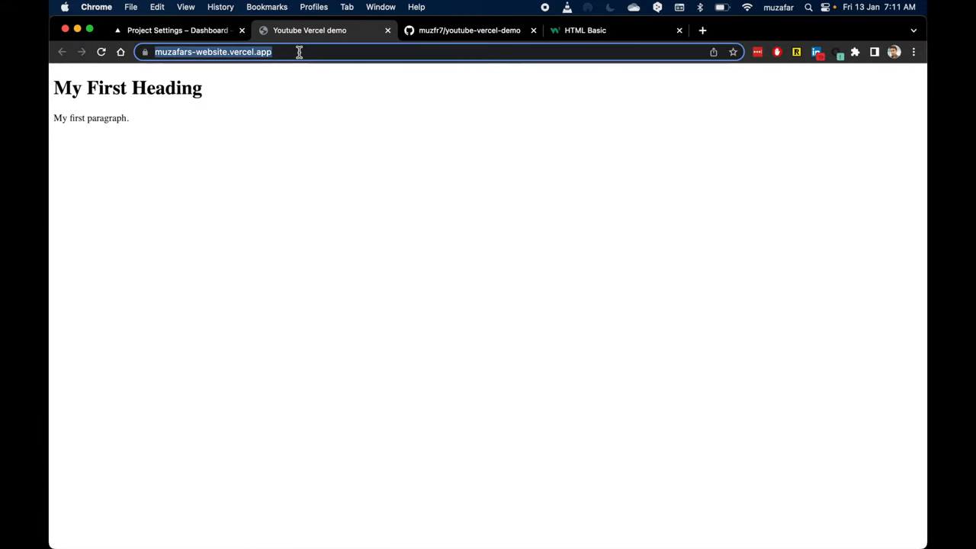
View the live site at muzafars-website.vercel.app, close its tab and return to the GitHub repository.
{"action": "left_click", "coordinate": [281, 157]}
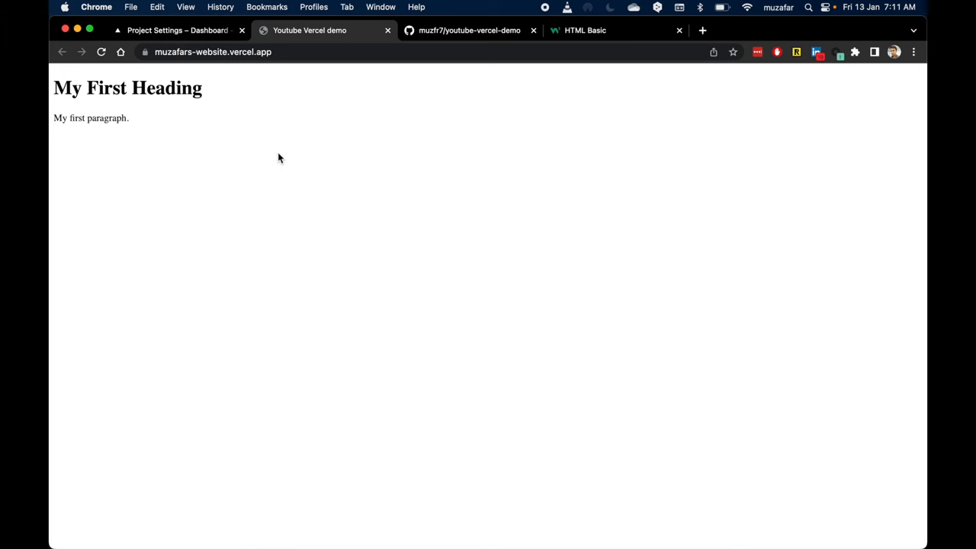
{"action": "mouse_move", "coordinate": [291, 69]}
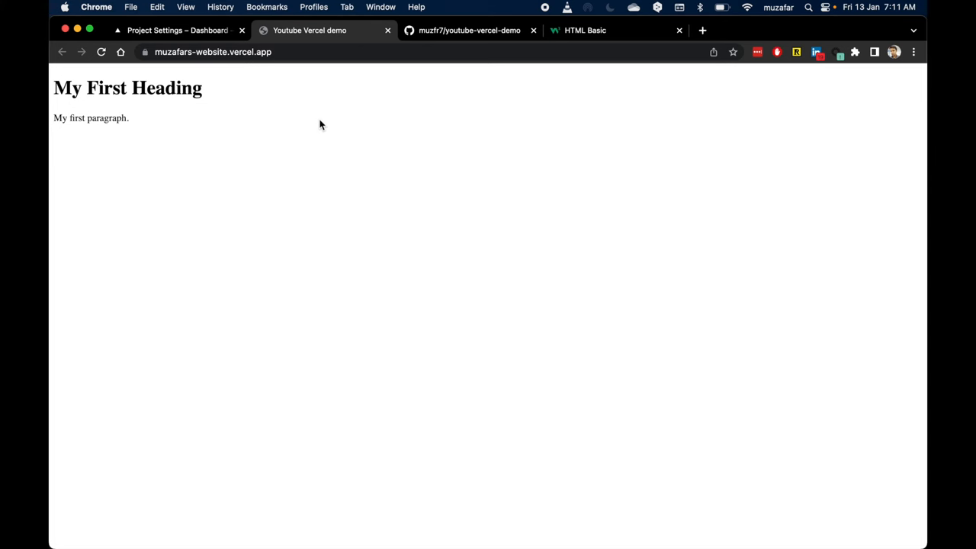
{"action": "mouse_move", "coordinate": [448, 111]}
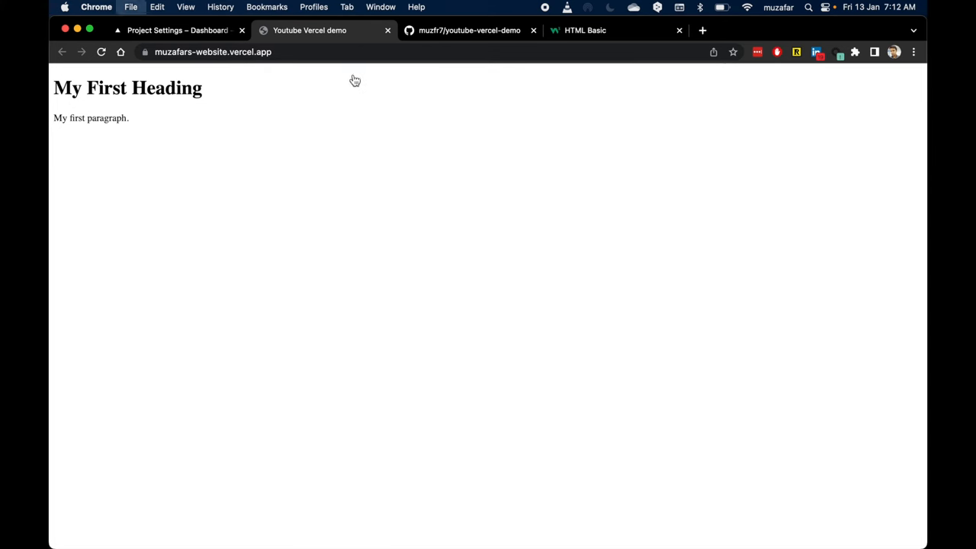
{"action": "left_click", "coordinate": [176, 31]}
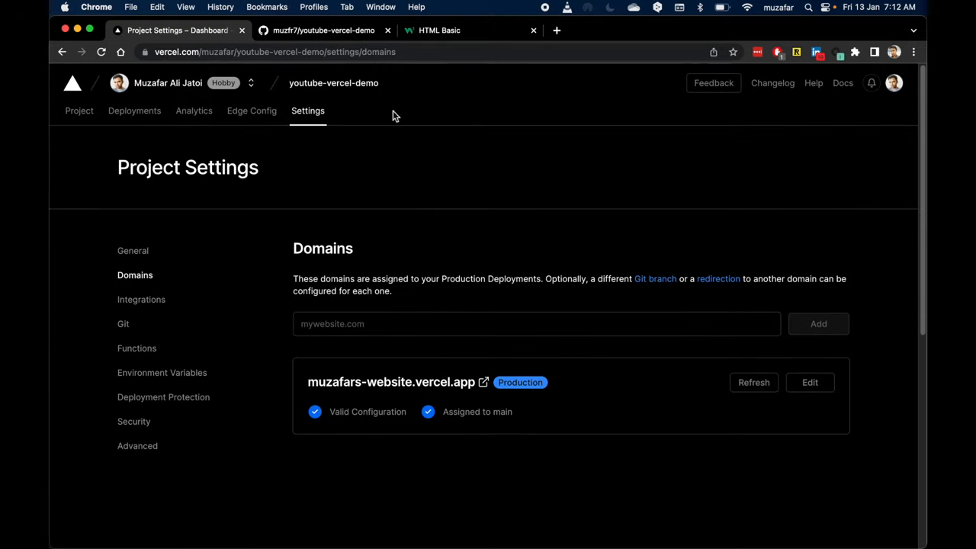
{"action": "left_click", "coordinate": [323, 31]}
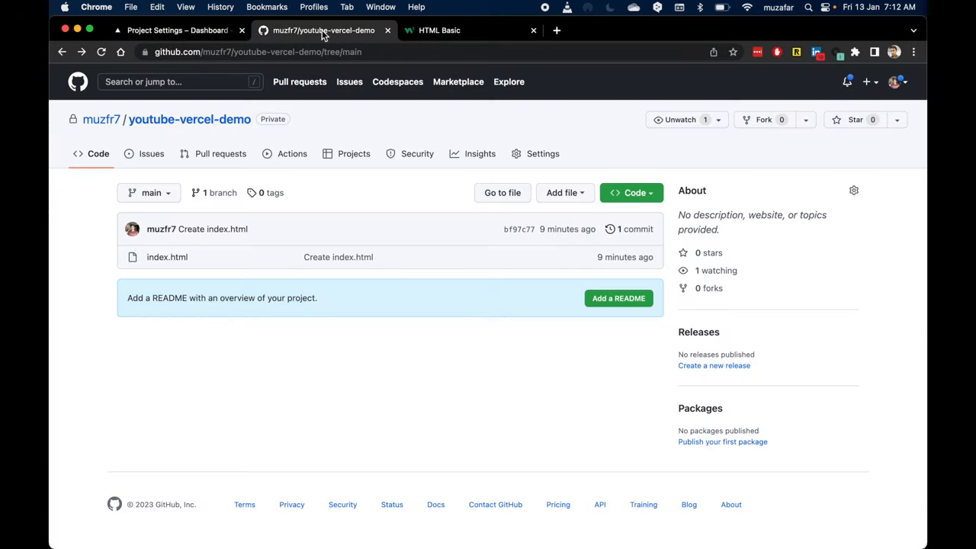
{"action": "mouse_move", "coordinate": [165, 266]}
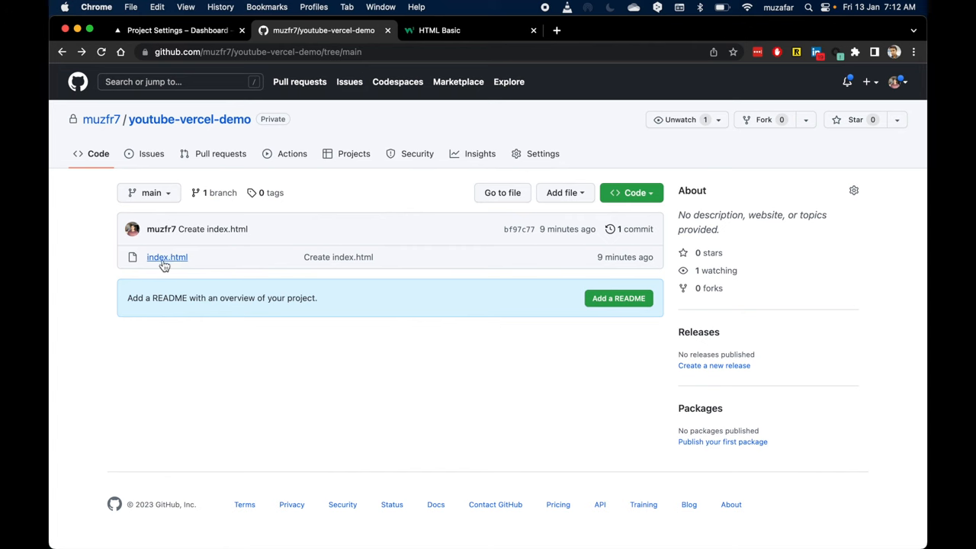
Edit index.html on GitHub so the page title reads Muzafars Website.
{"action": "left_click", "coordinate": [166, 256]}
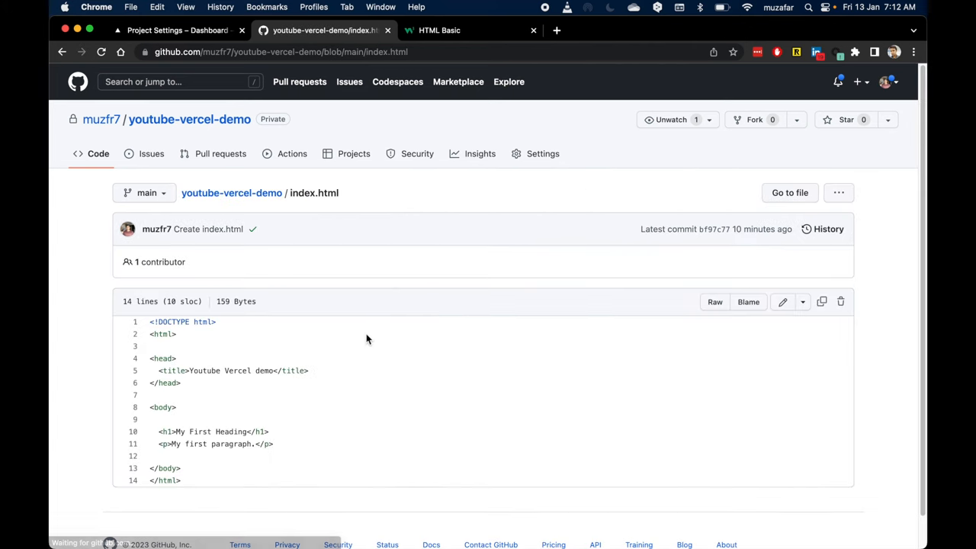
{"action": "double_click", "coordinate": [314, 192]}
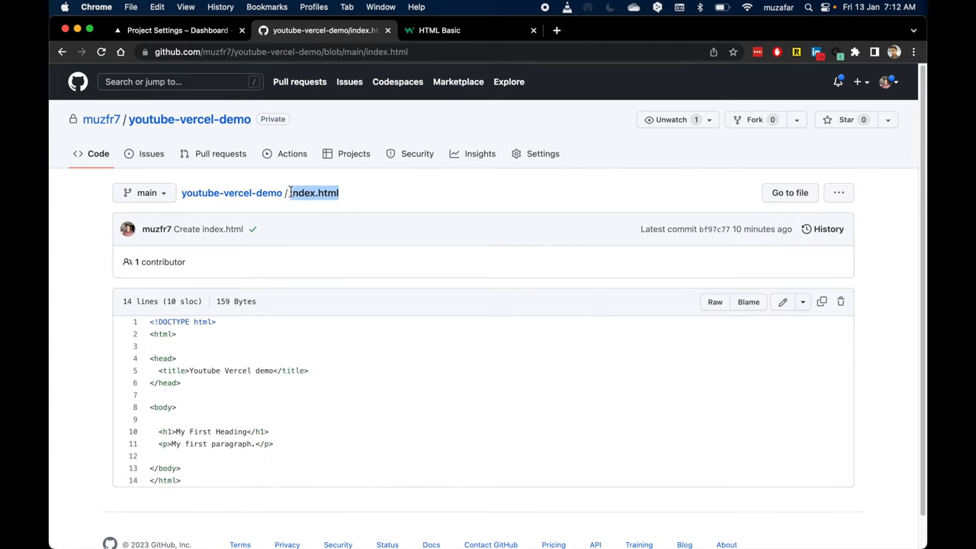
{"action": "left_click", "coordinate": [784, 302]}
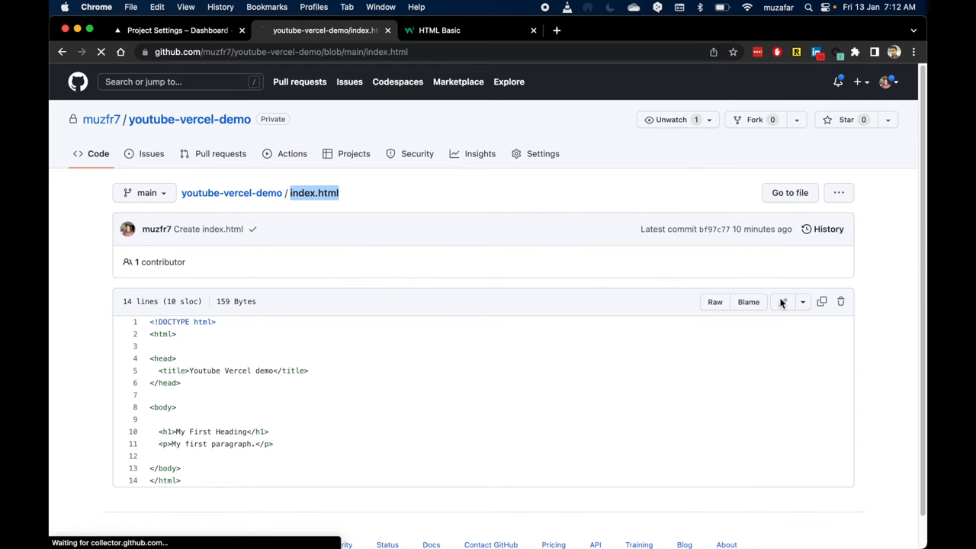
{"action": "left_click", "coordinate": [782, 302]}
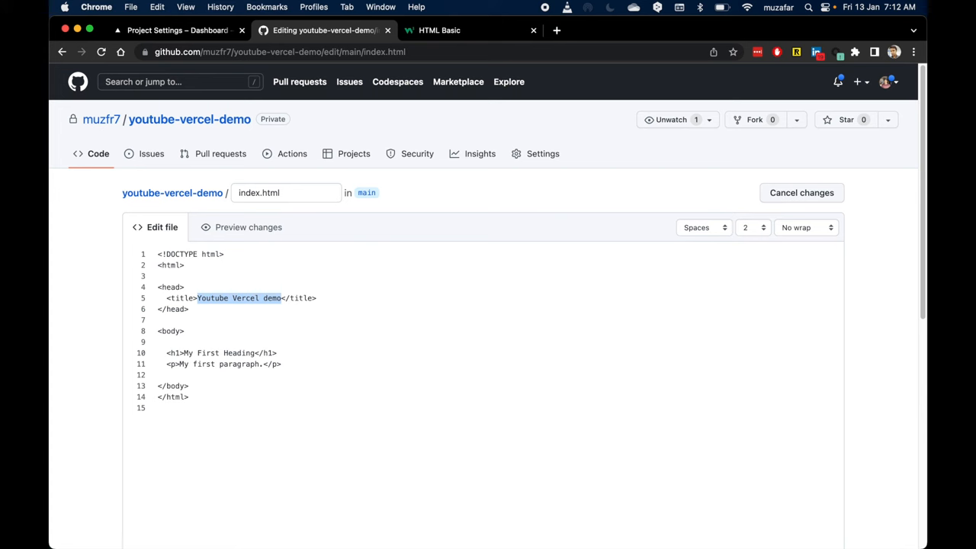
{"action": "type", "text": "Muzak"}
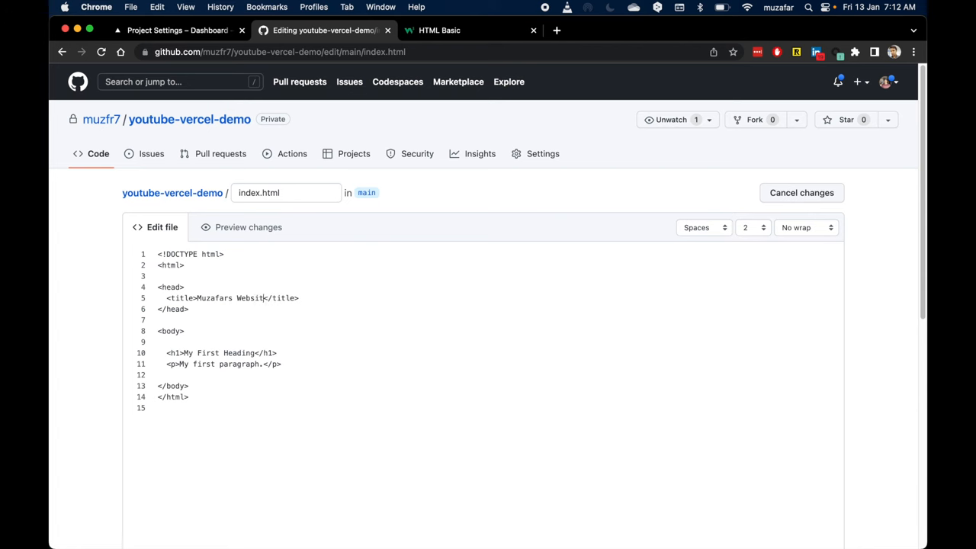
{"action": "type", "text": "e"}
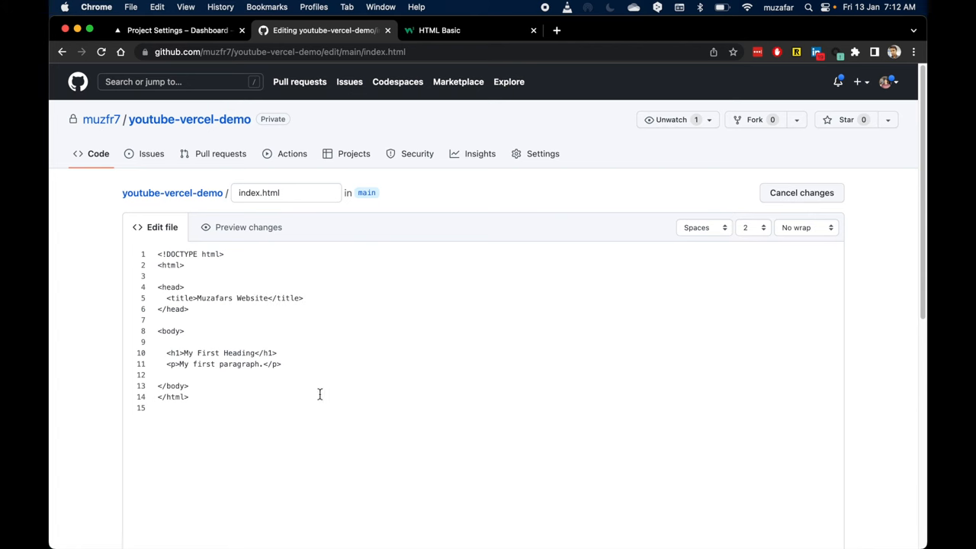
Commit the change as Update index.html, check its deployment status and return to Vercel's settings.
{"action": "left_click", "coordinate": [201, 444]}
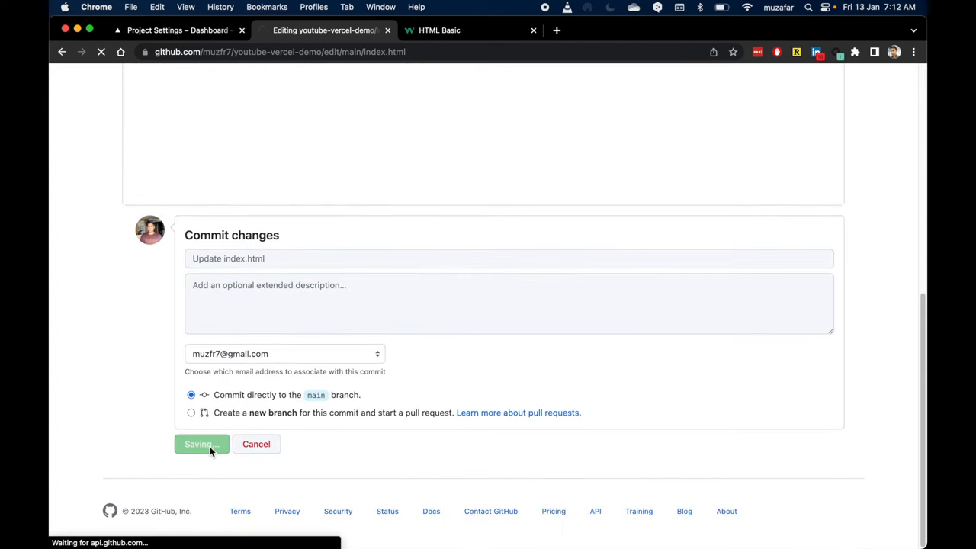
{"action": "left_click", "coordinate": [201, 444]}
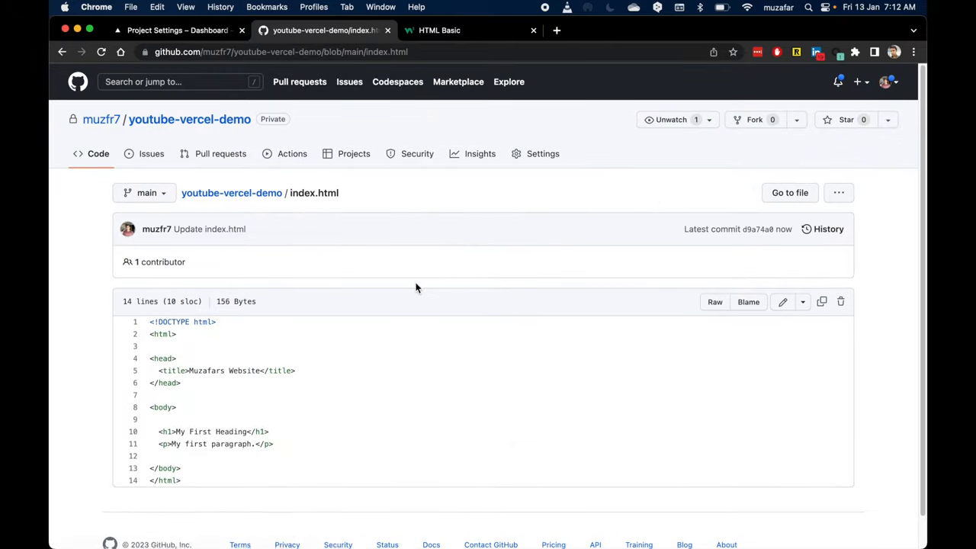
{"action": "mouse_move", "coordinate": [171, 186]}
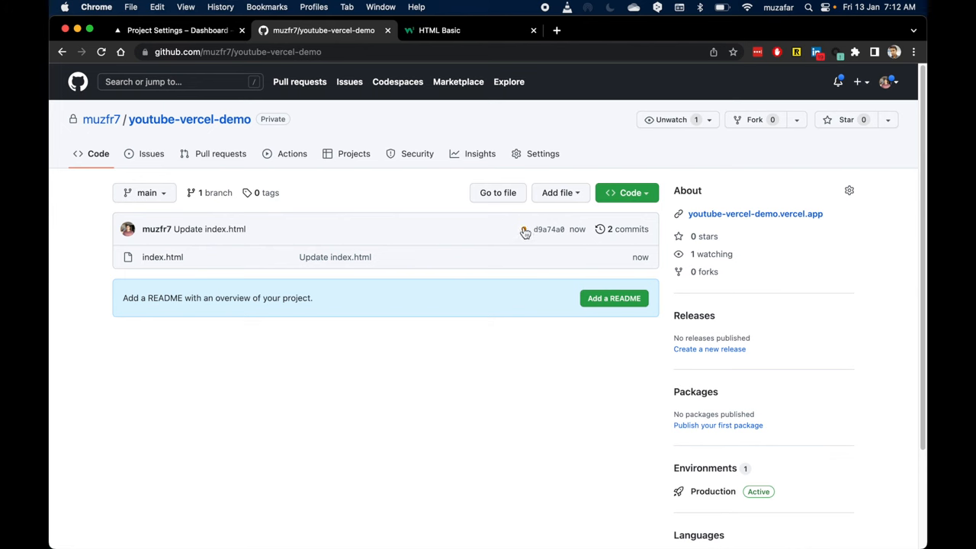
{"action": "left_click", "coordinate": [524, 229]}
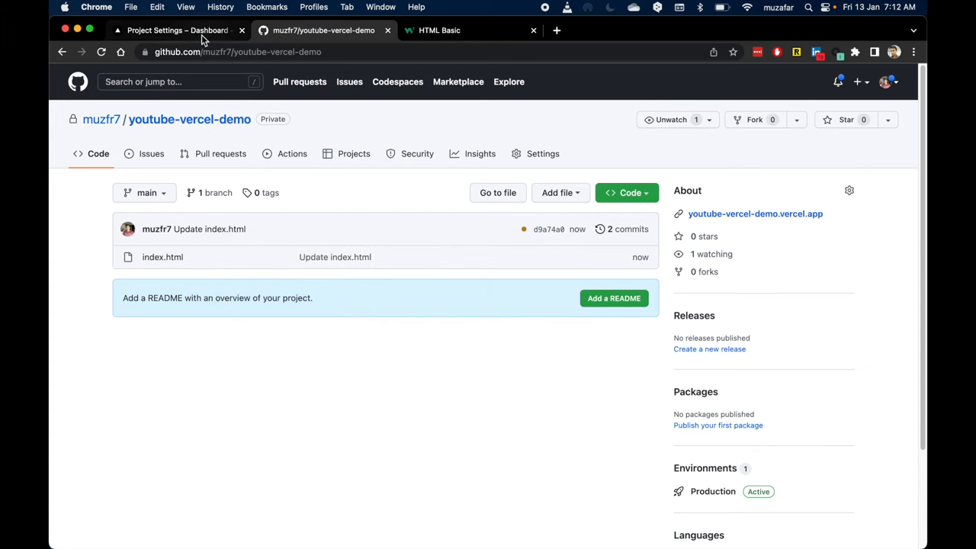
{"action": "left_click", "coordinate": [183, 30]}
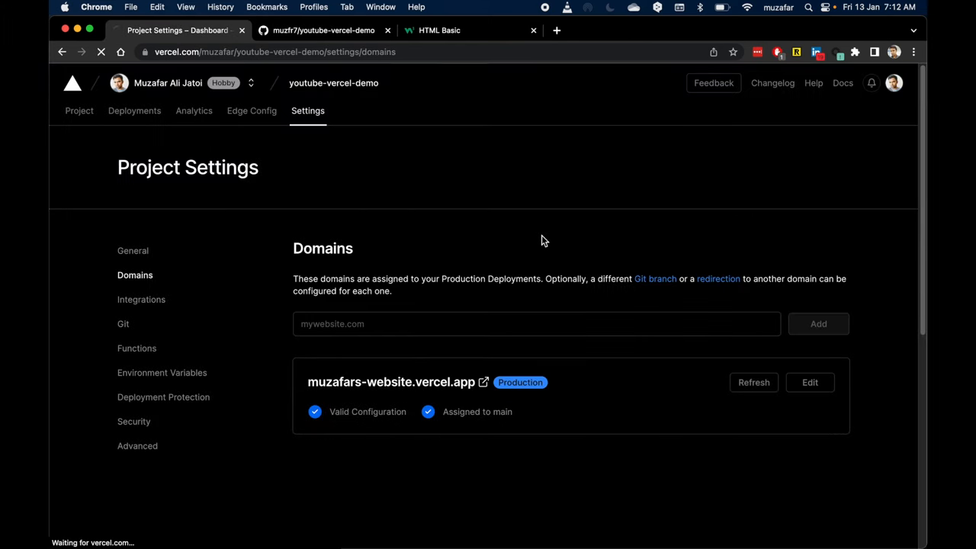
{"action": "left_click", "coordinate": [754, 382]}
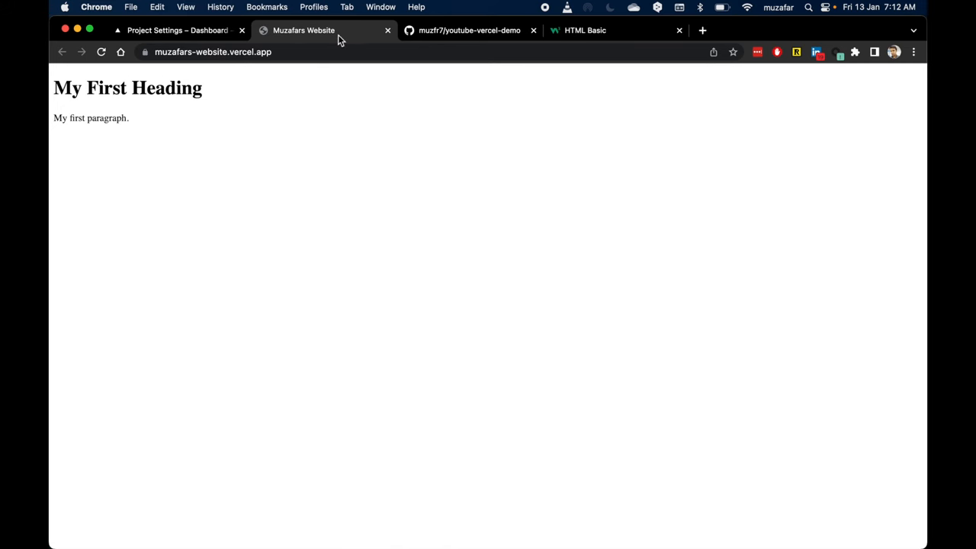
{"action": "mouse_move", "coordinate": [310, 36]}
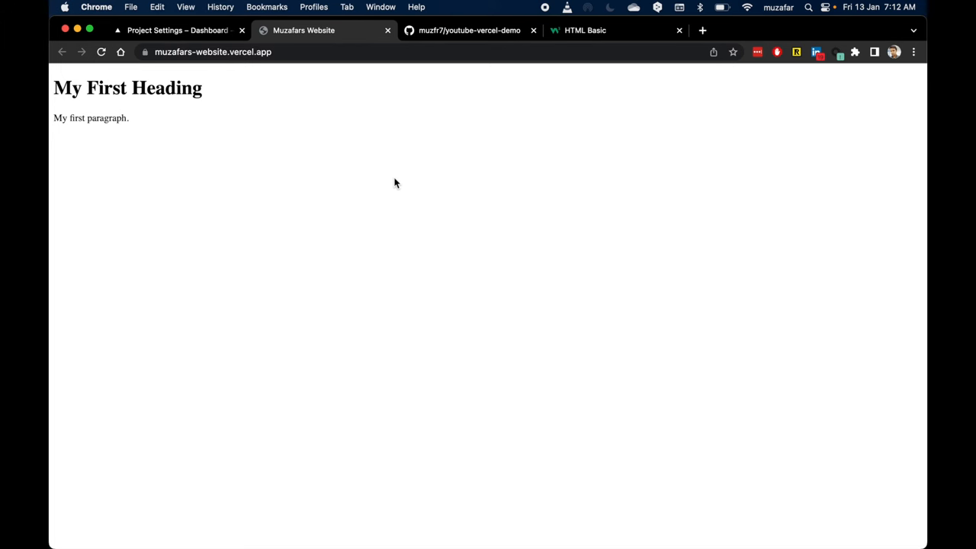
{"action": "mouse_move", "coordinate": [404, 158]}
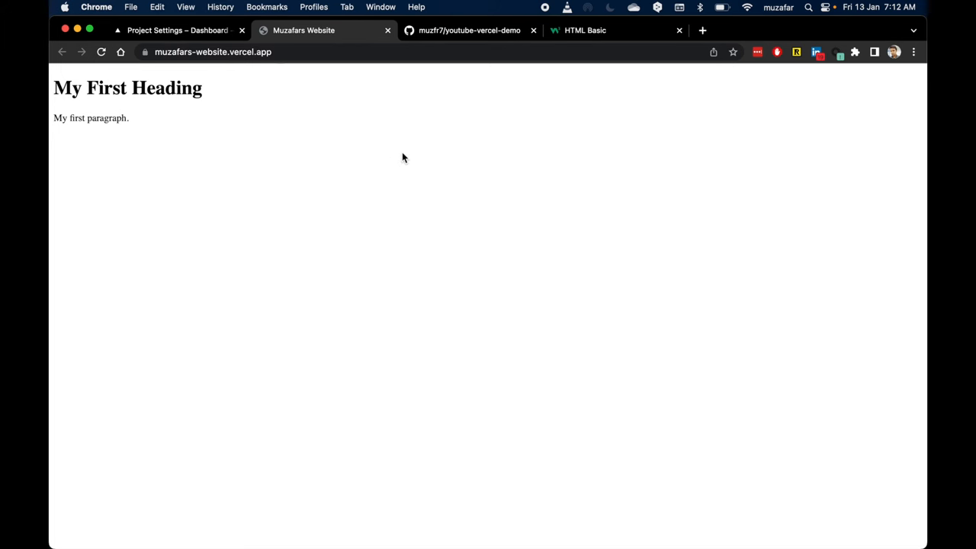
{"action": "mouse_move", "coordinate": [393, 164]}
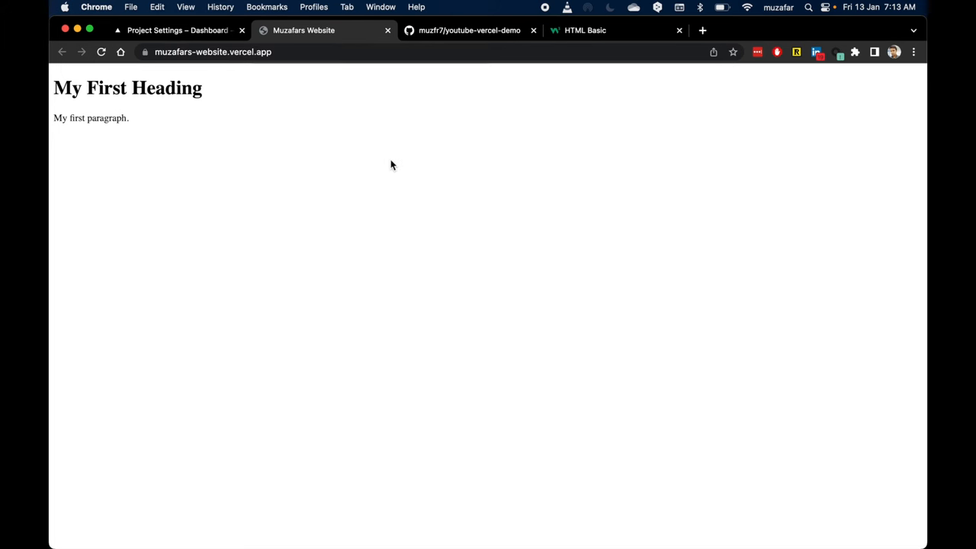
{"action": "mouse_move", "coordinate": [351, 84]}
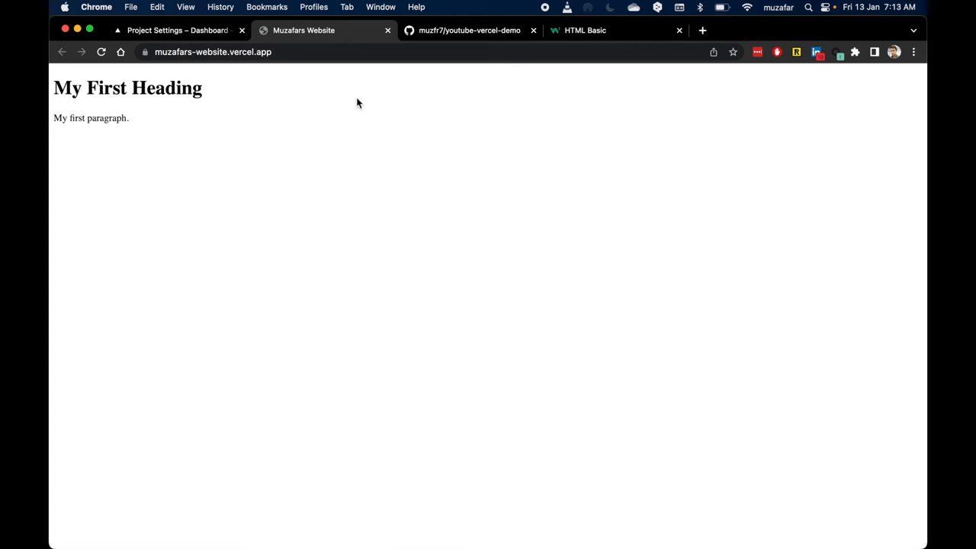
{"action": "mouse_move", "coordinate": [387, 30]}
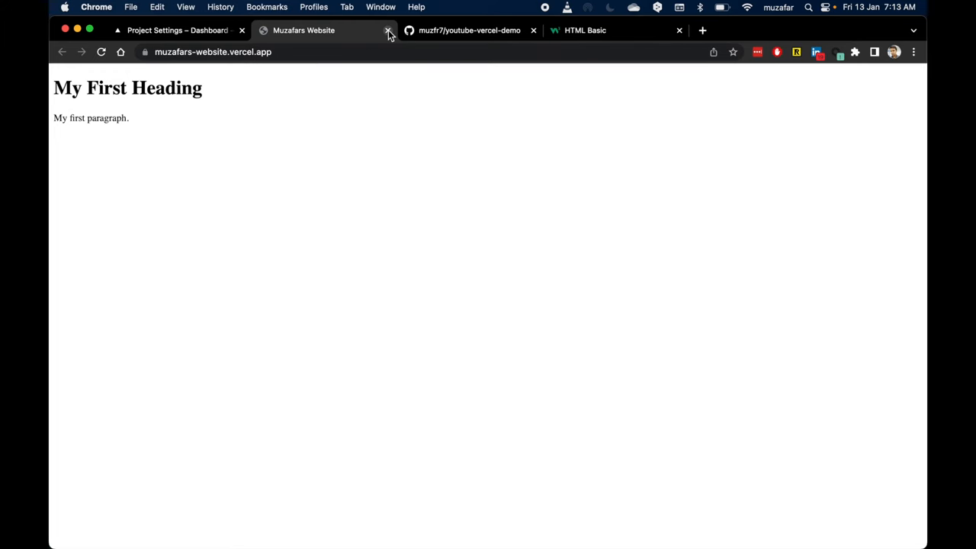
{"action": "left_click", "coordinate": [384, 31]}
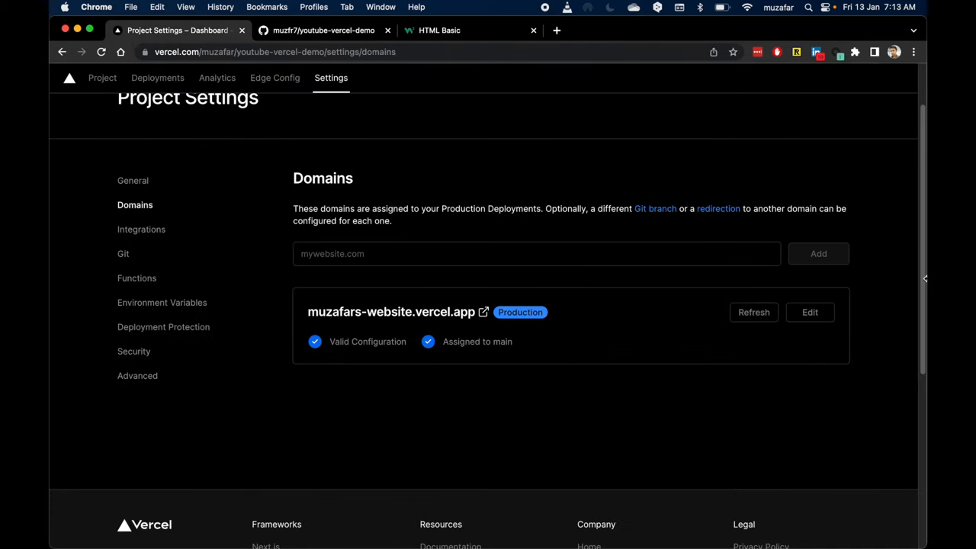